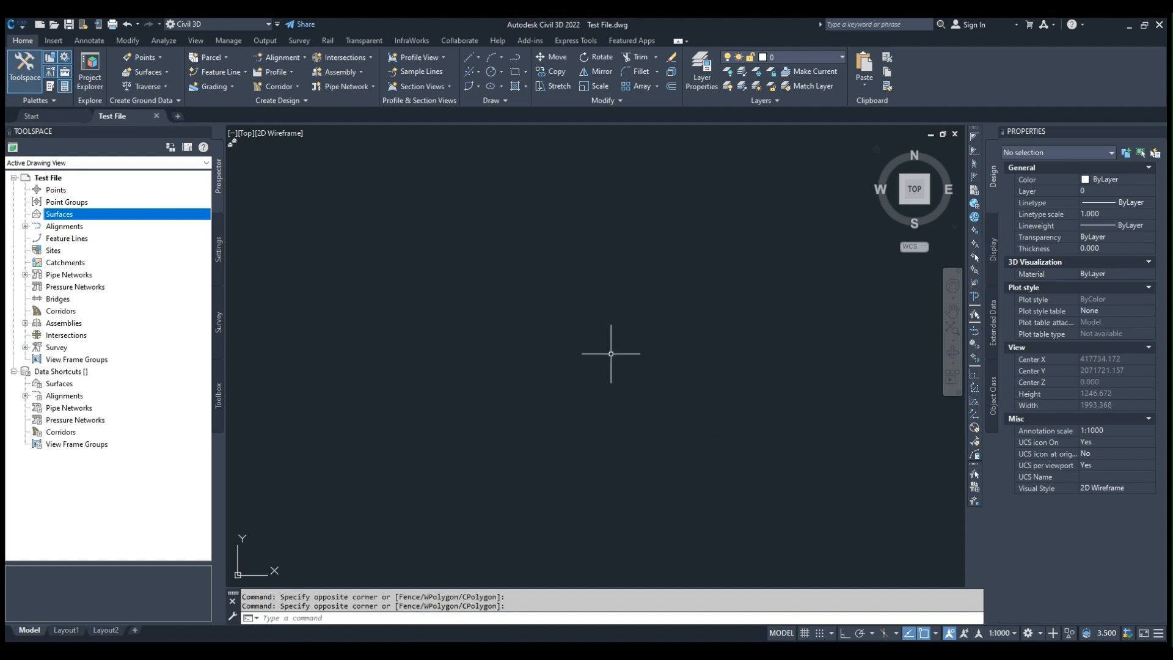
{"action": "mouse_move", "coordinate": [574, 334]}
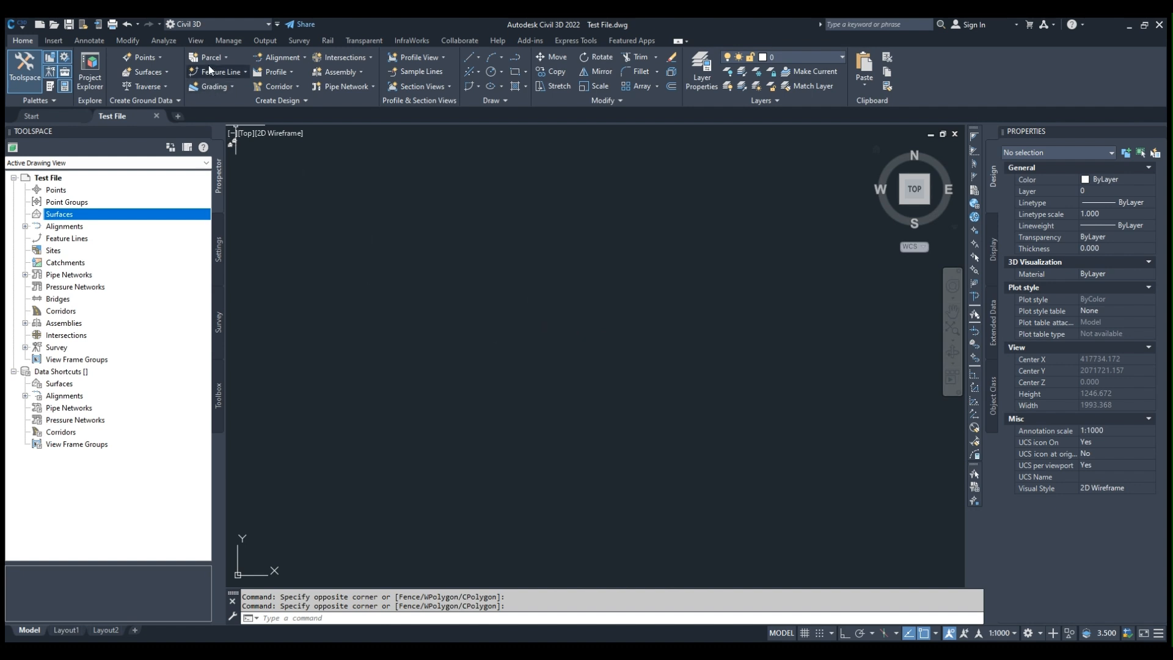
{"action": "mouse_move", "coordinate": [297, 114]}
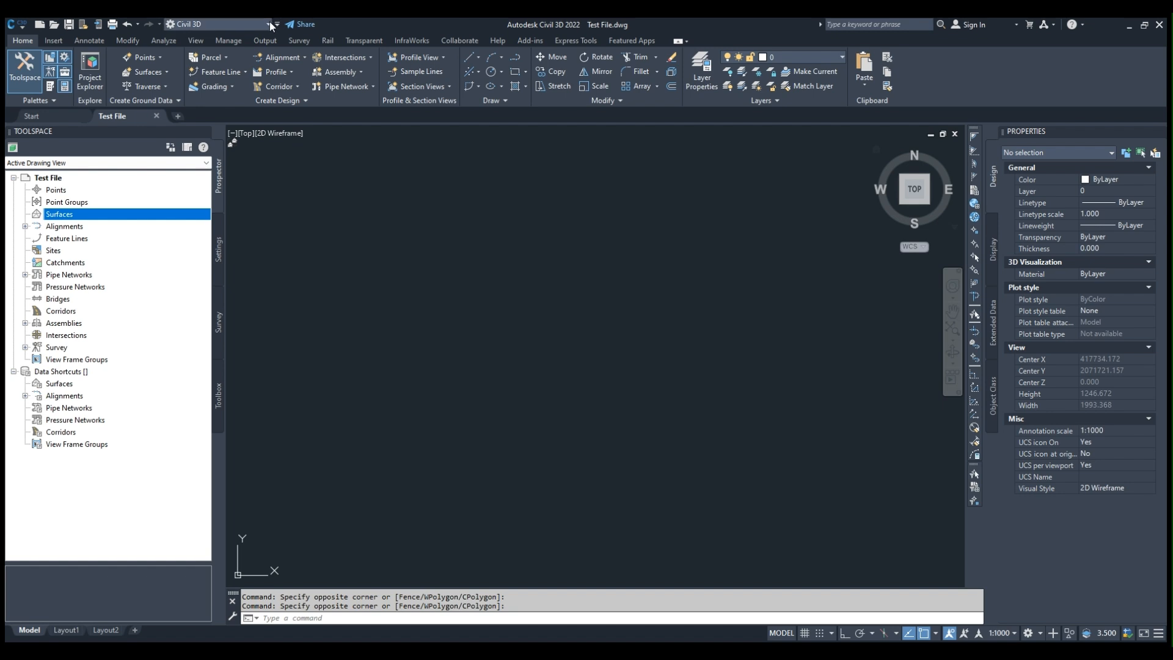
{"action": "mouse_move", "coordinate": [251, 83]}
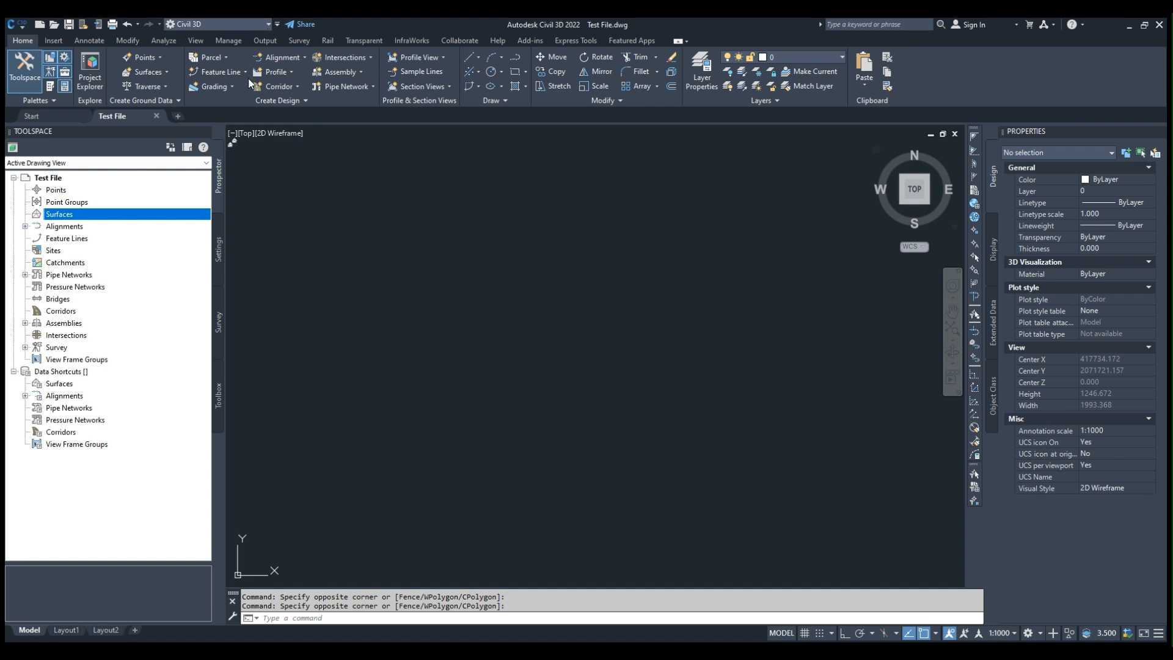
- Switch the workspace to Planning and Analysis from the Quick Access Toolbar list
{"action": "left_click", "coordinate": [217, 24]}
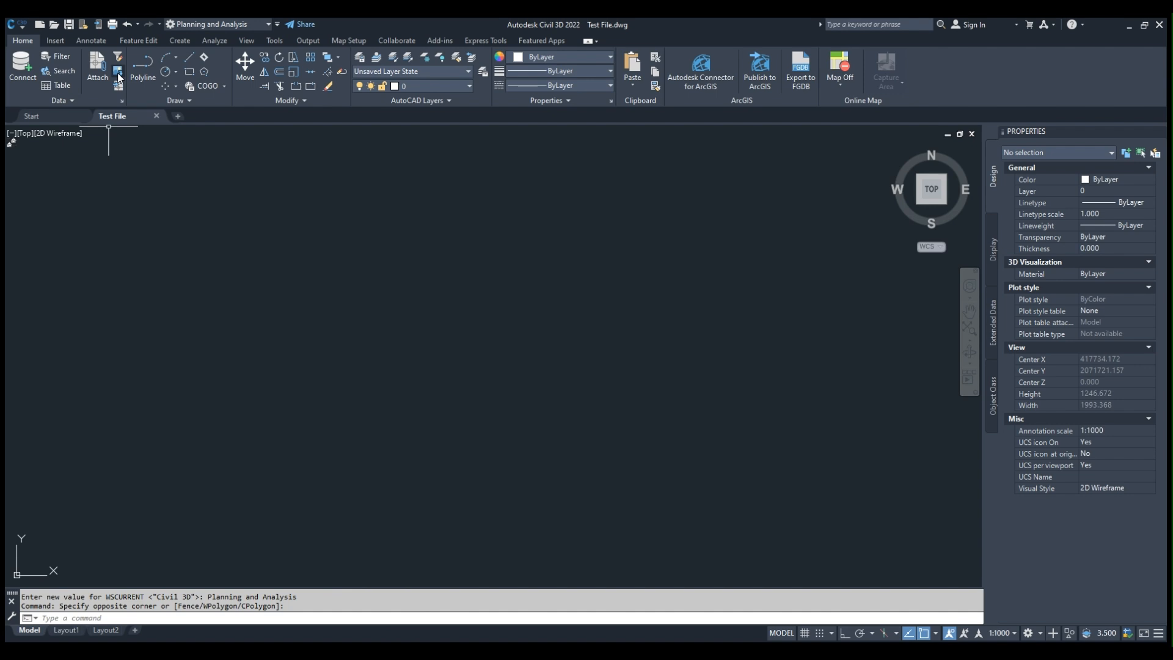
{"action": "mouse_move", "coordinate": [495, 490]}
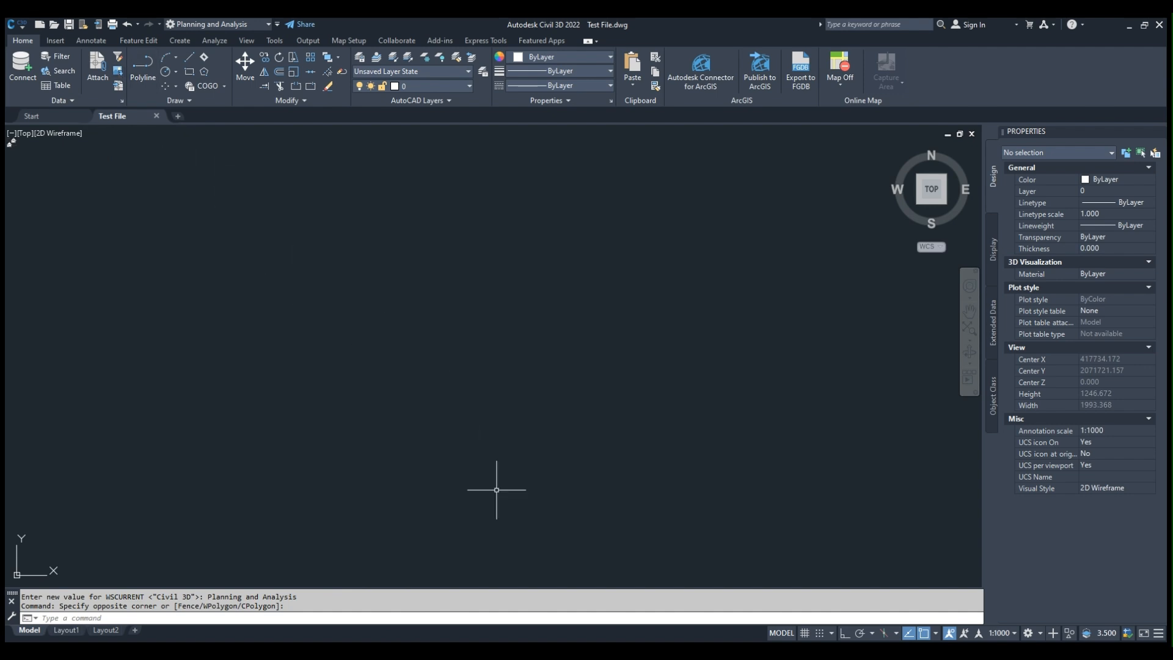
{"action": "mouse_move", "coordinate": [318, 569]}
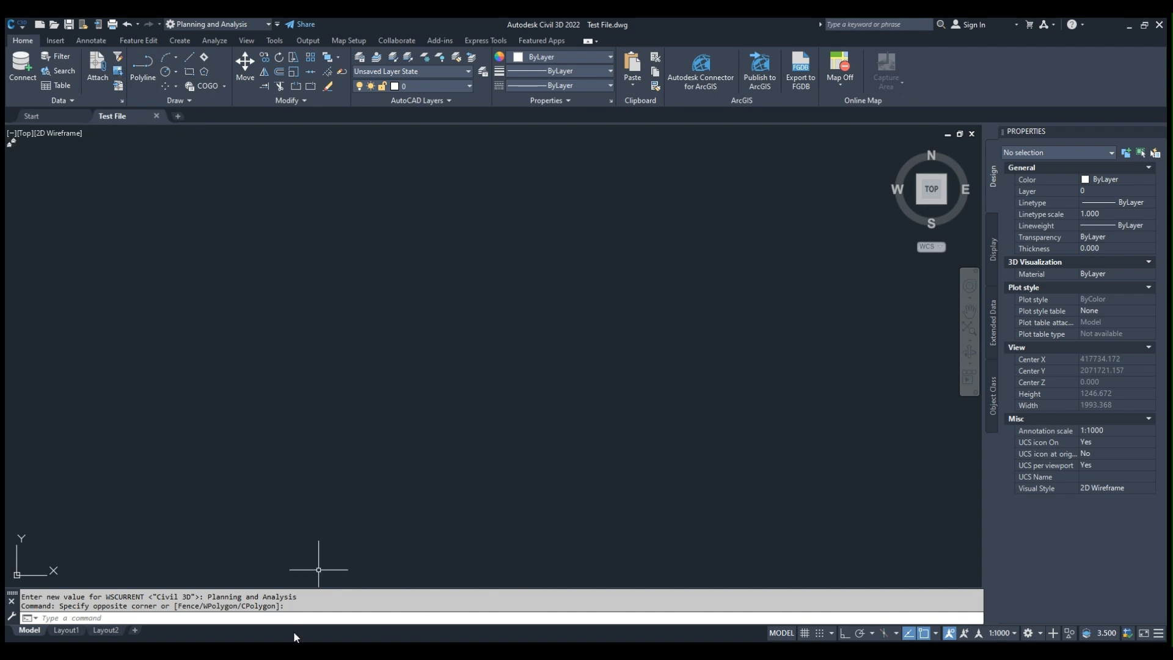
- Start the MAPIINSERT raster image command to bring in the drone orthophoto
{"action": "type", "text": "ma"}
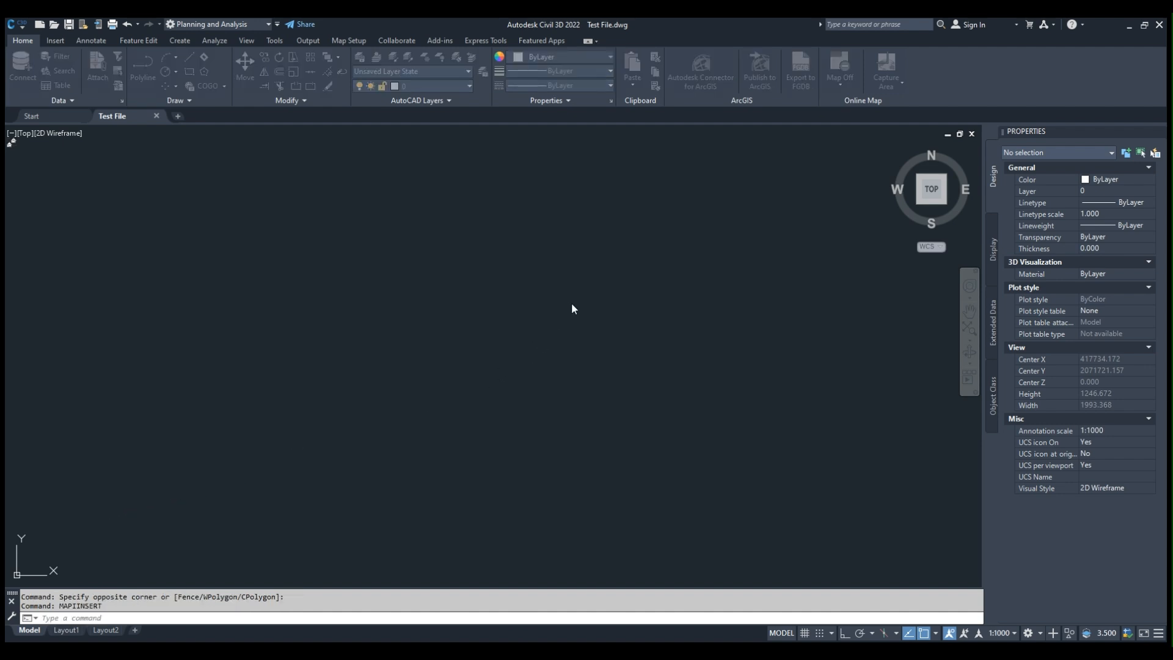
{"action": "mouse_move", "coordinate": [587, 310]}
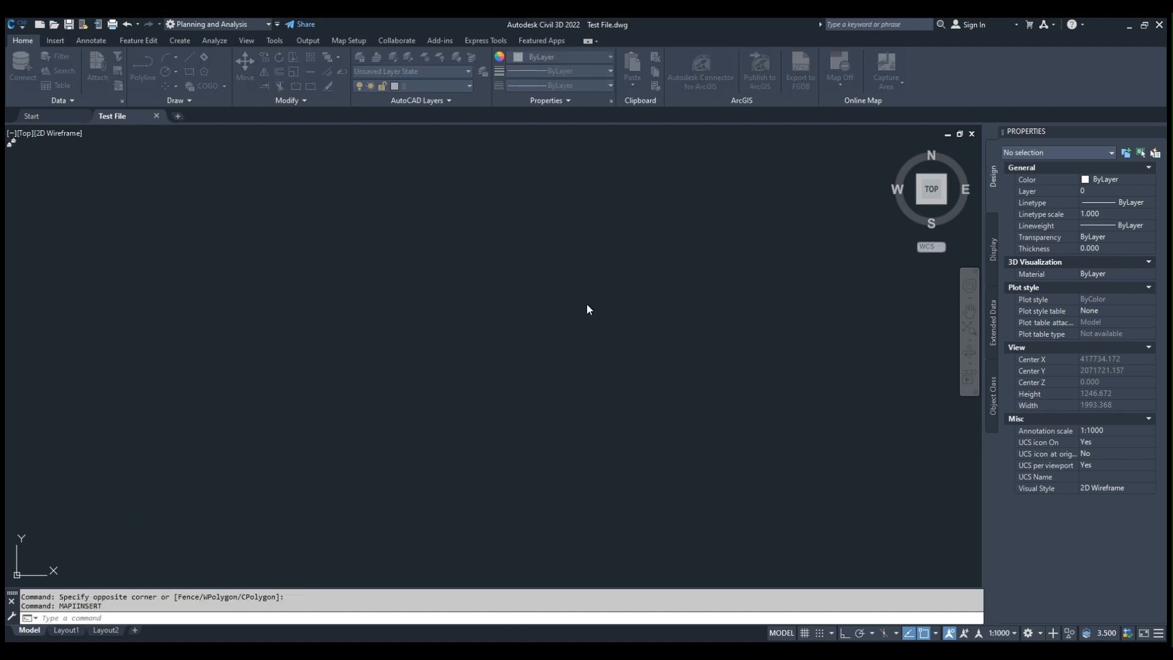
{"action": "mouse_move", "coordinate": [713, 339]}
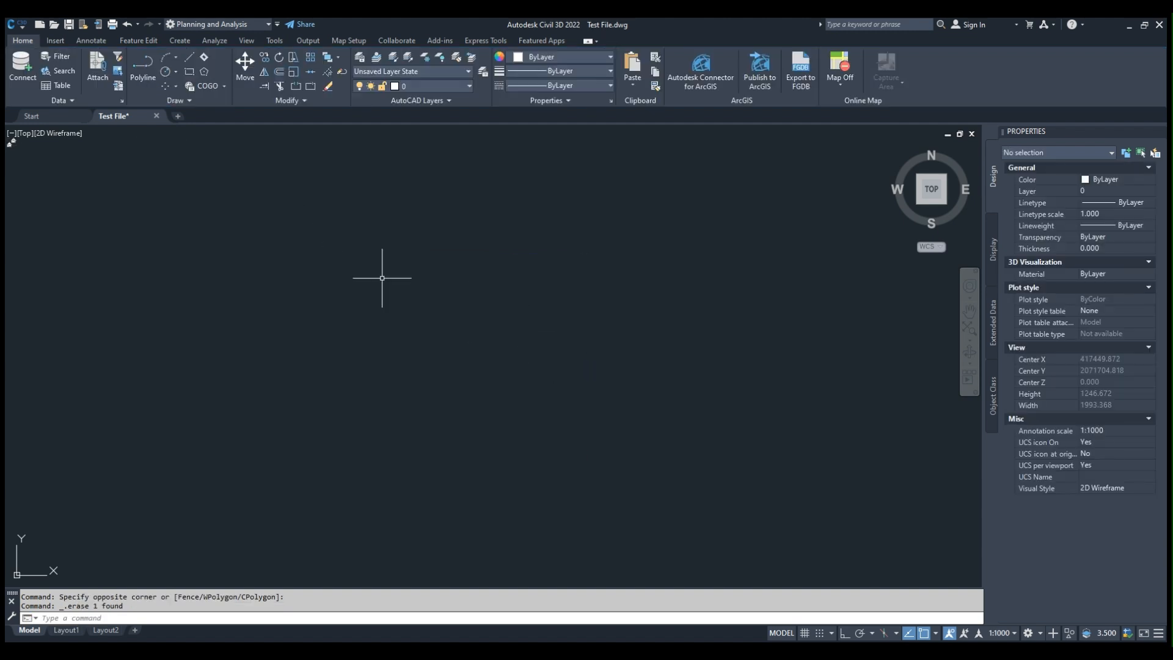
{"action": "mouse_move", "coordinate": [154, 138]}
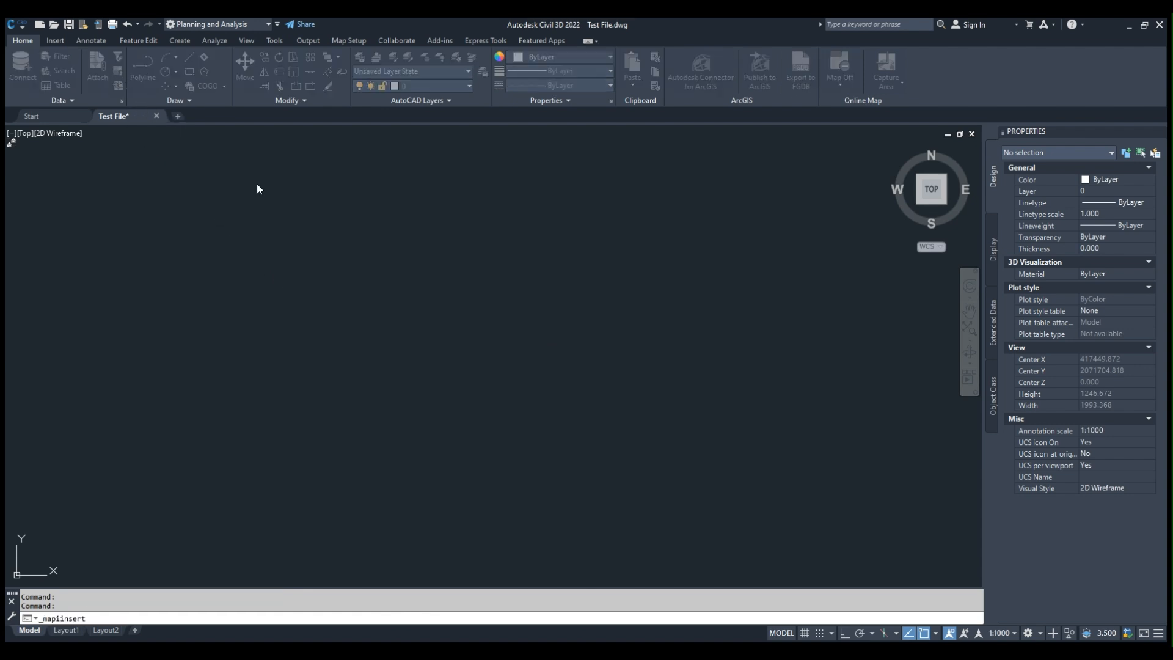
{"action": "mouse_move", "coordinate": [566, 310]}
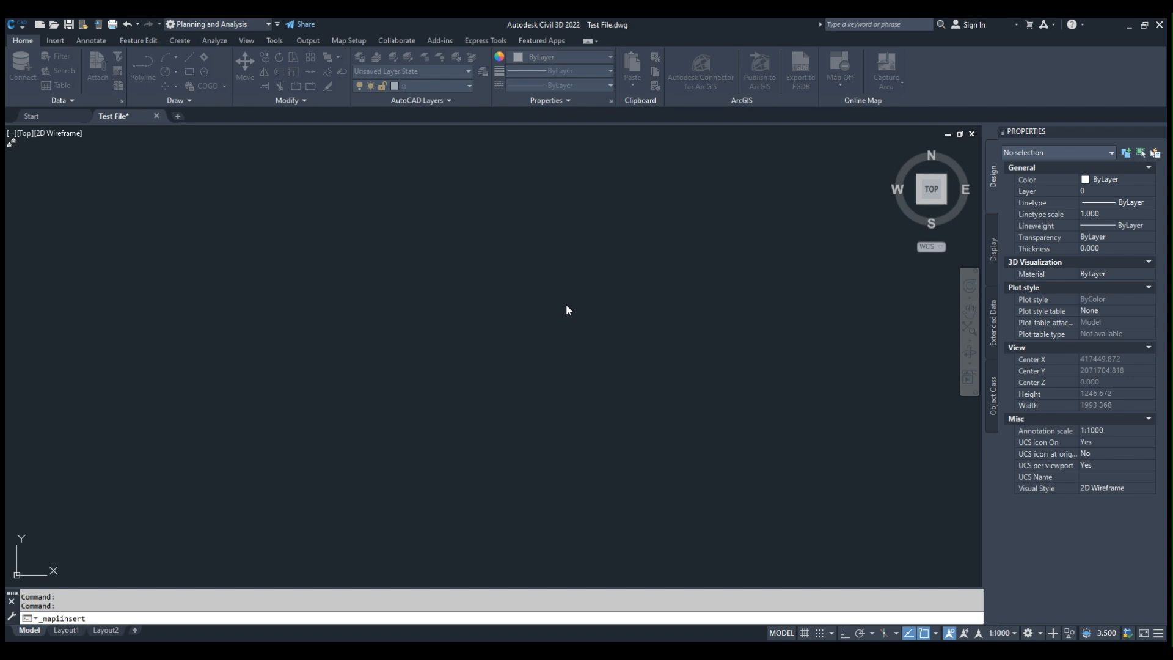
{"action": "mouse_move", "coordinate": [620, 309]}
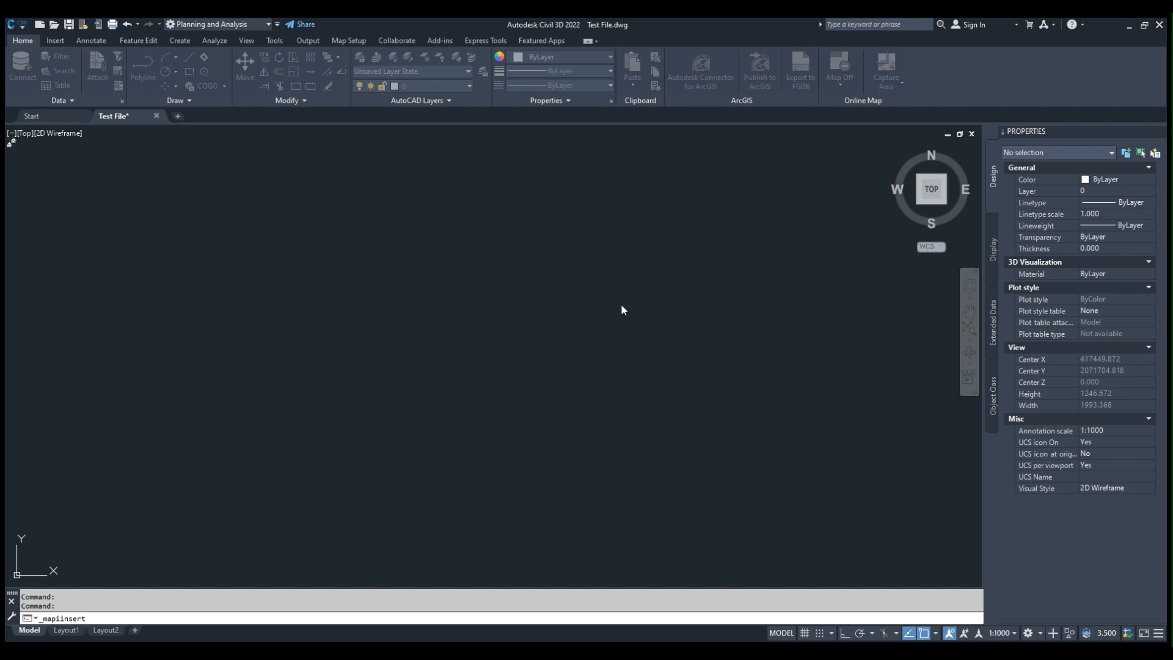
{"action": "mouse_move", "coordinate": [729, 339]}
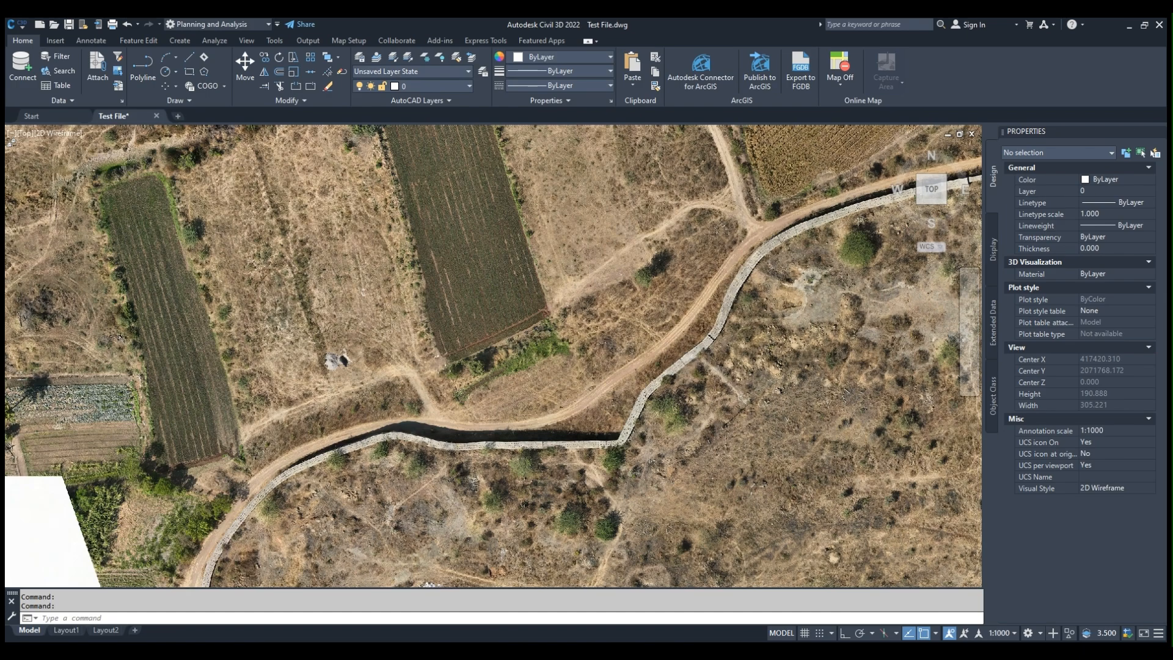
- Zoom in on the orthophoto's detail and back out to see the whole image
{"action": "scroll", "scroll_direction": "up", "scroll_amount": 3}
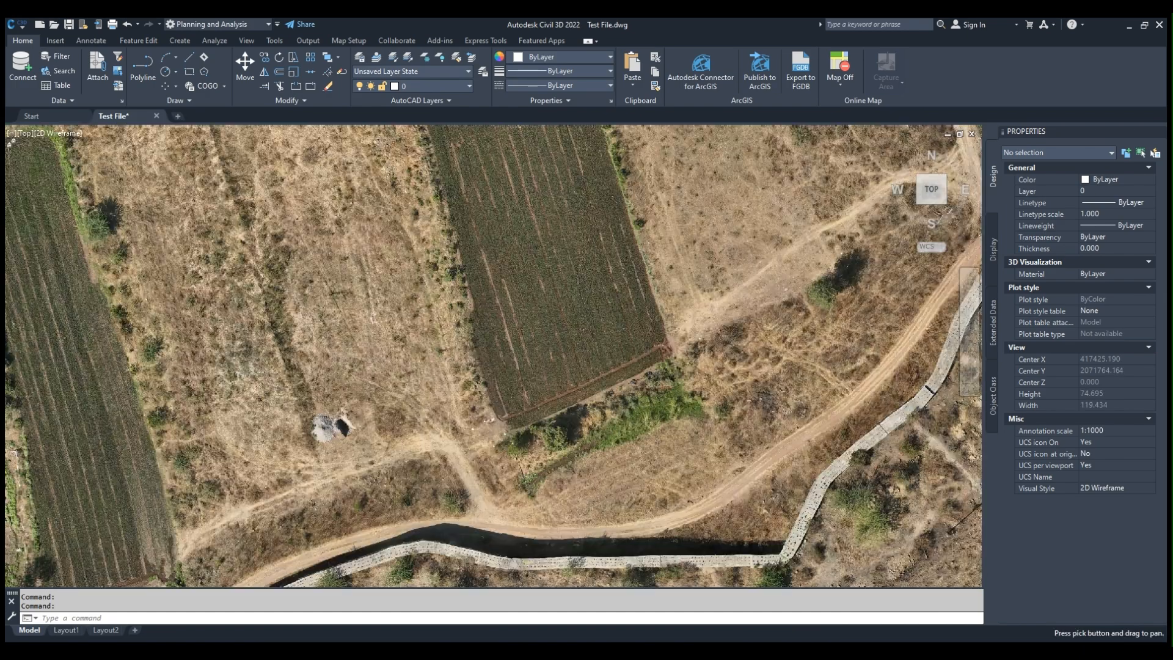
{"action": "scroll", "scroll_direction": "up", "scroll_amount": 3}
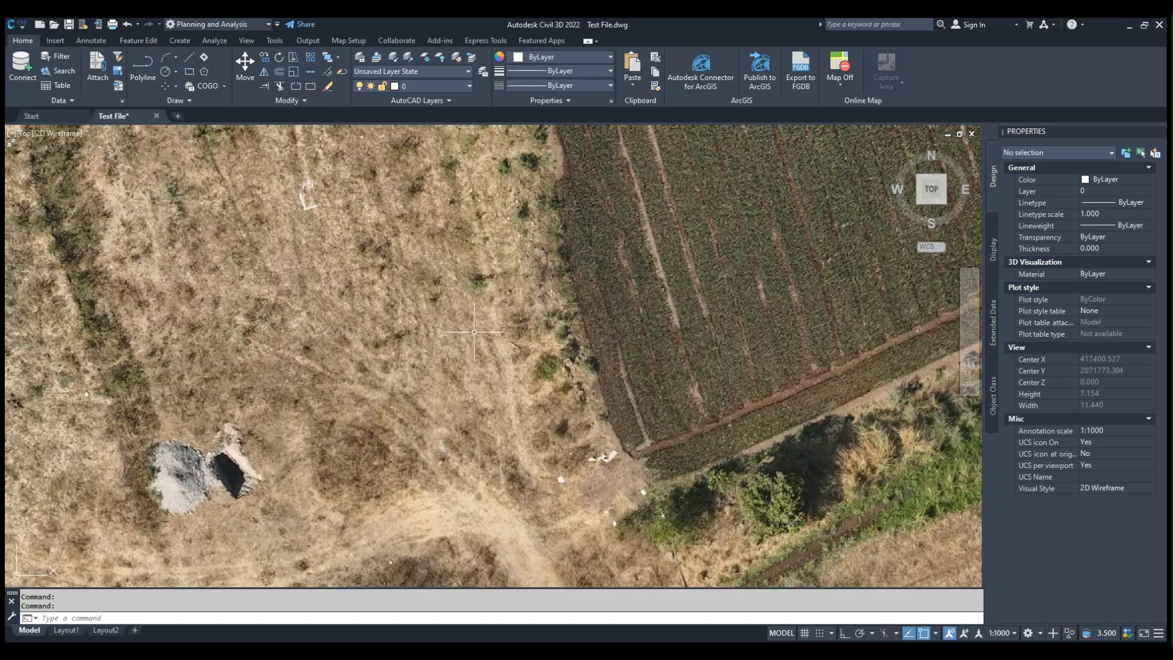
{"action": "scroll", "scroll_direction": "down", "scroll_amount": 3}
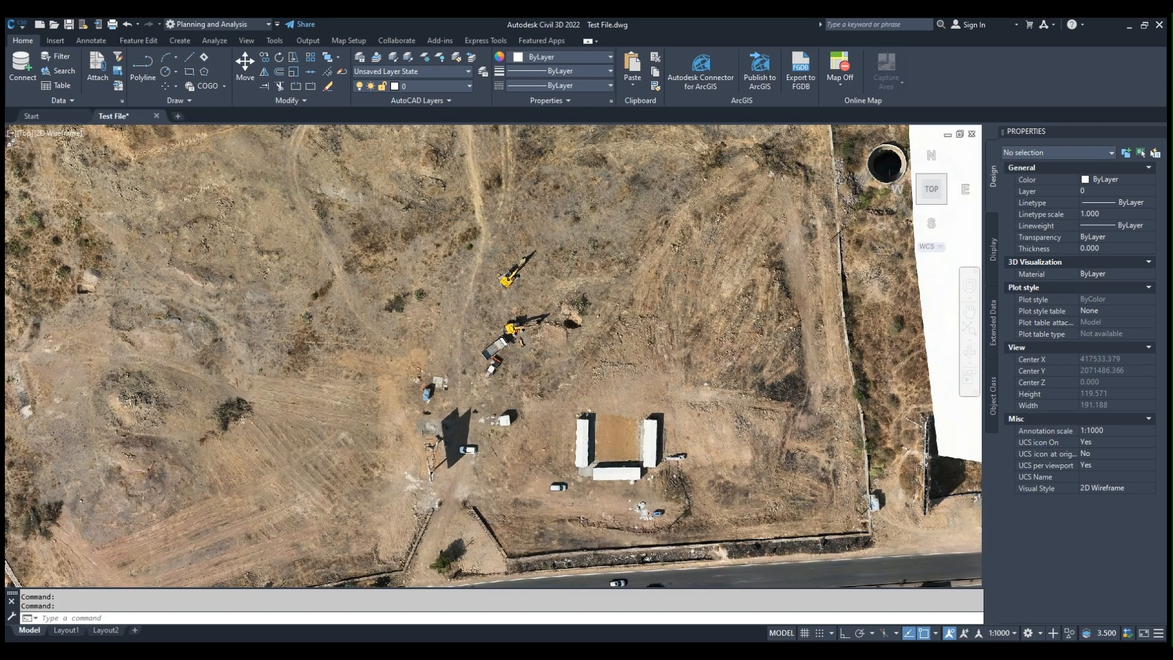
{"action": "scroll", "scroll_direction": "up", "scroll_amount": 3}
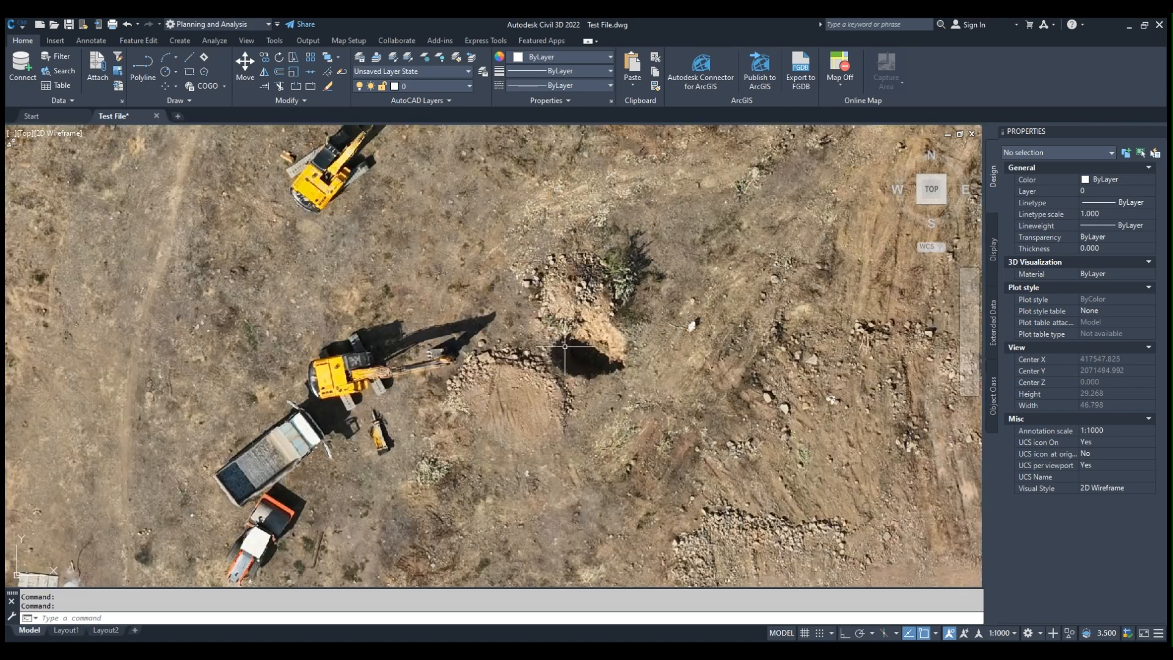
{"action": "scroll", "scroll_direction": "down", "scroll_amount": 3}
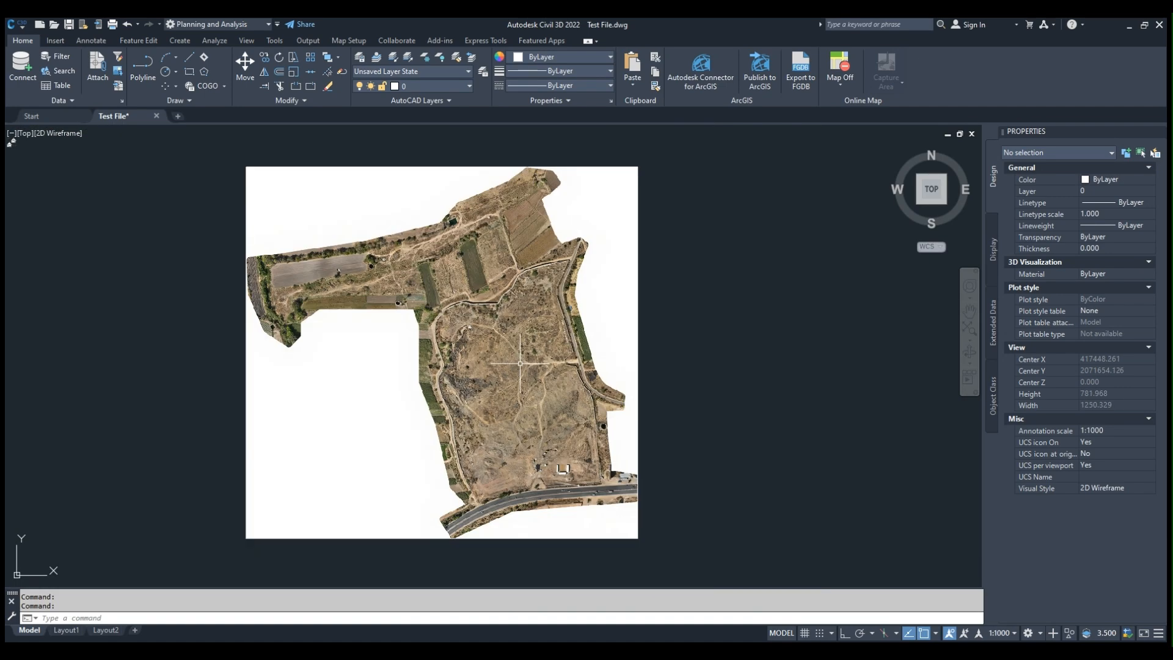
{"action": "mouse_move", "coordinate": [544, 389]}
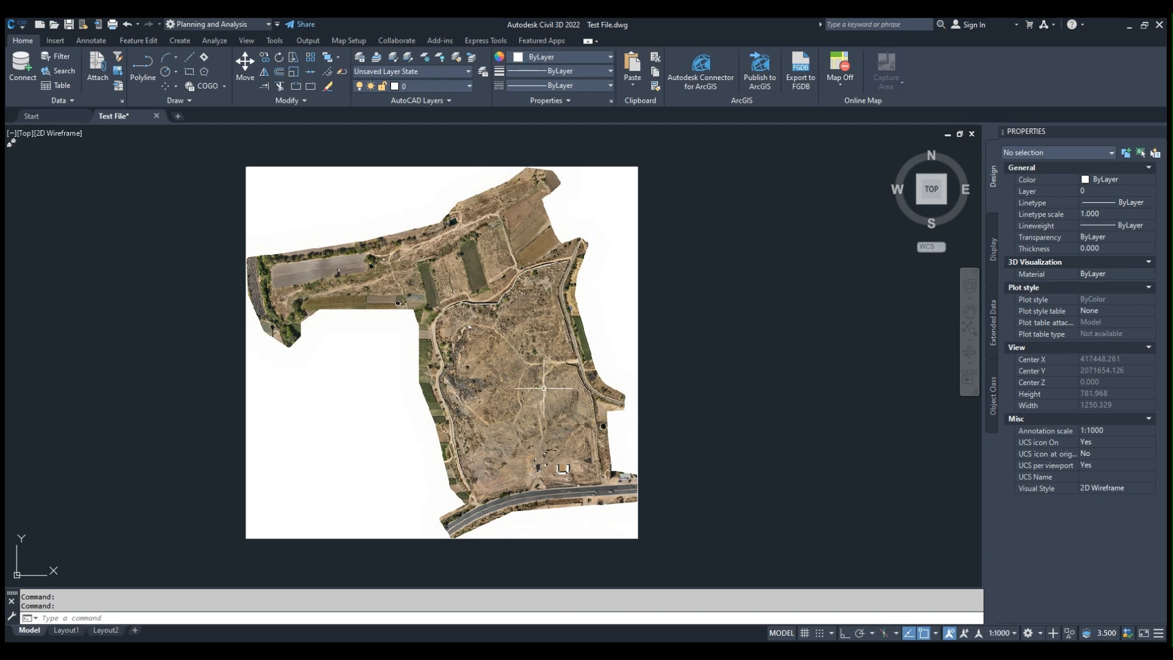
{"action": "mouse_move", "coordinate": [484, 302]}
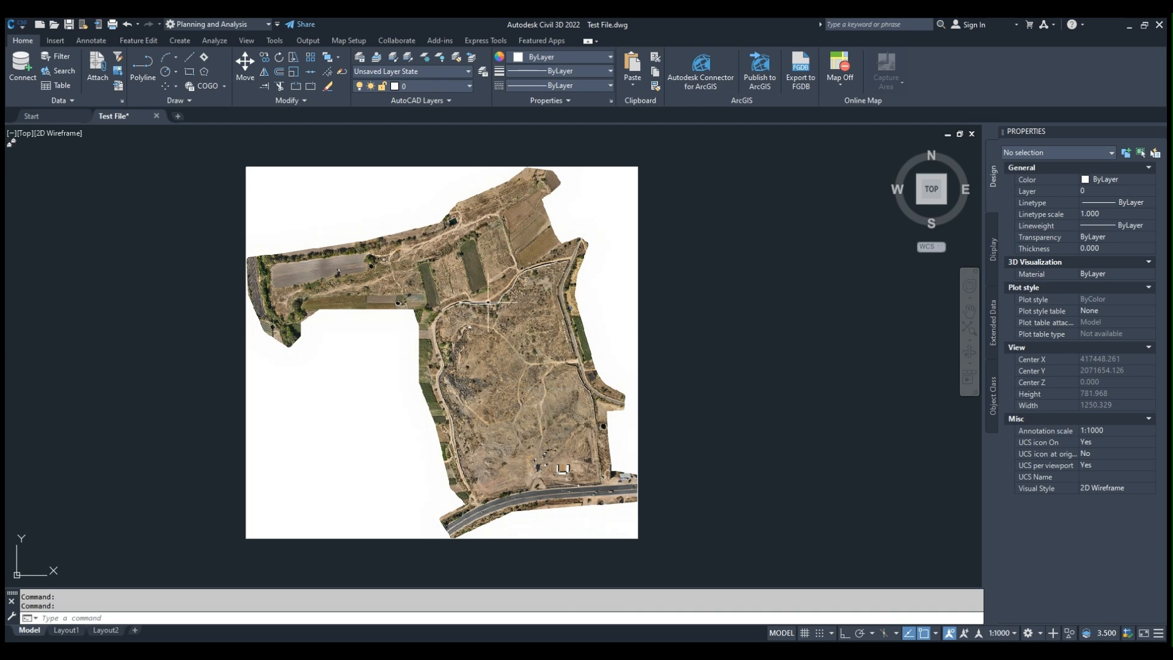
{"action": "mouse_move", "coordinate": [508, 345]}
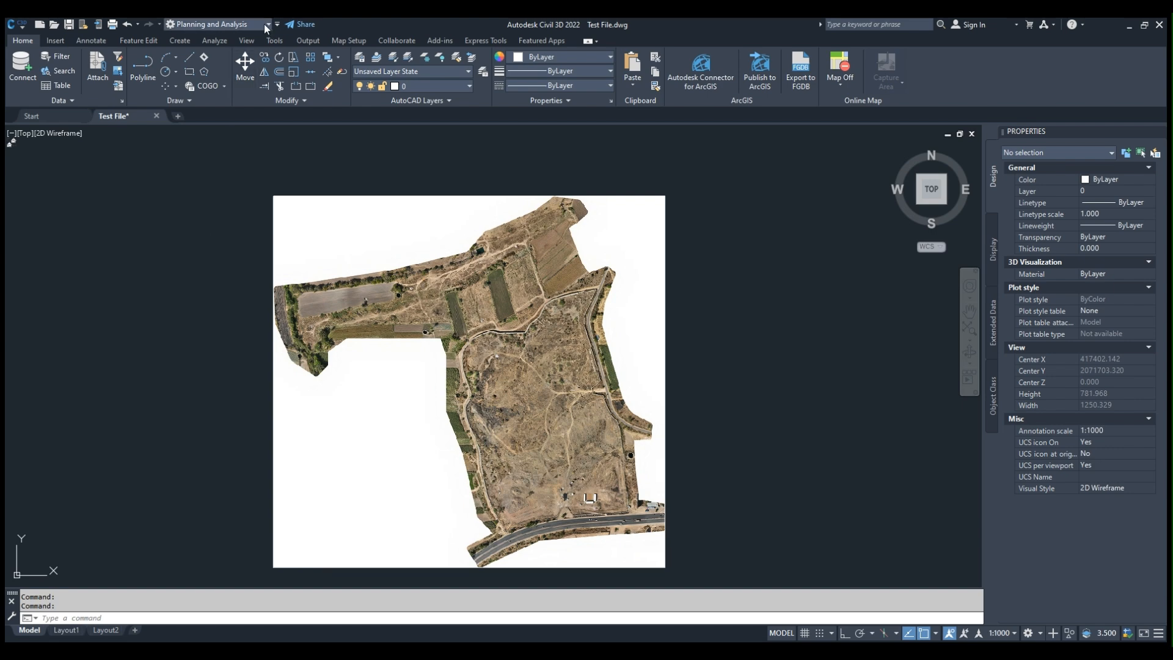
- Return to the Civil 3D workspace and pick the Surfaces collection in Prospector
{"action": "left_click", "coordinate": [268, 24]}
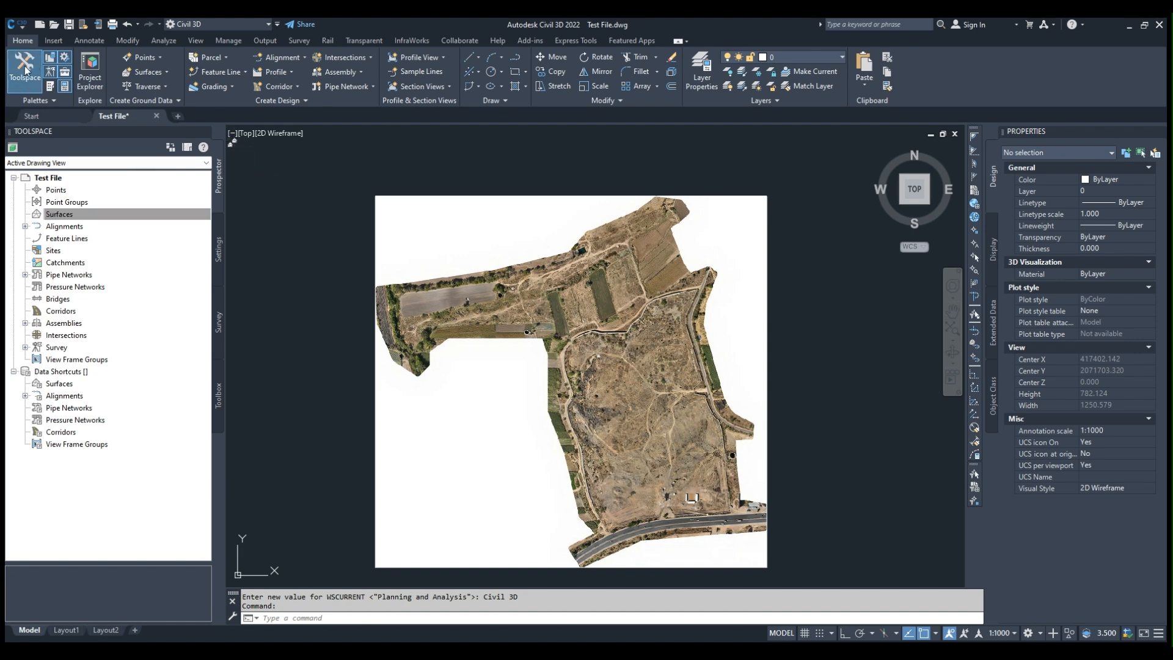
{"action": "left_click", "coordinate": [59, 214]}
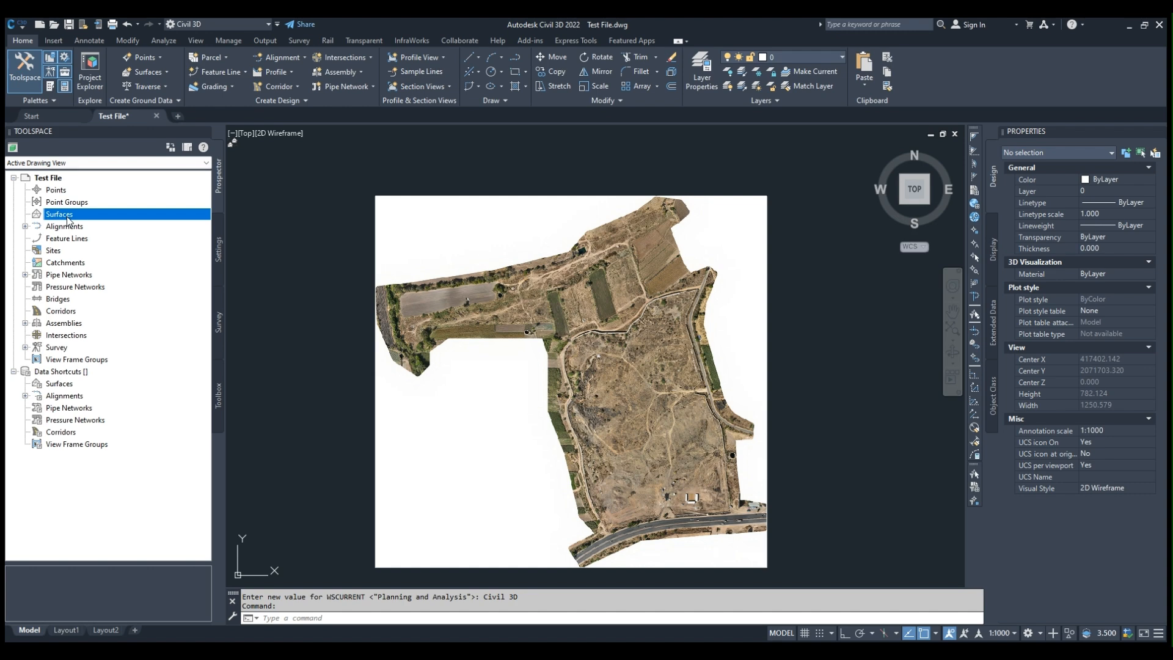
{"action": "mouse_move", "coordinate": [626, 298]}
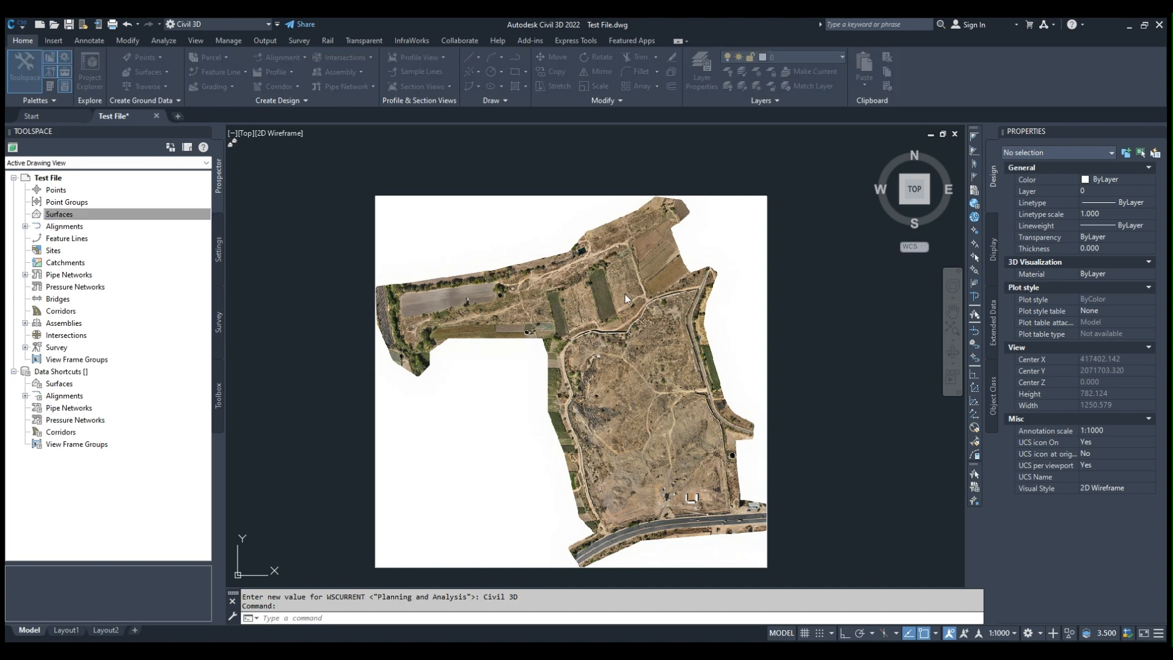
{"action": "mouse_move", "coordinate": [625, 300]}
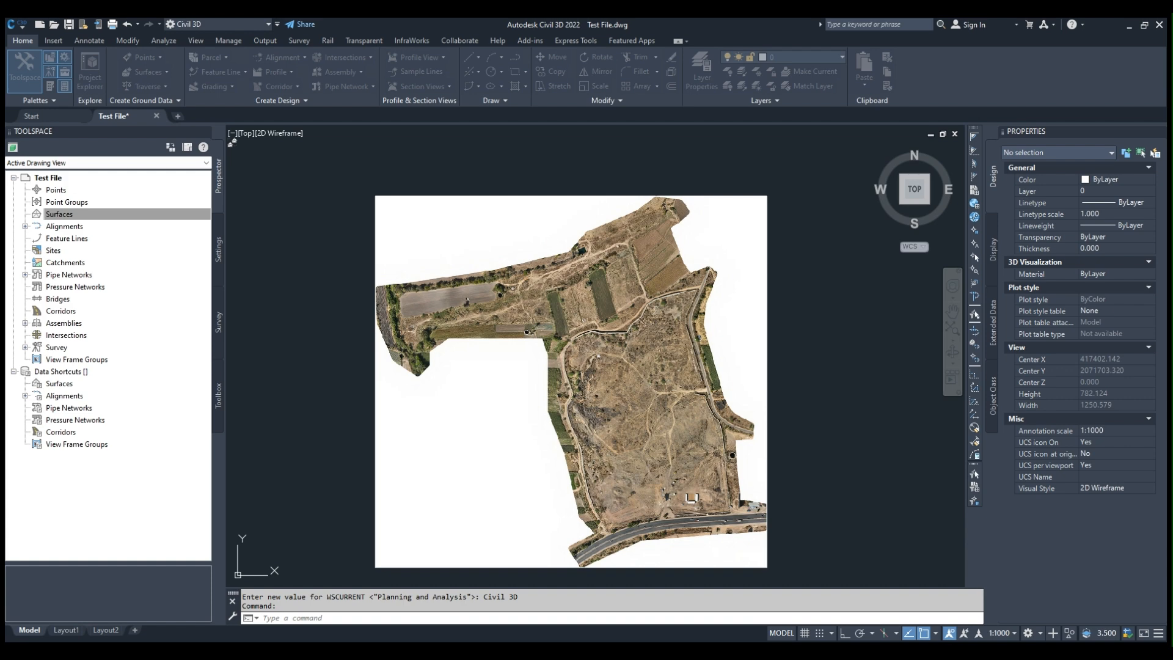
{"action": "mouse_move", "coordinate": [603, 371]}
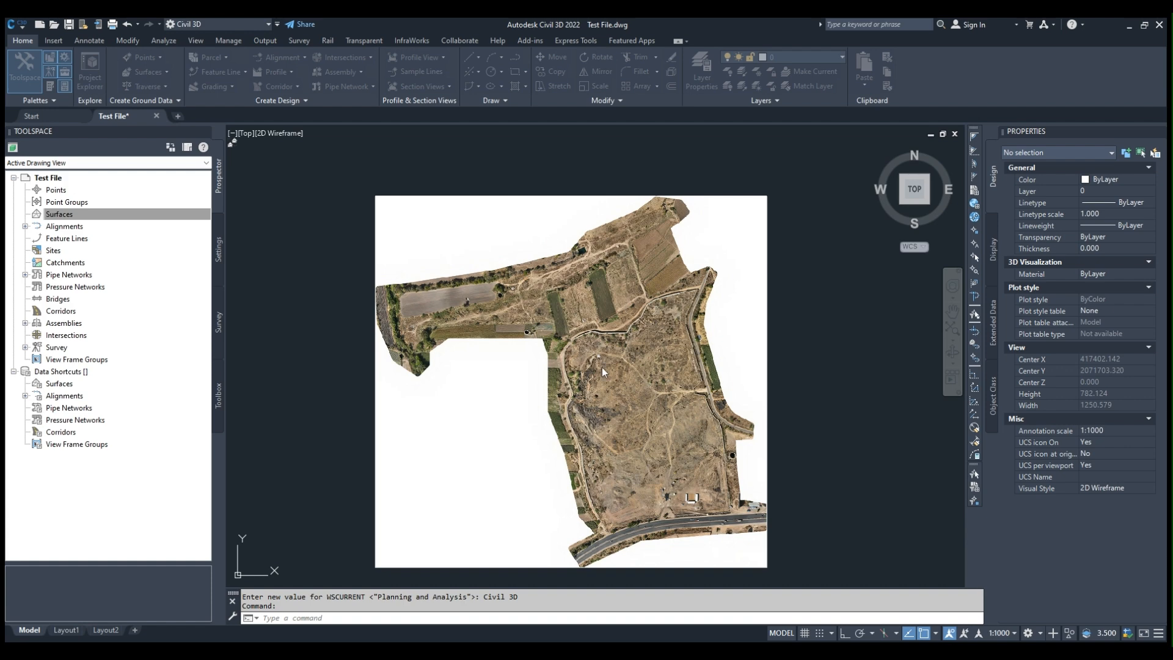
- Expand the original ground surface to its Definition and pick DEM Files for import
{"action": "left_click", "coordinate": [58, 214]}
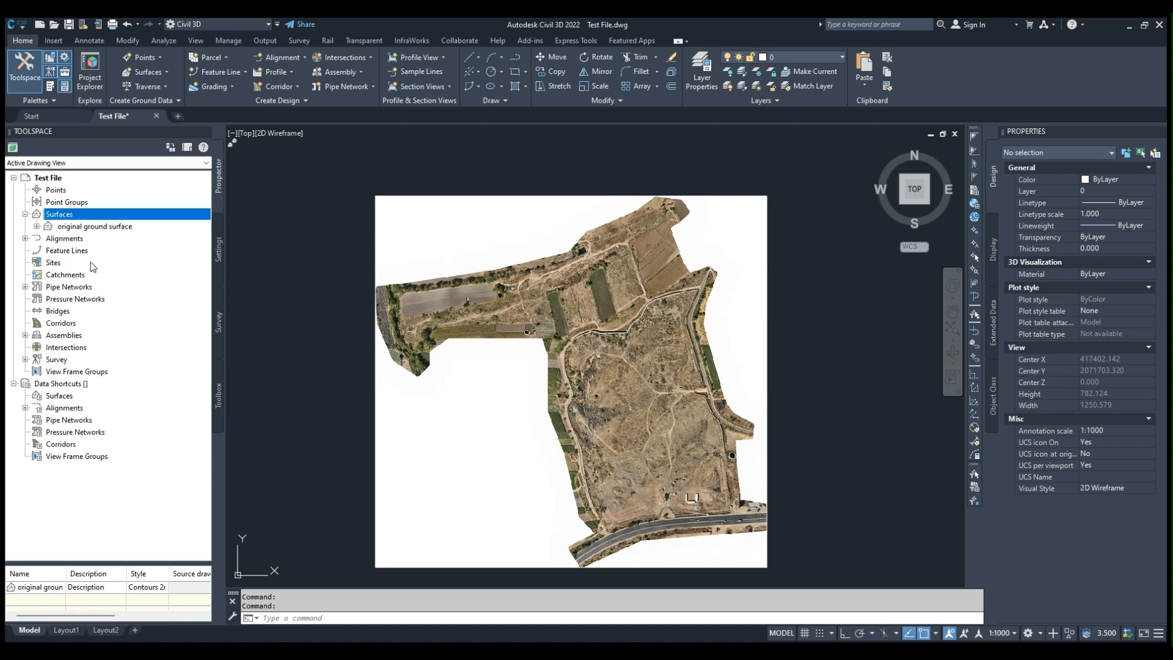
{"action": "mouse_move", "coordinate": [74, 232]}
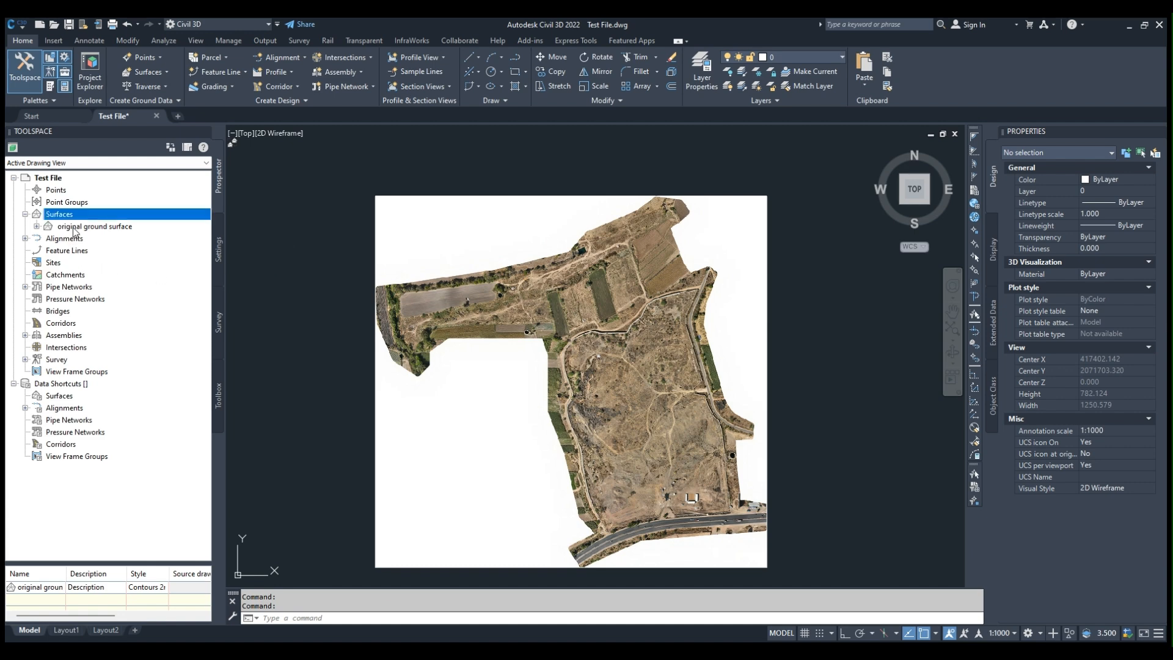
{"action": "left_click", "coordinate": [48, 226]}
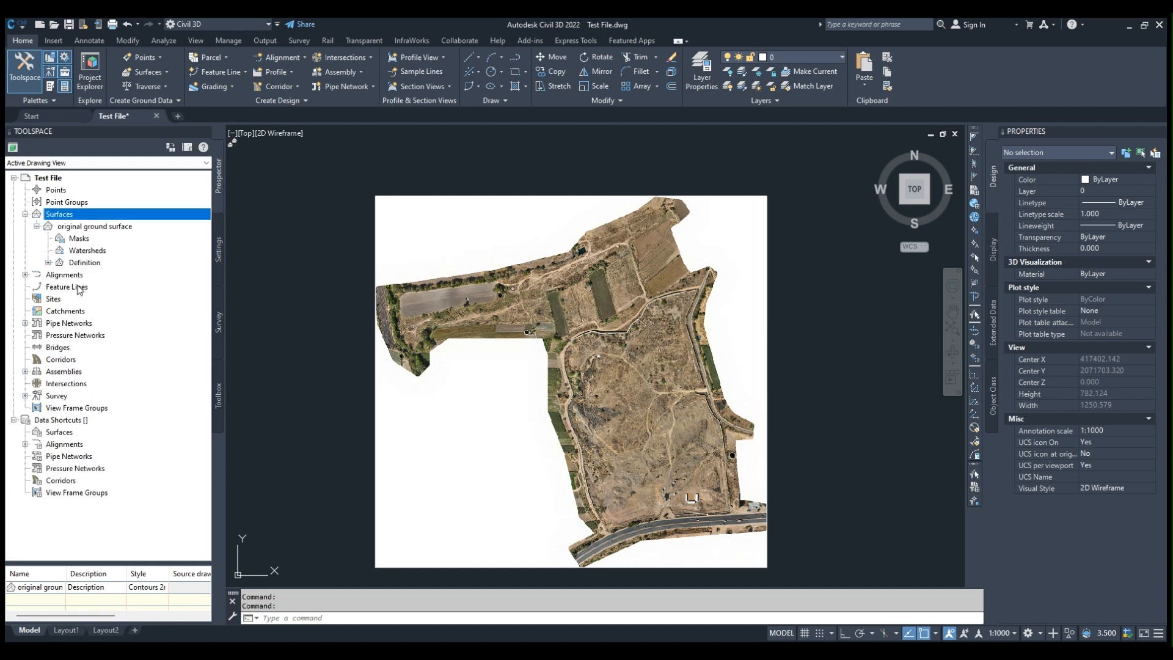
{"action": "left_click", "coordinate": [48, 263]}
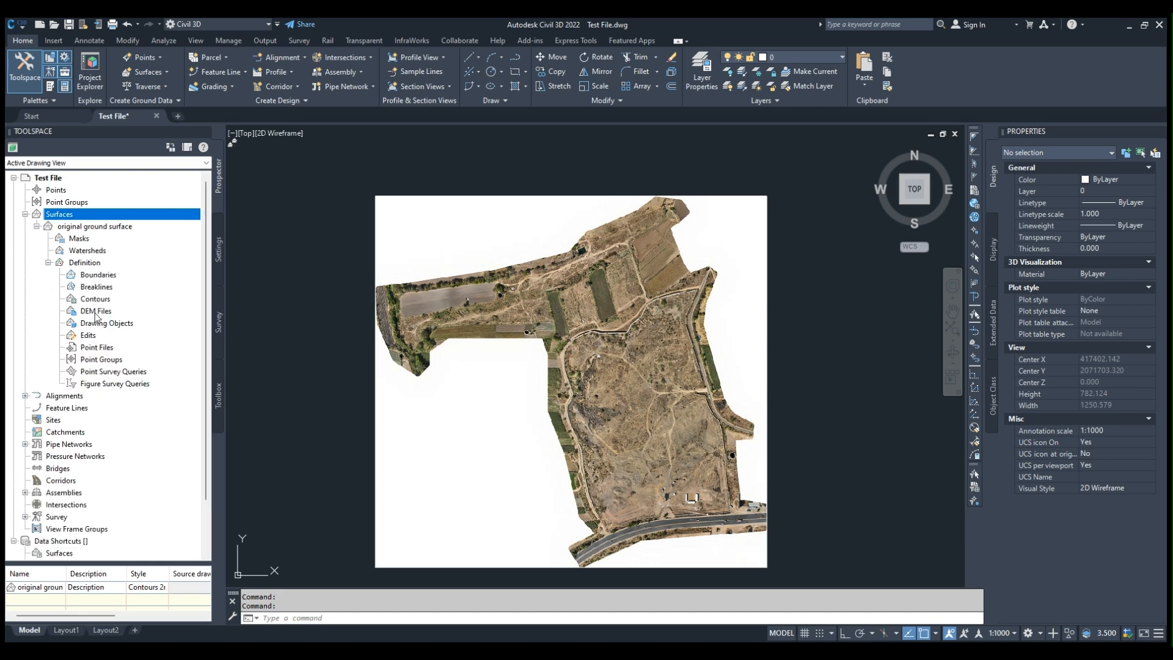
{"action": "left_click", "coordinate": [96, 310]}
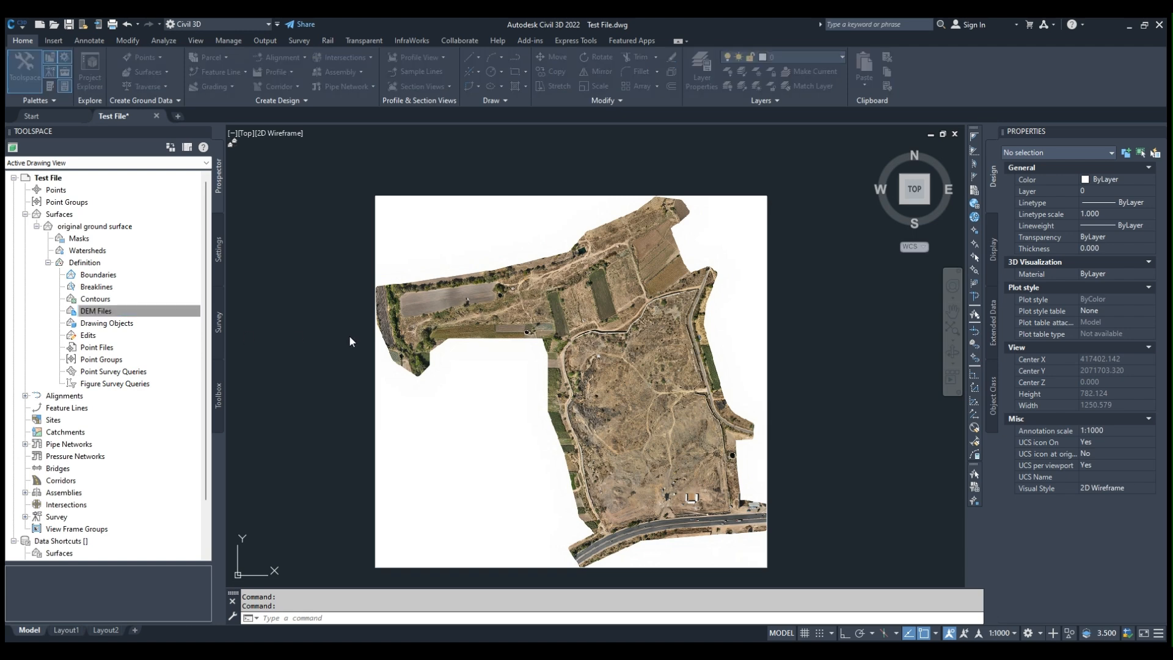
{"action": "mouse_move", "coordinate": [513, 208]}
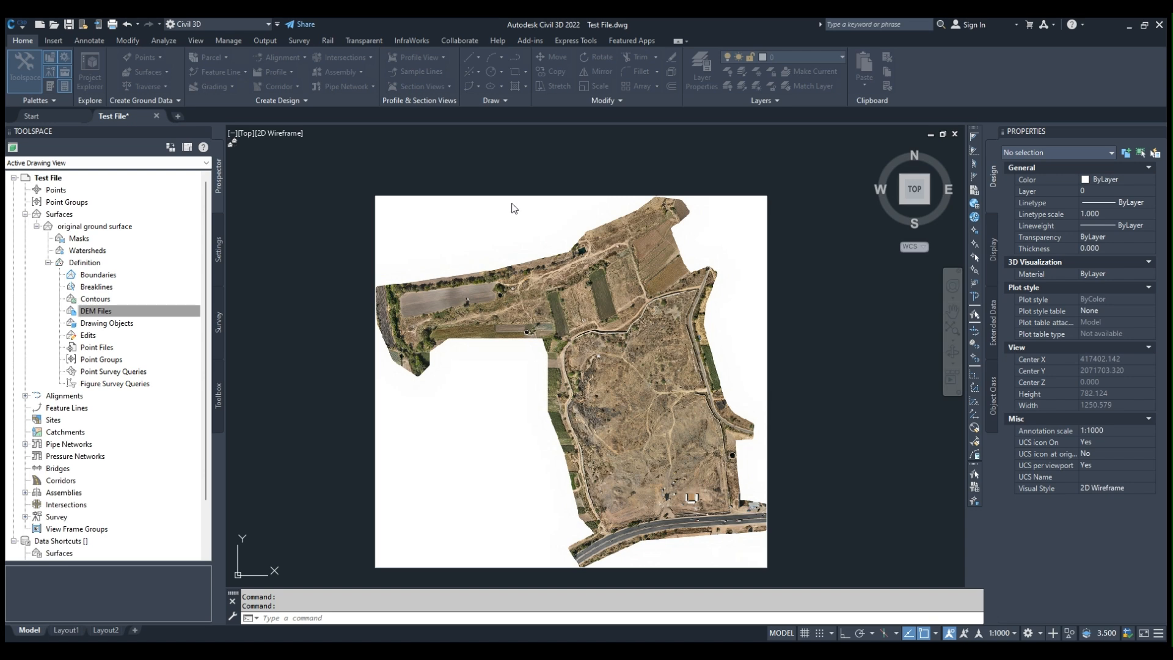
{"action": "mouse_move", "coordinate": [400, 174]}
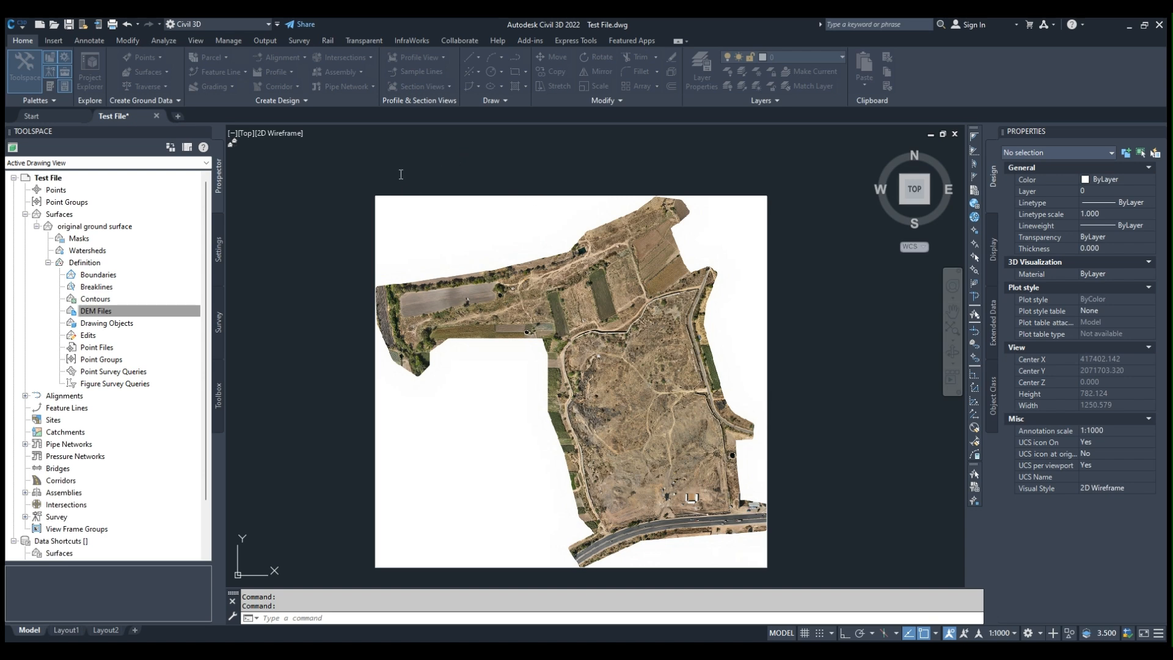
{"action": "mouse_move", "coordinate": [576, 195]}
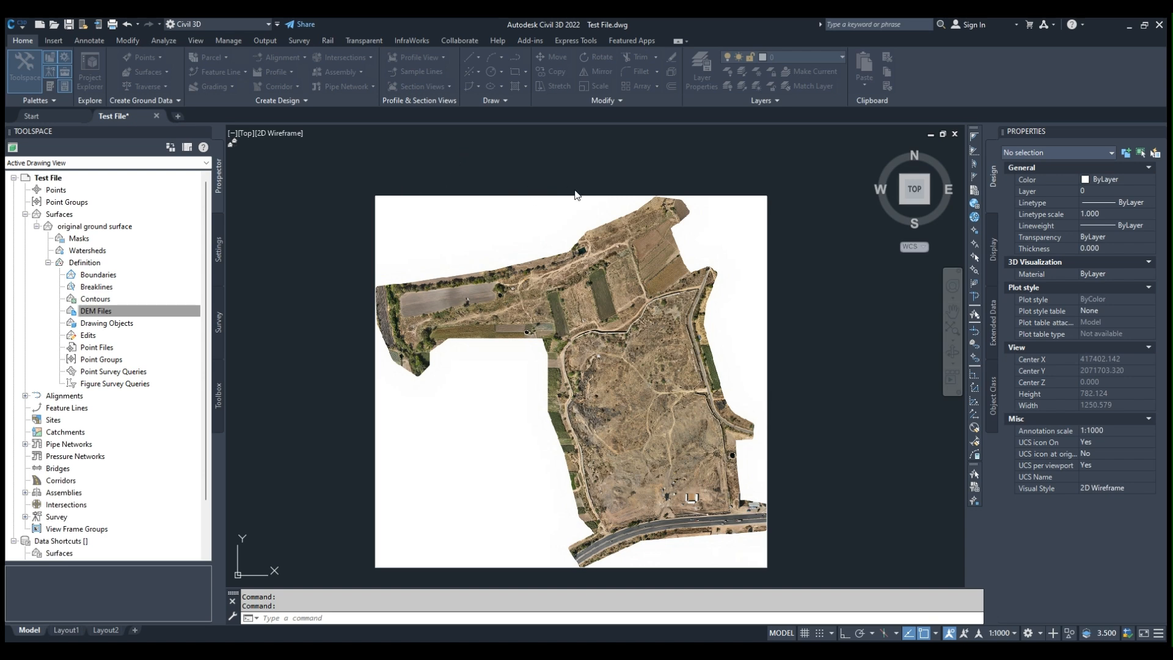
{"action": "mouse_move", "coordinate": [627, 196]}
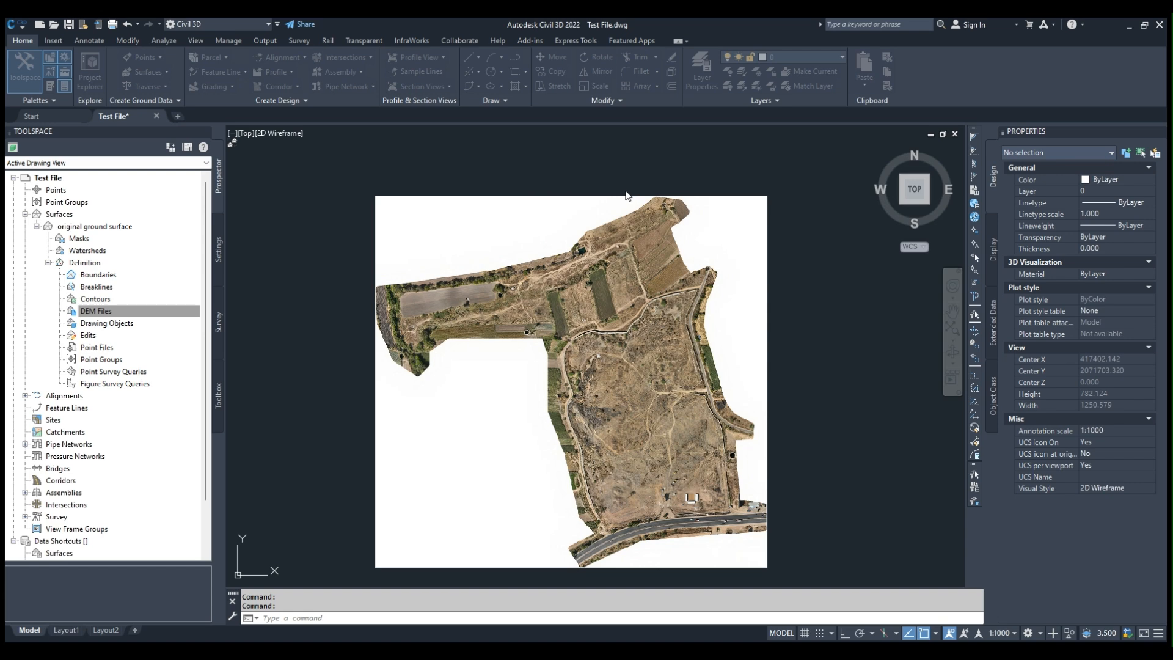
{"action": "mouse_move", "coordinate": [612, 238]}
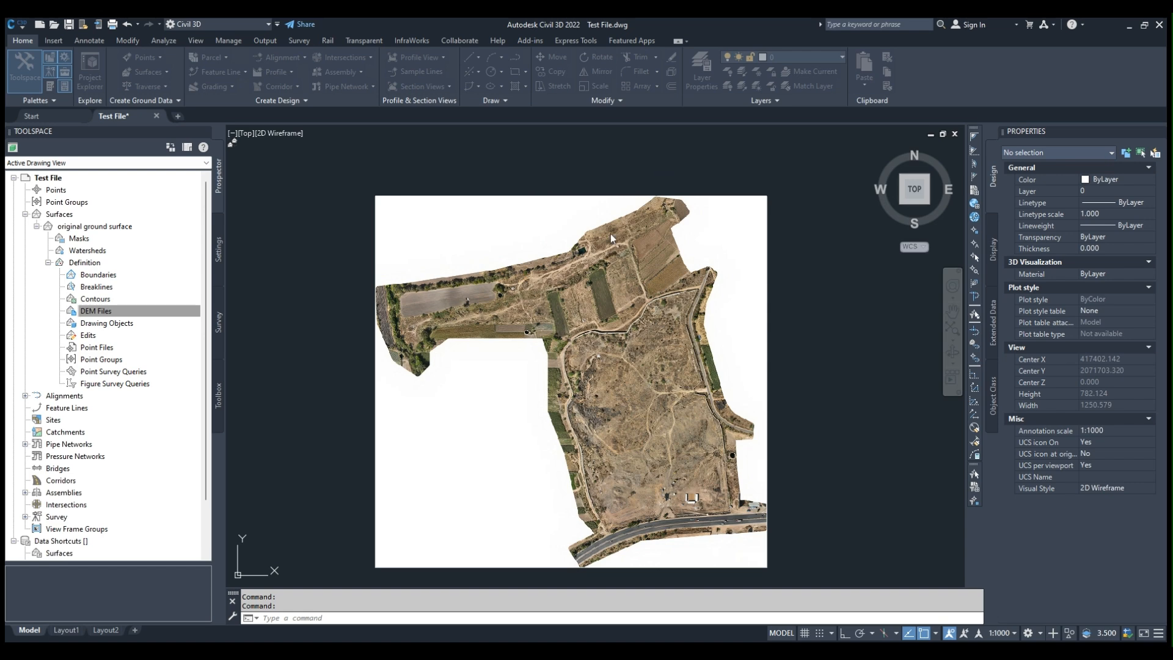
{"action": "mouse_move", "coordinate": [541, 240]}
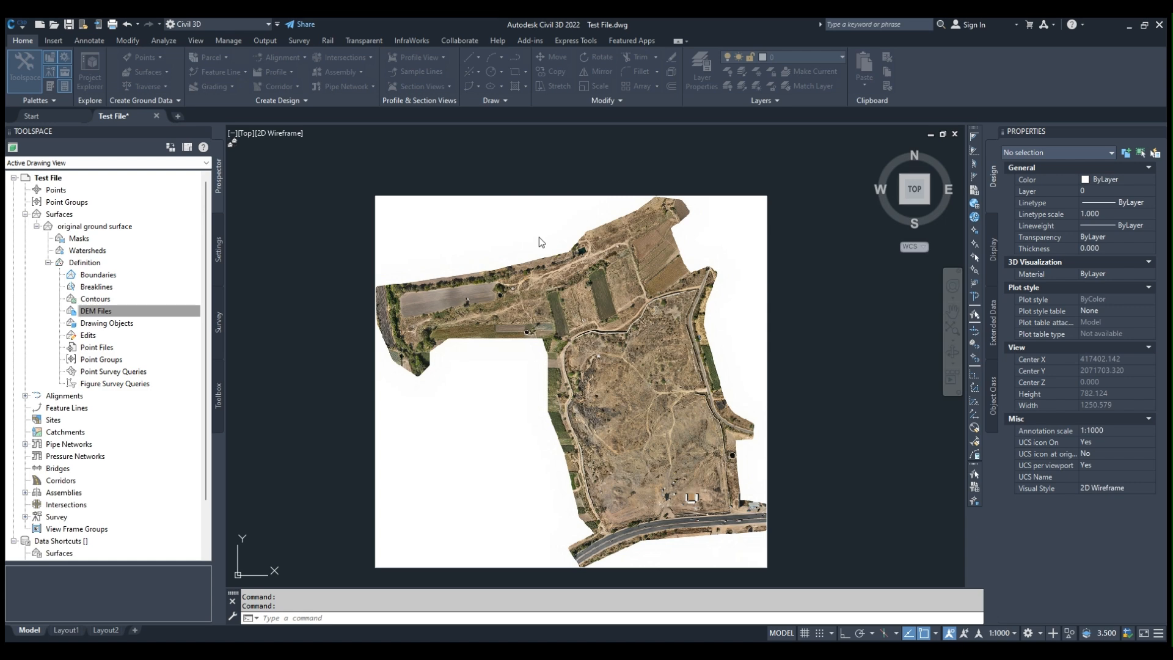
{"action": "mouse_move", "coordinate": [713, 465]}
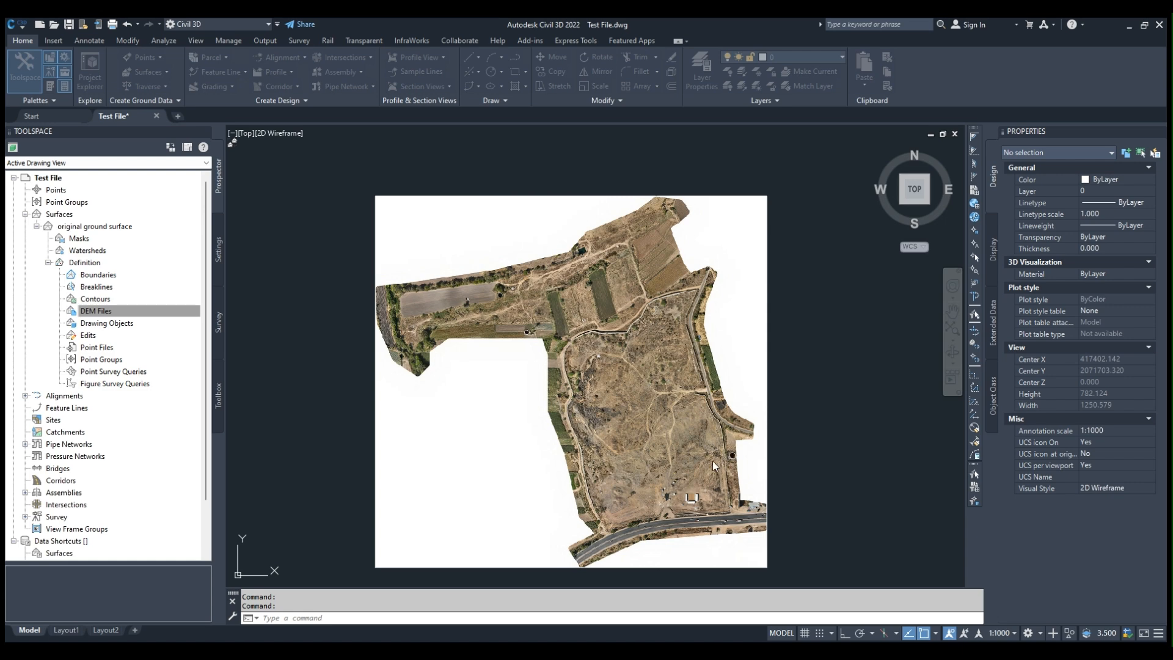
{"action": "mouse_move", "coordinate": [603, 244]}
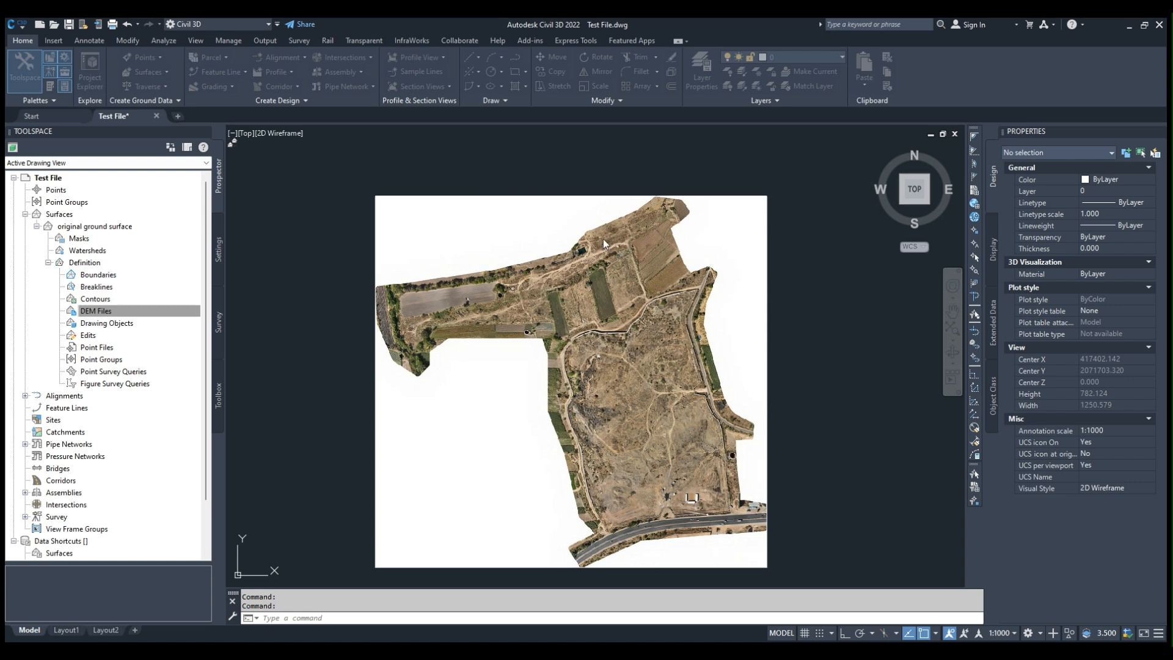
{"action": "mouse_move", "coordinate": [620, 262]}
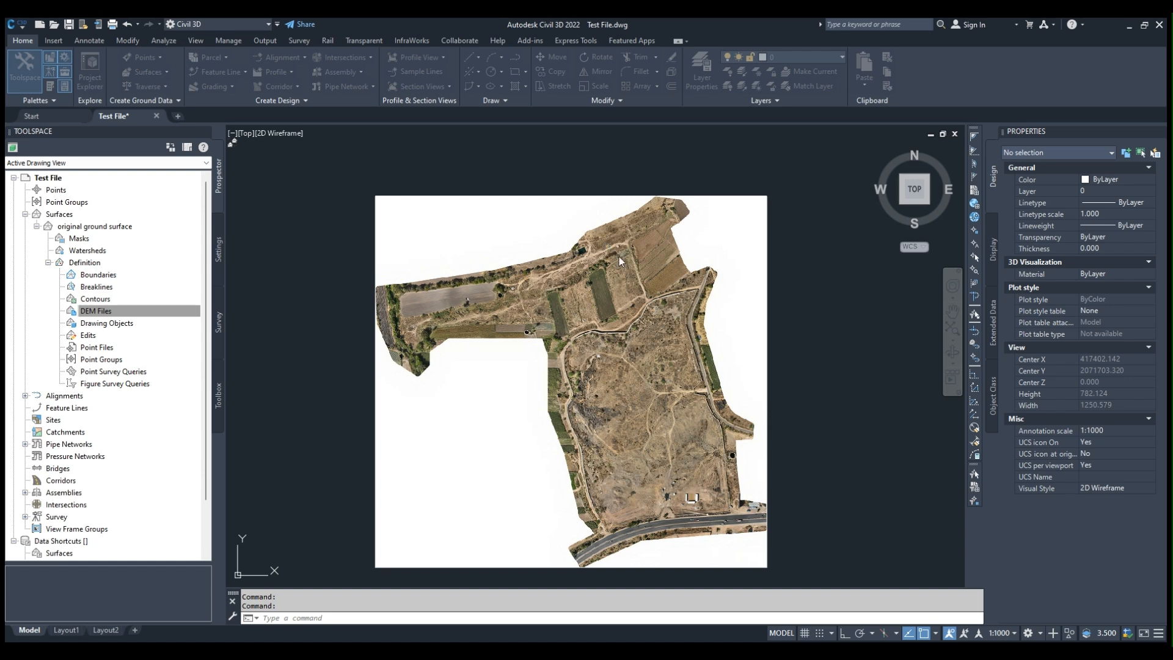
{"action": "mouse_move", "coordinate": [744, 454]}
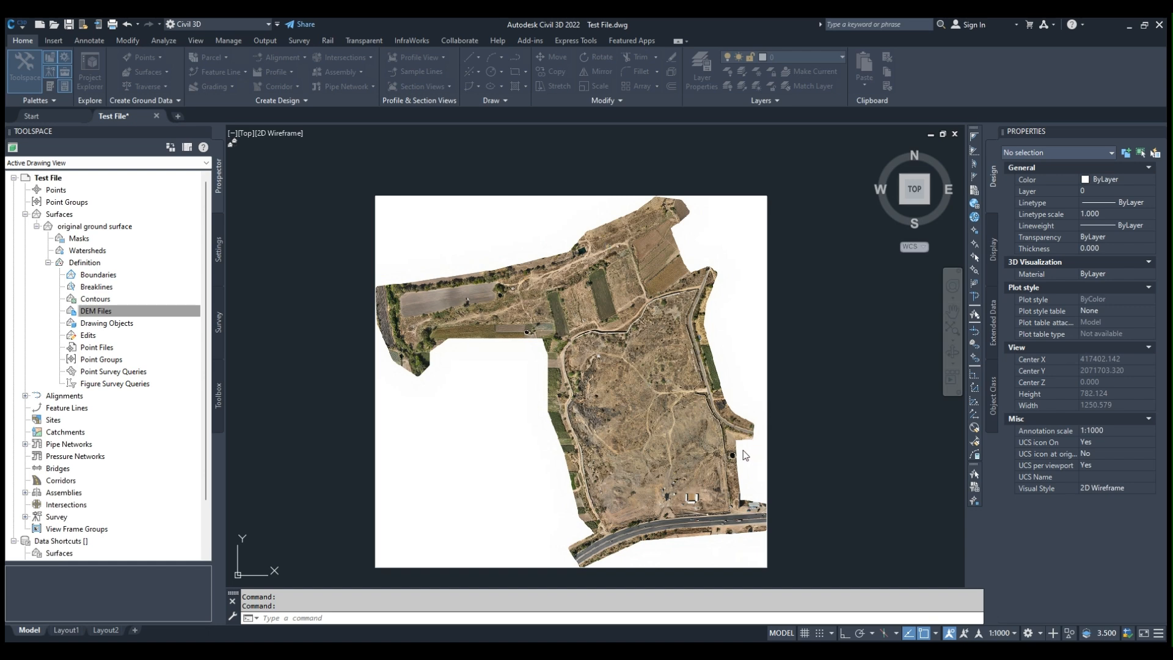
{"action": "mouse_move", "coordinate": [570, 270]}
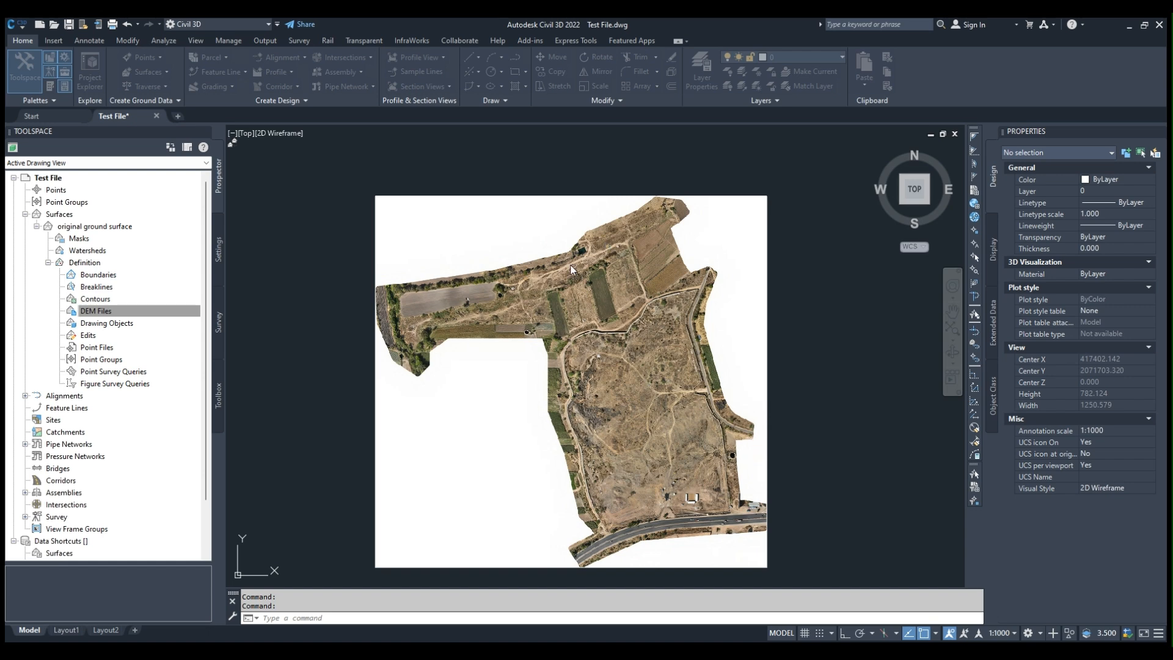
{"action": "mouse_move", "coordinate": [559, 250]}
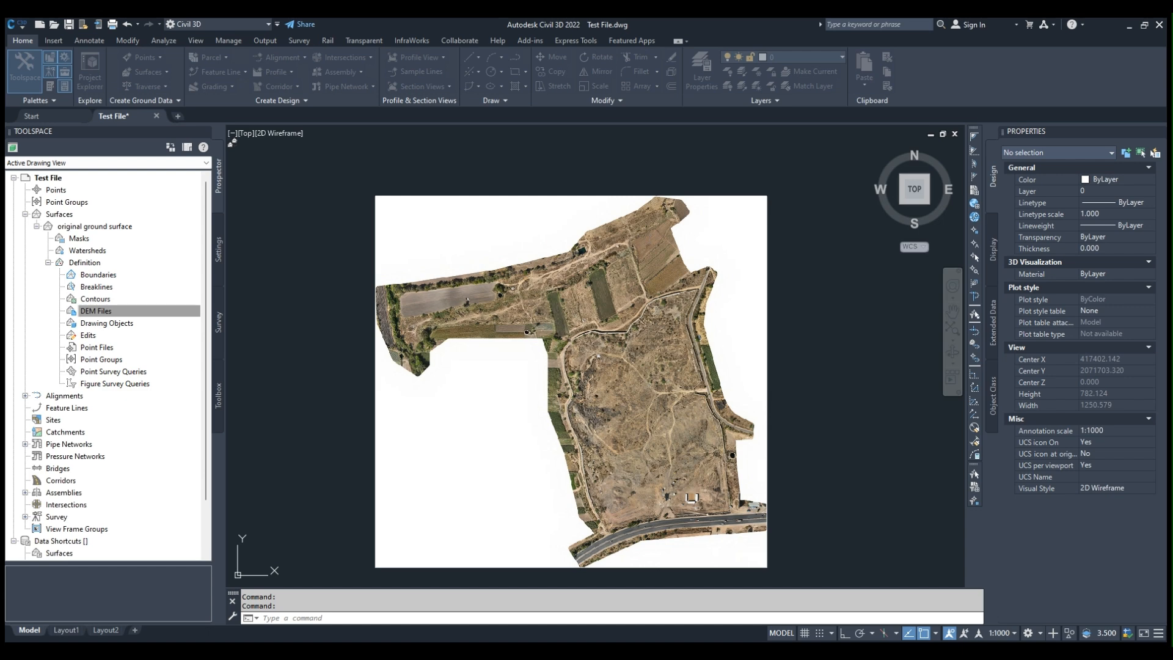
{"action": "mouse_move", "coordinate": [567, 241]}
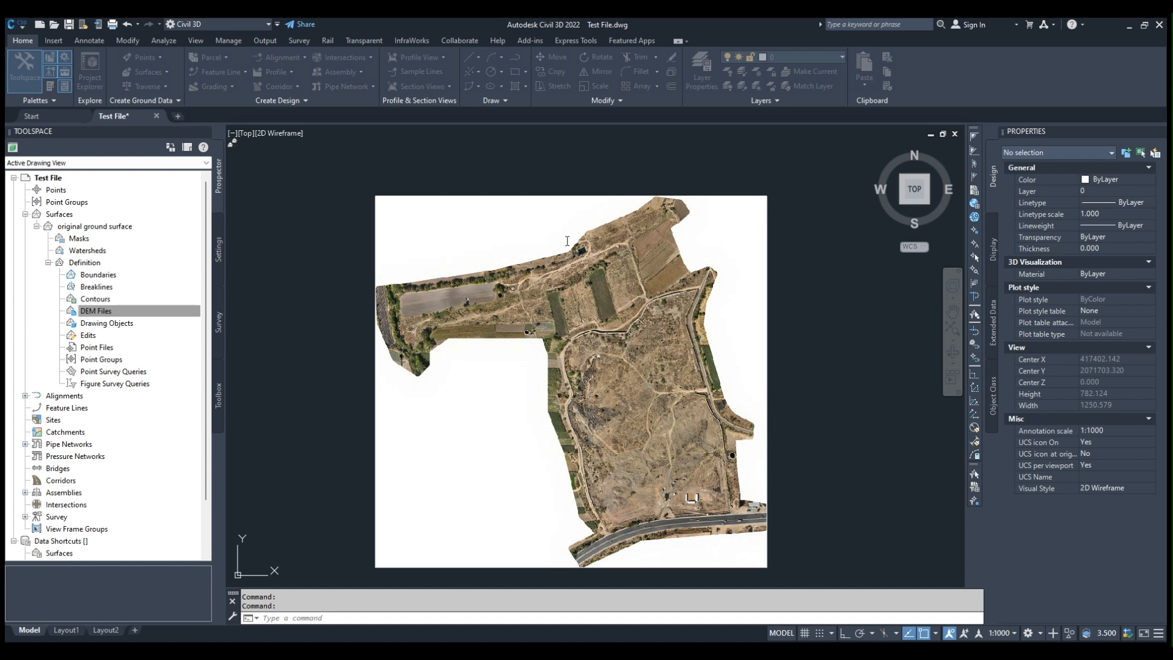
{"action": "mouse_move", "coordinate": [667, 228]}
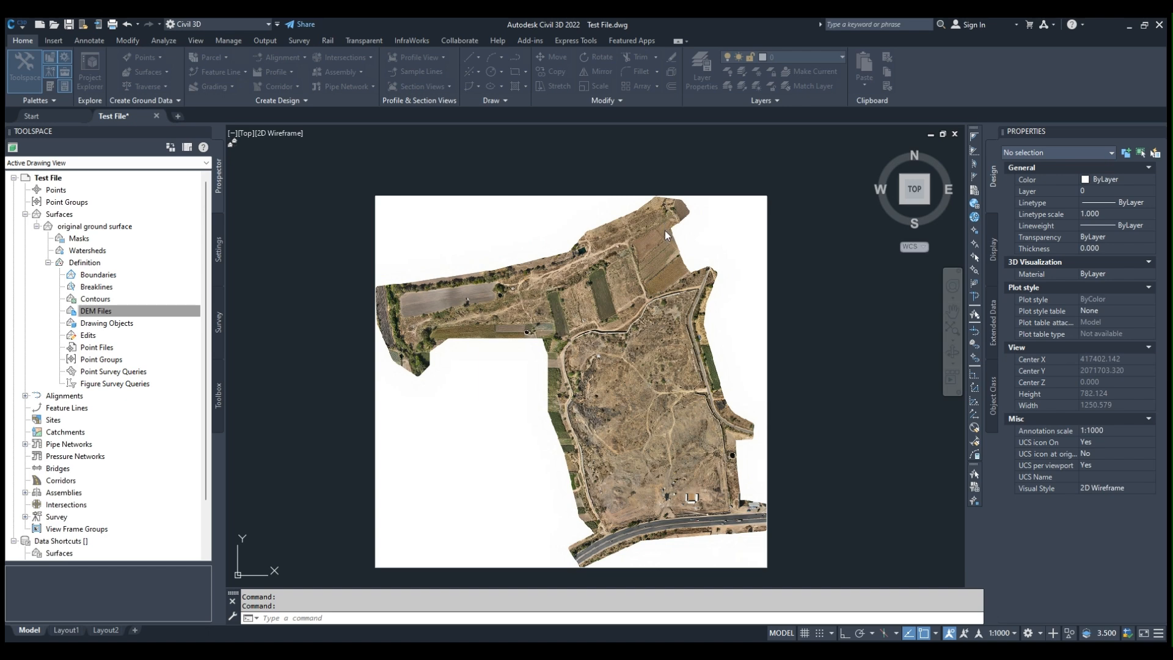
{"action": "mouse_move", "coordinate": [664, 244]}
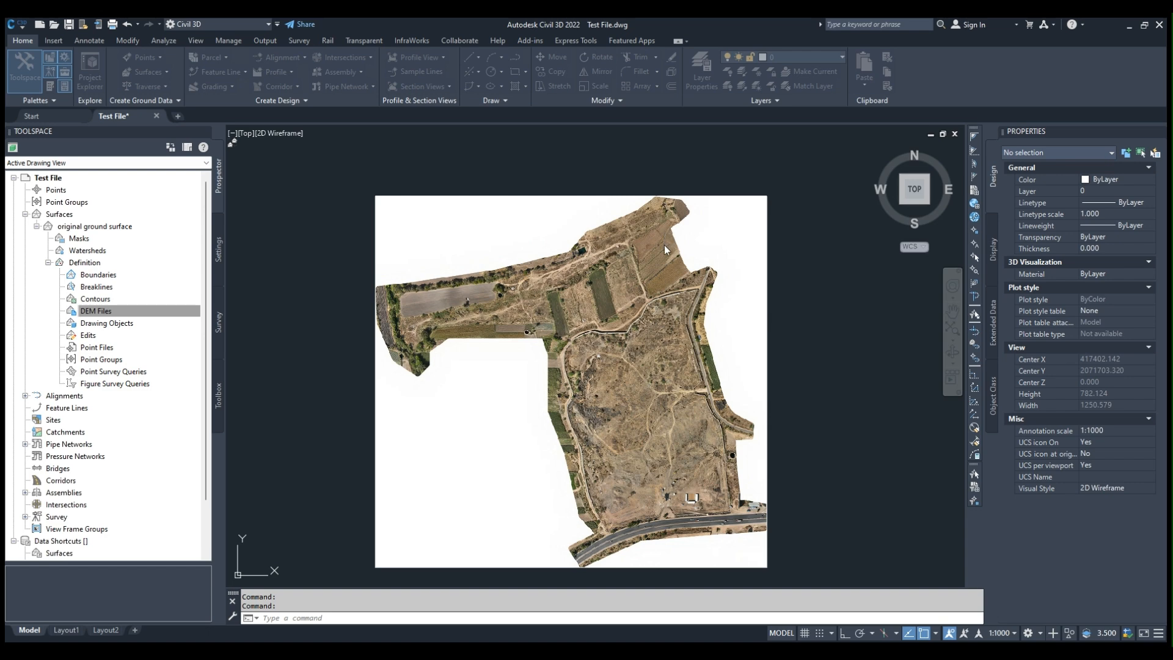
{"action": "mouse_move", "coordinate": [488, 244]}
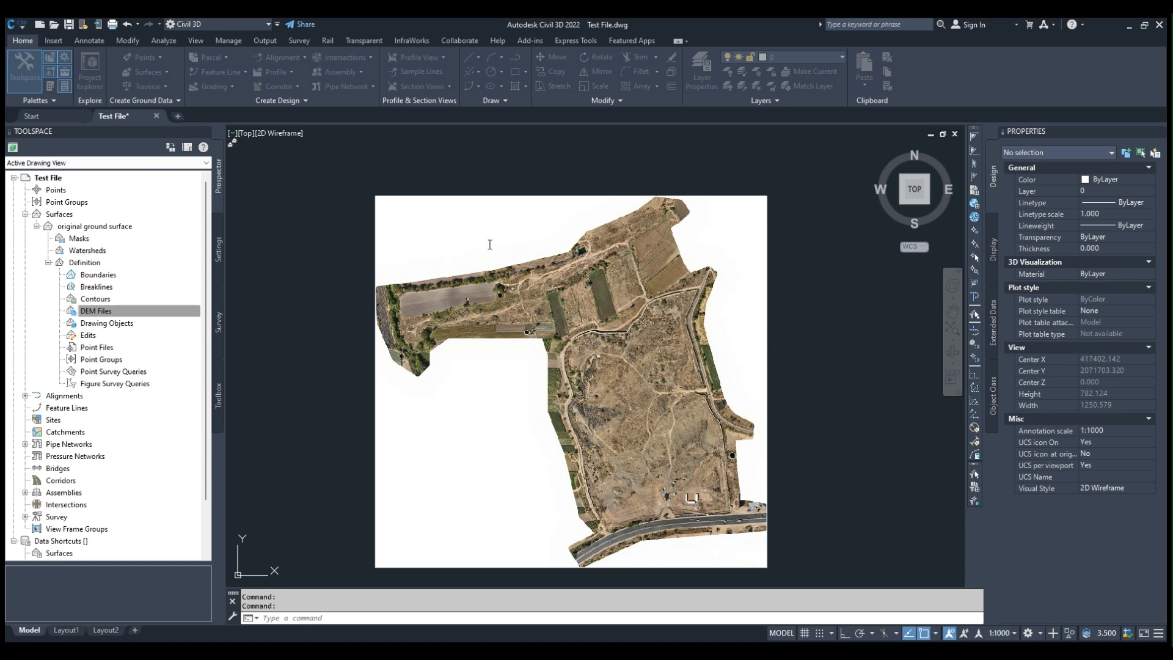
{"action": "mouse_move", "coordinate": [520, 250]}
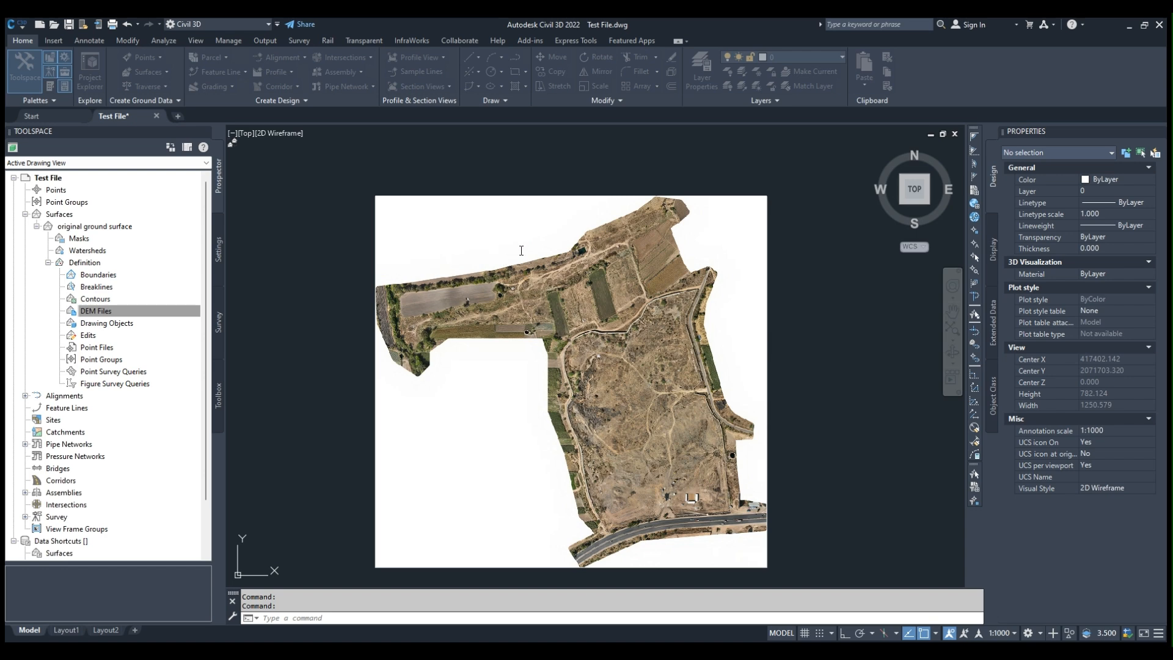
{"action": "mouse_move", "coordinate": [526, 246]}
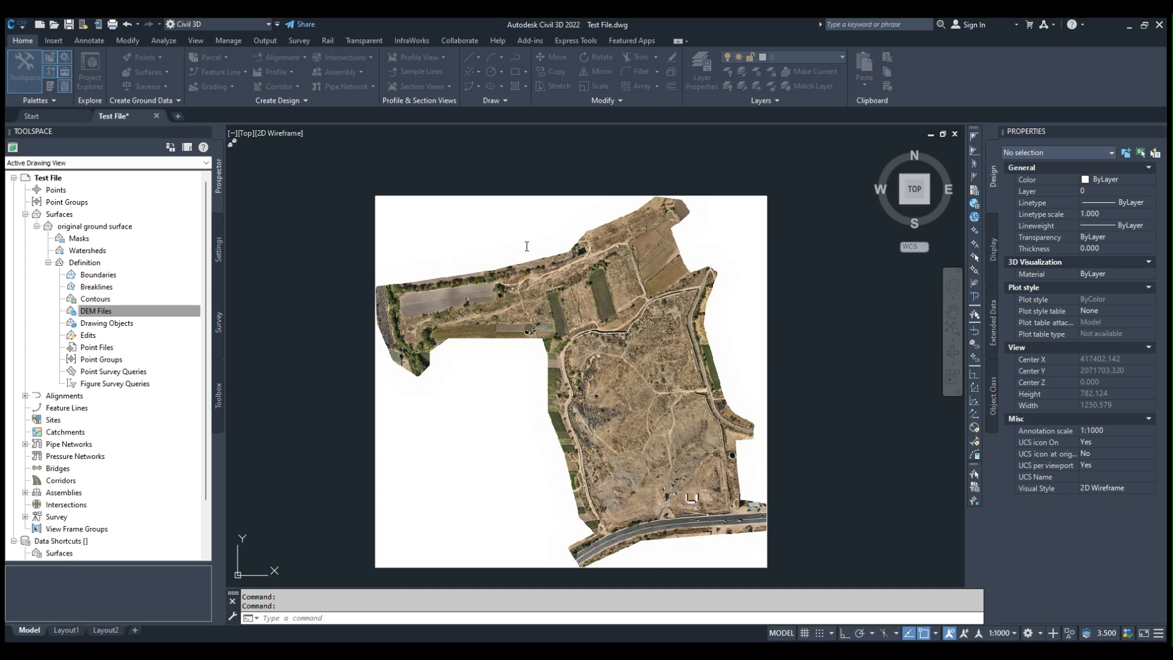
{"action": "mouse_move", "coordinate": [475, 247]}
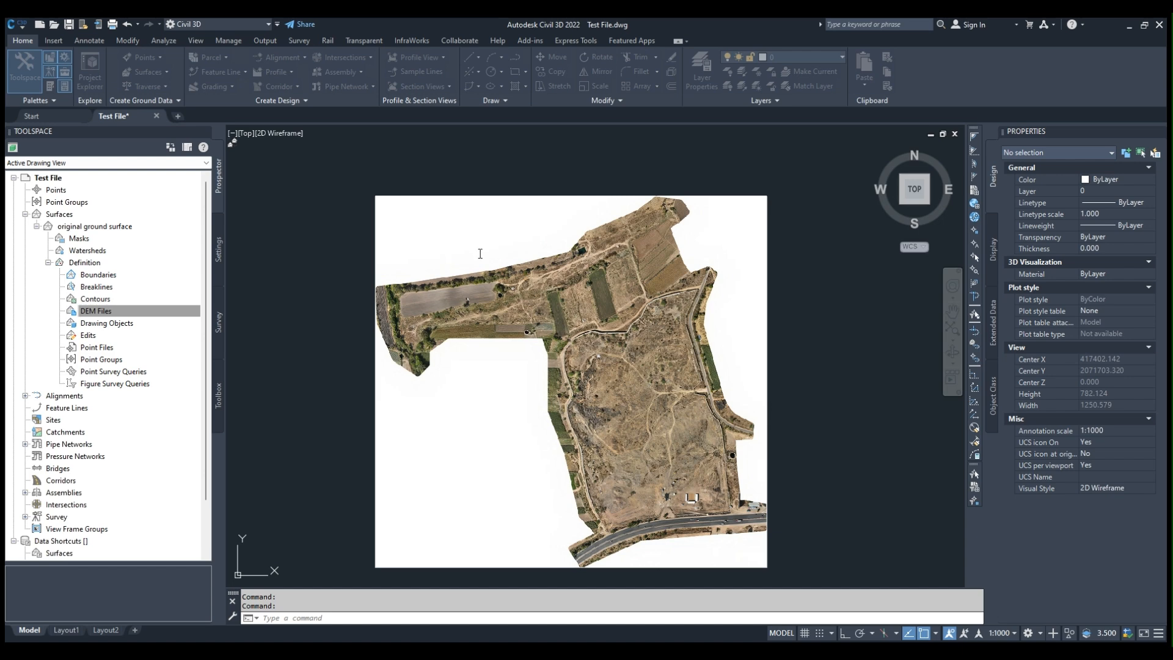
{"action": "mouse_move", "coordinate": [492, 248]}
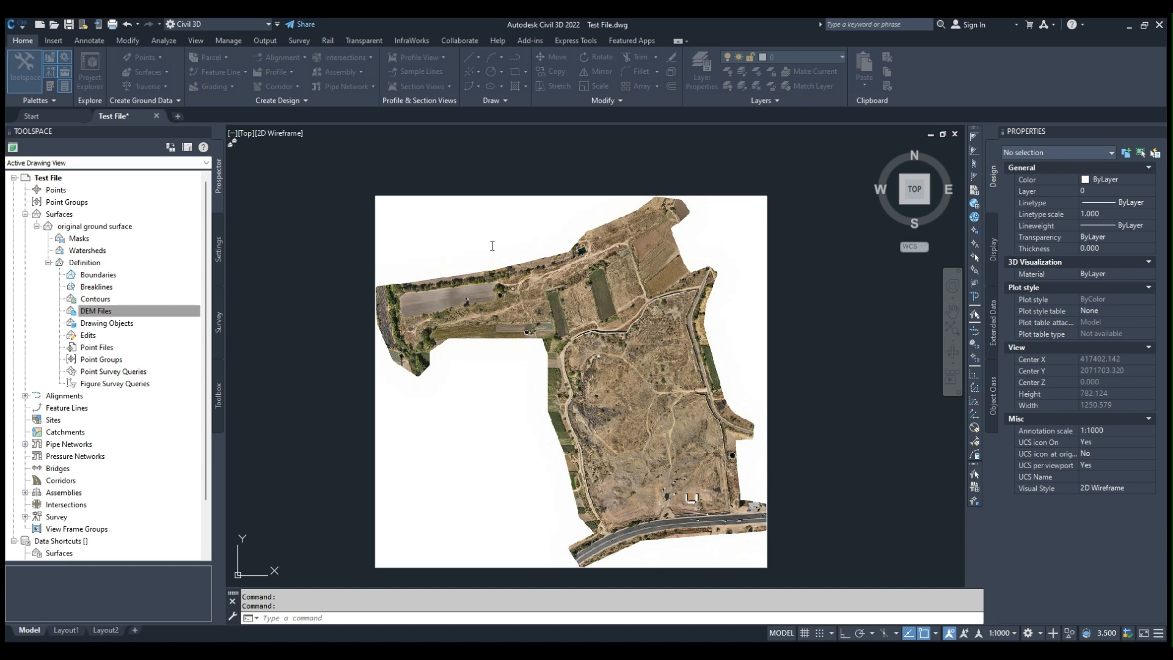
{"action": "mouse_move", "coordinate": [508, 265]}
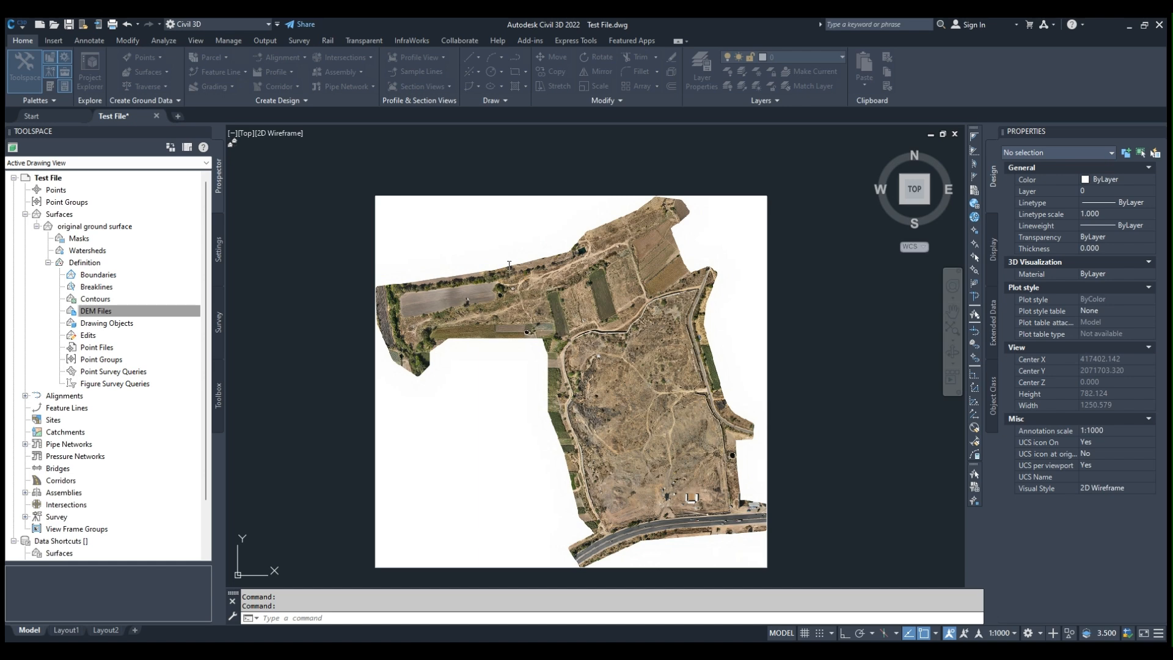
{"action": "mouse_move", "coordinate": [542, 562]}
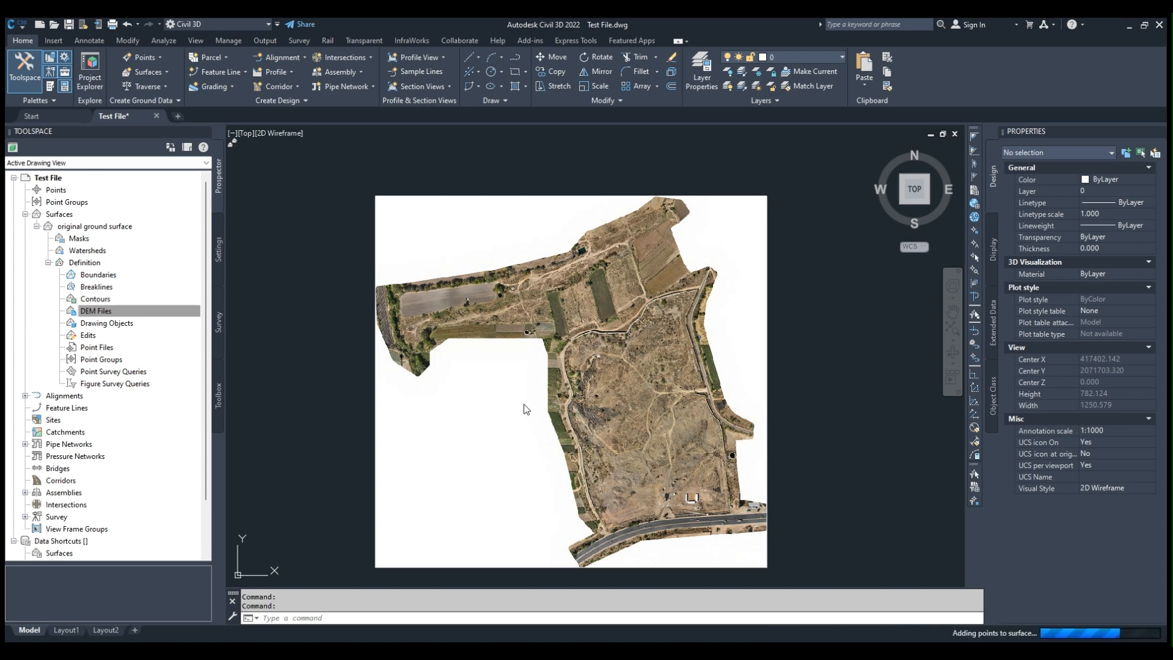
{"action": "mouse_move", "coordinate": [466, 353]}
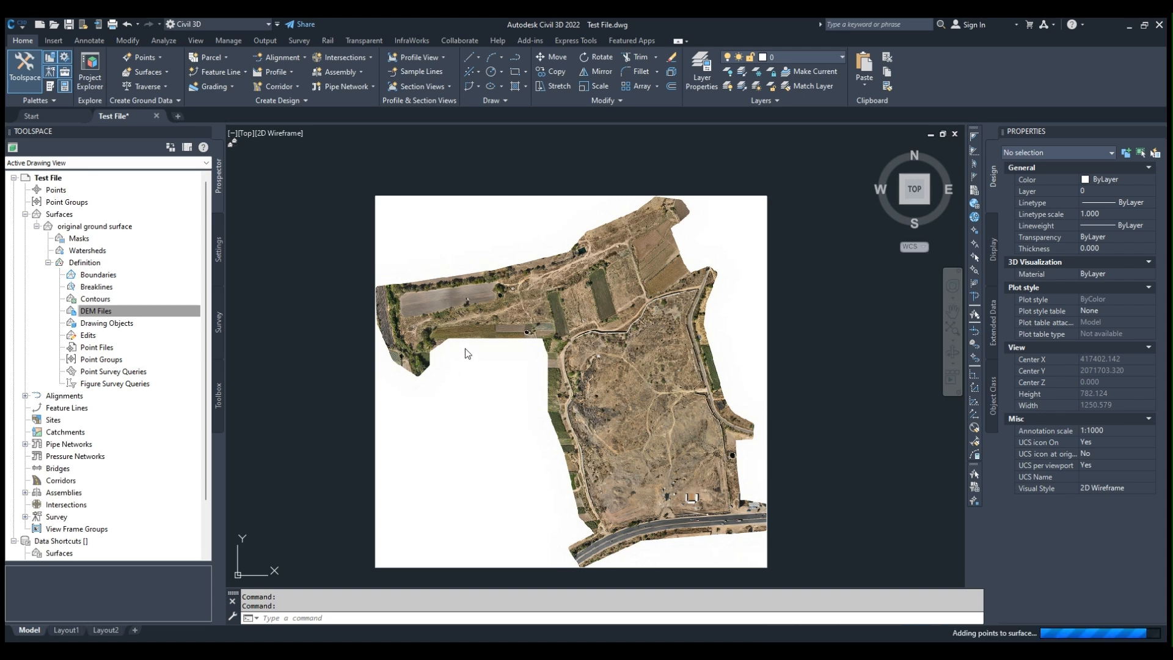
{"action": "mouse_move", "coordinate": [471, 389]}
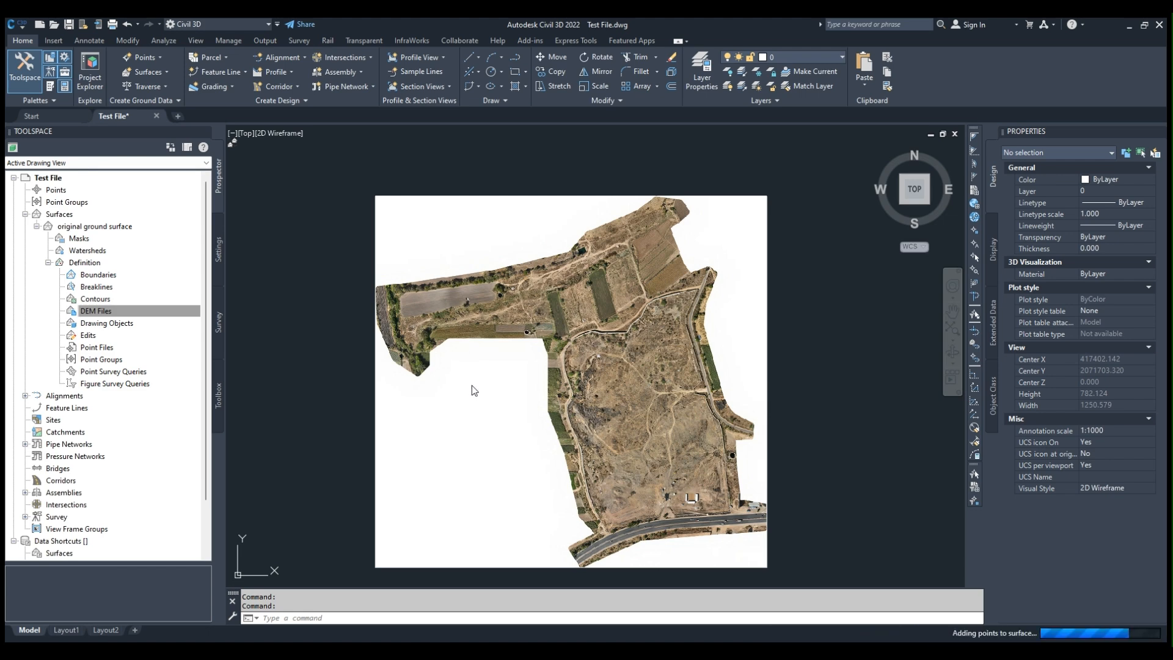
{"action": "mouse_move", "coordinate": [549, 495]}
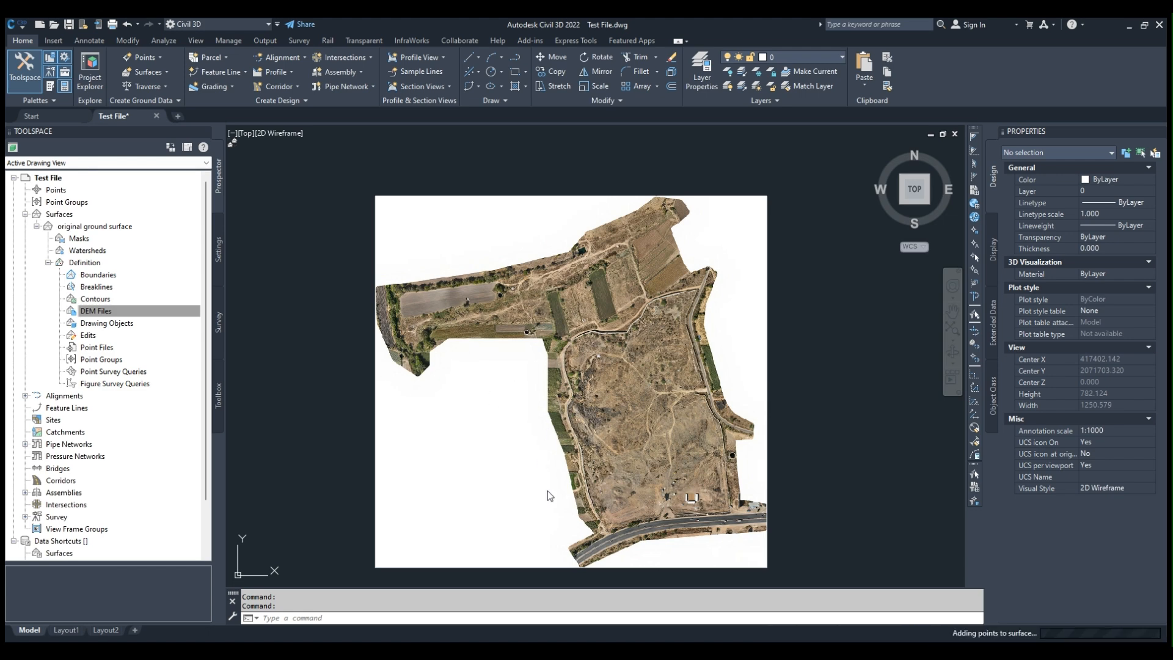
{"action": "mouse_move", "coordinate": [617, 341]}
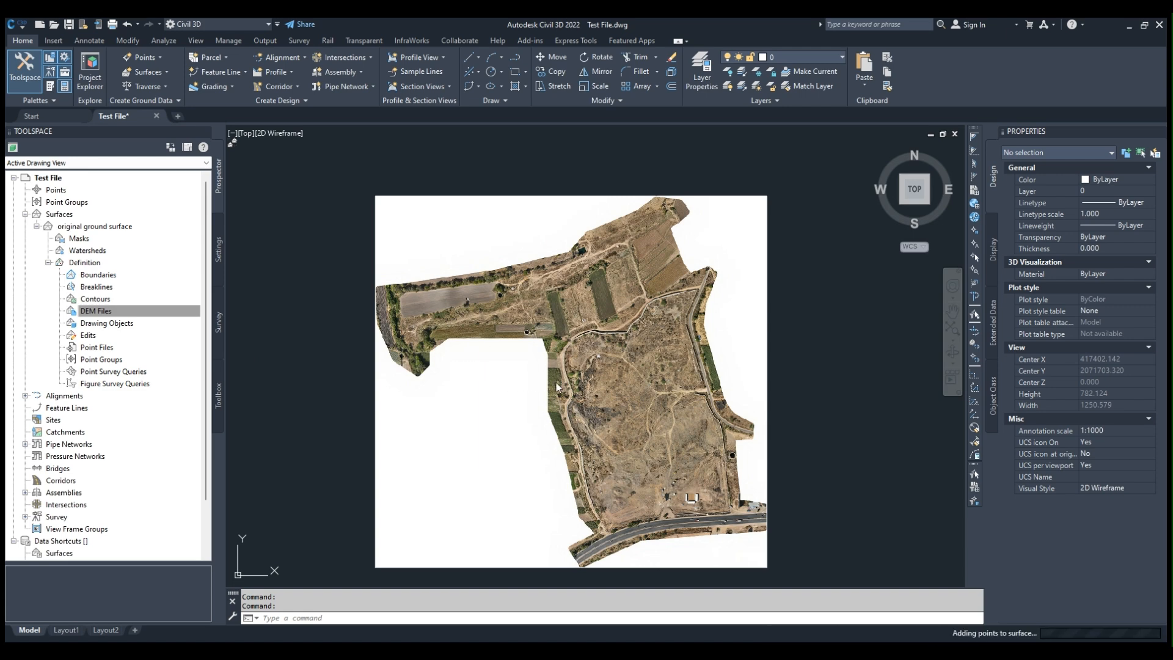
{"action": "mouse_move", "coordinate": [597, 390]}
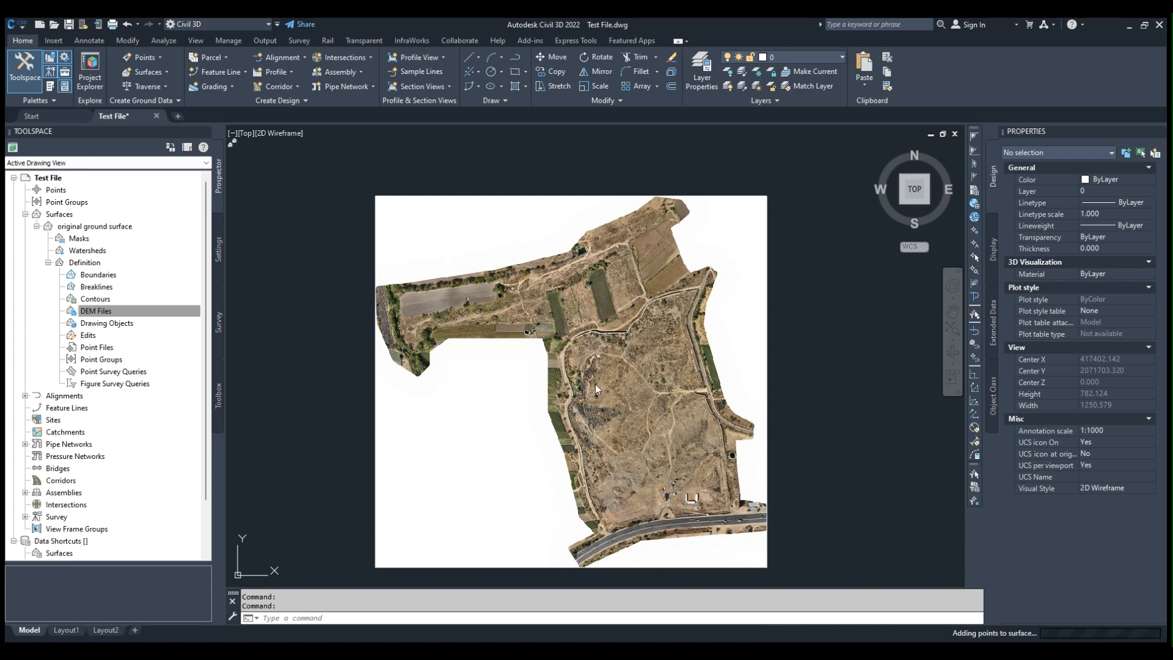
{"action": "mouse_move", "coordinate": [410, 286]}
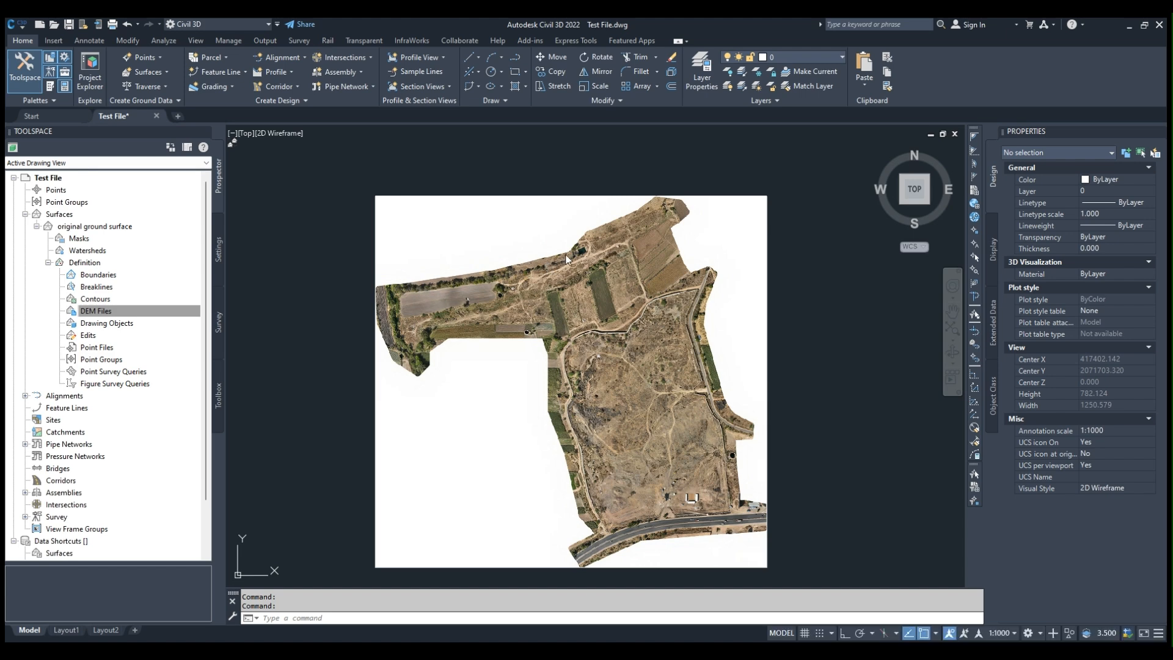
{"action": "mouse_move", "coordinate": [648, 313]}
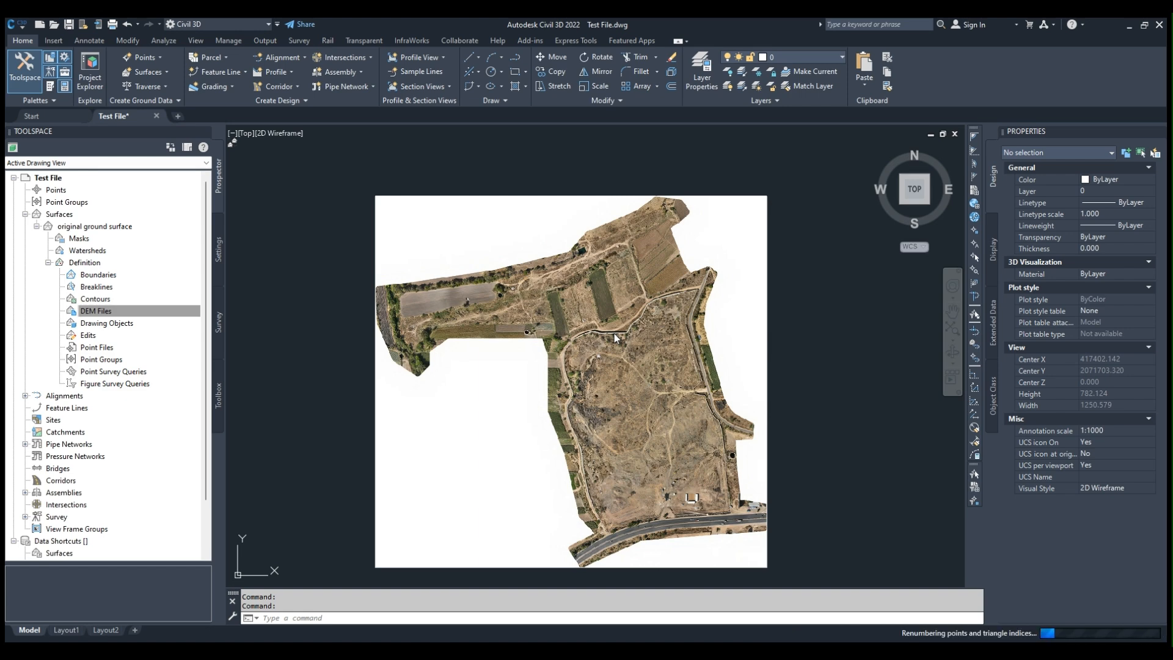
{"action": "mouse_move", "coordinate": [611, 362]}
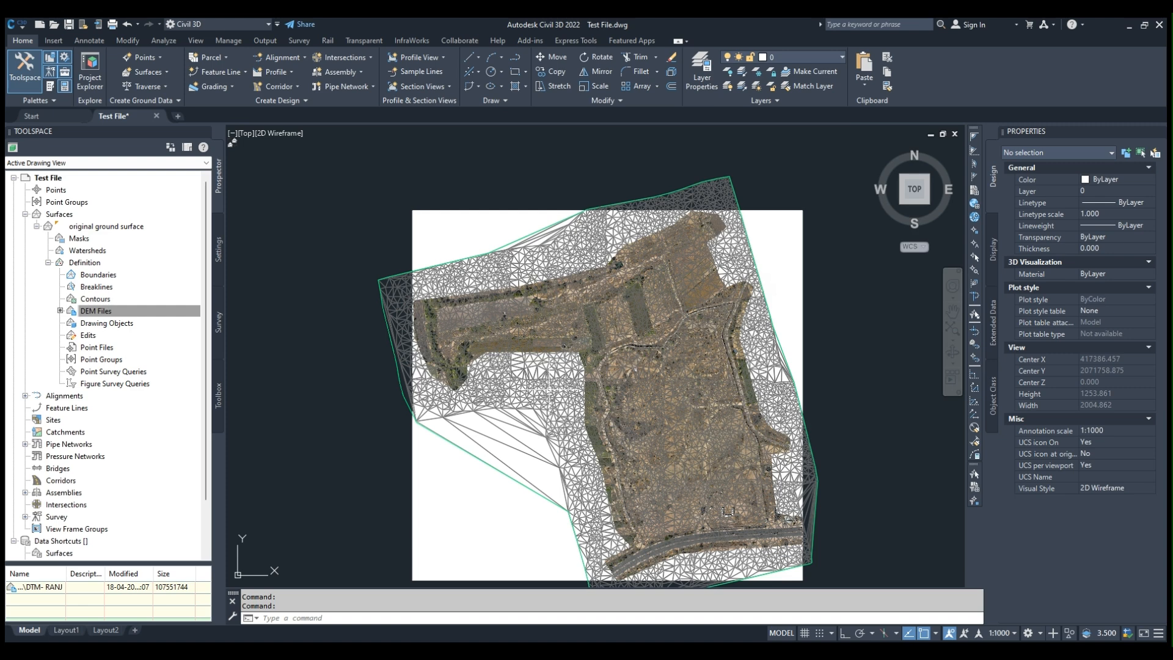
- Select the original ground TIN surface and start editing its surface style
{"action": "left_click", "coordinate": [547, 390]}
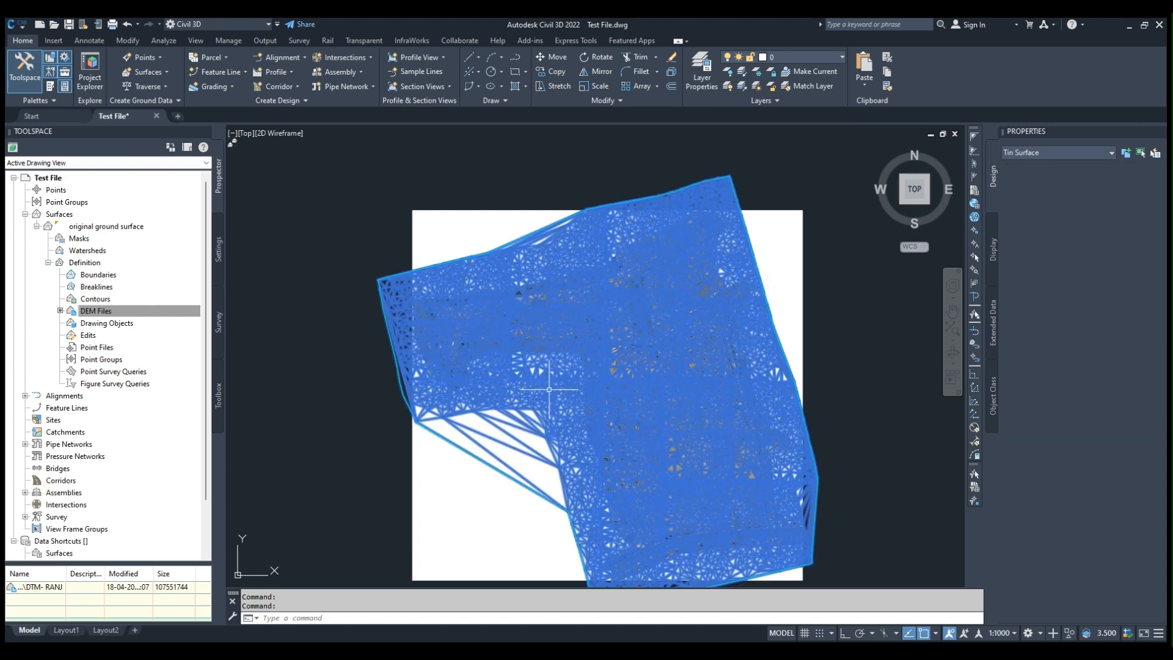
{"action": "left_click", "coordinate": [508, 269]}
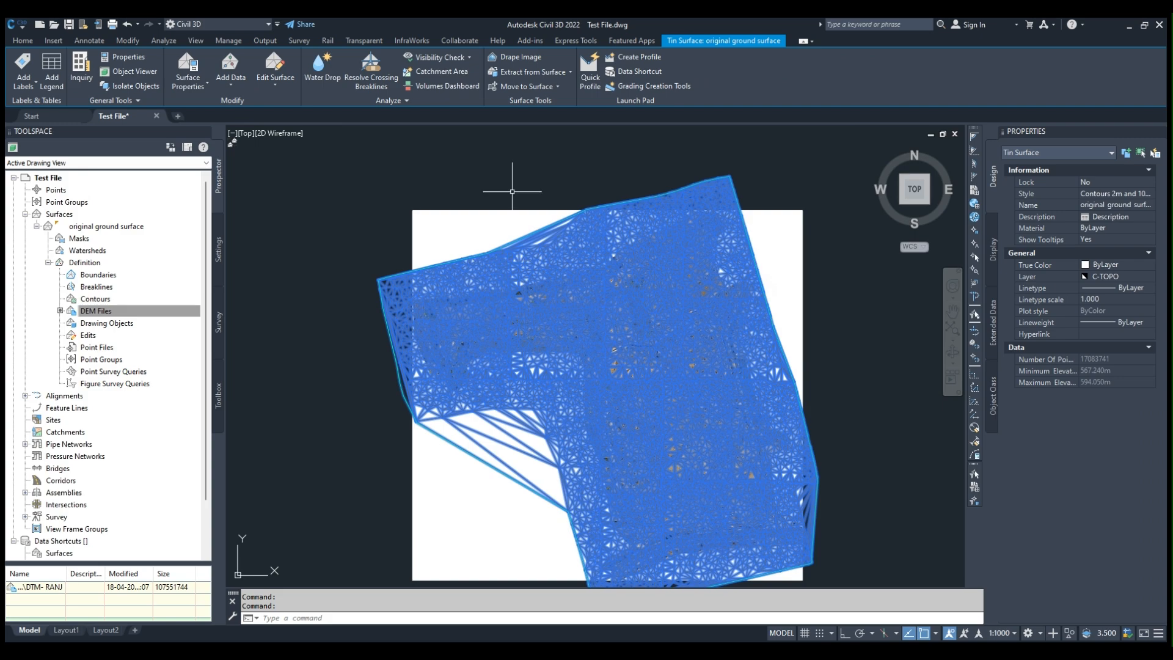
{"action": "mouse_move", "coordinate": [566, 342]}
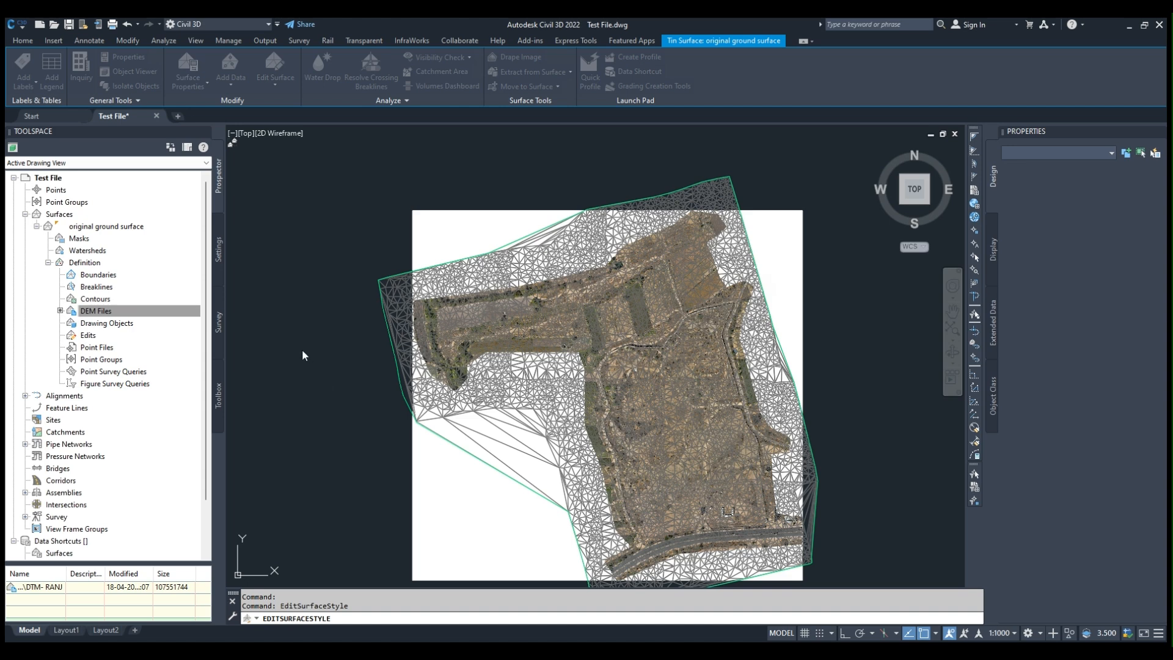
{"action": "mouse_move", "coordinate": [582, 515]}
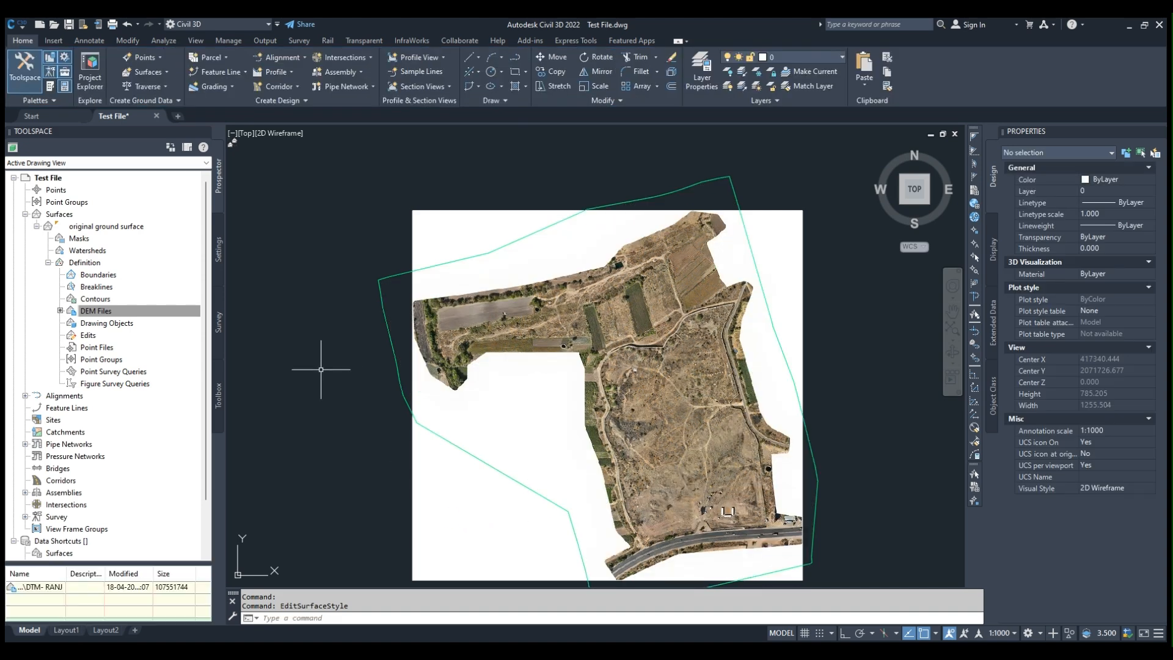
- Select the original ground surface in Prospector to bring up its Tin Surface tools
{"action": "left_click", "coordinate": [95, 310]}
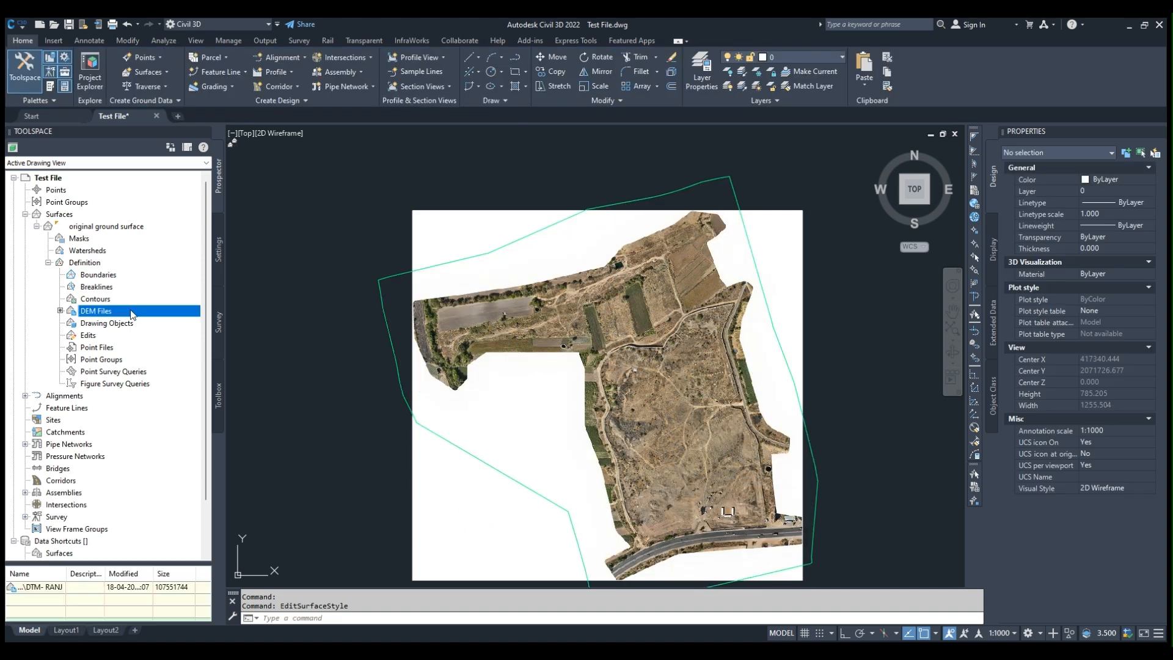
{"action": "left_click", "coordinate": [107, 226]}
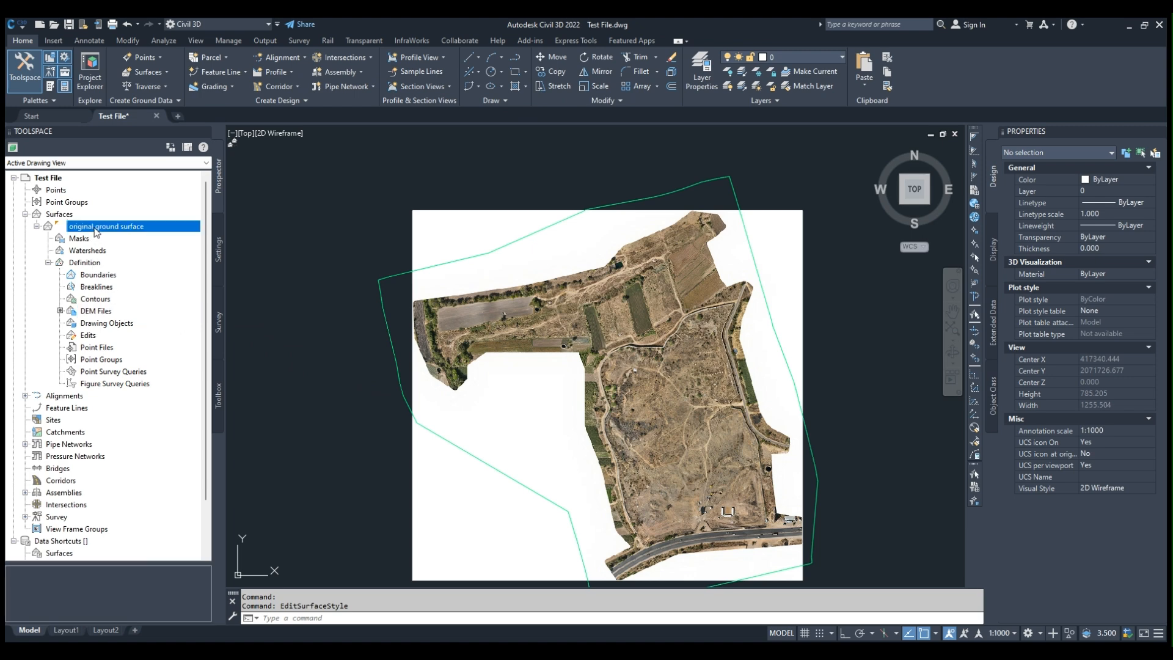
{"action": "mouse_move", "coordinate": [159, 364]}
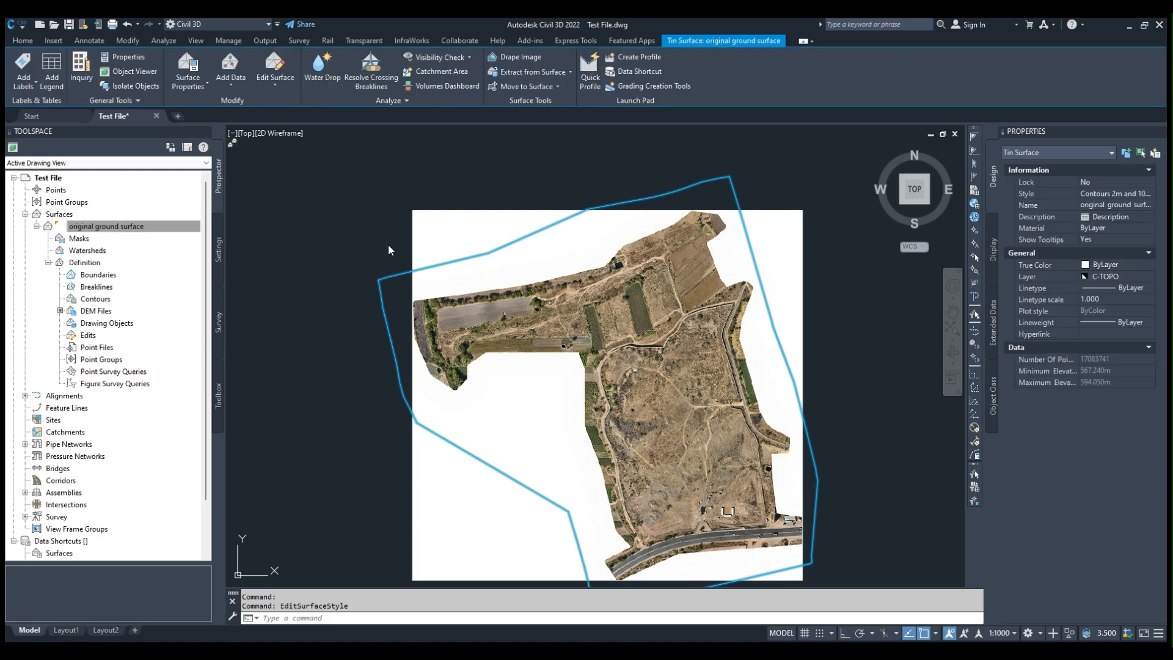
{"action": "mouse_move", "coordinate": [431, 331]}
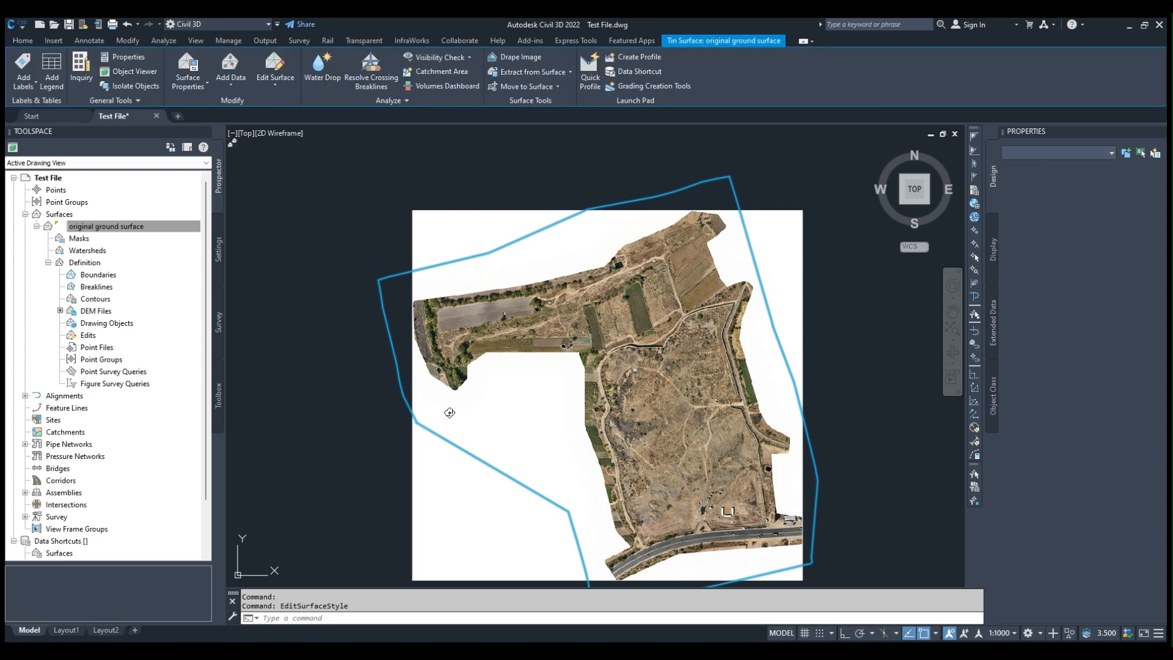
- Launch the Object Viewer to preview the original ground surface in 3D
{"action": "left_click", "coordinate": [134, 71]}
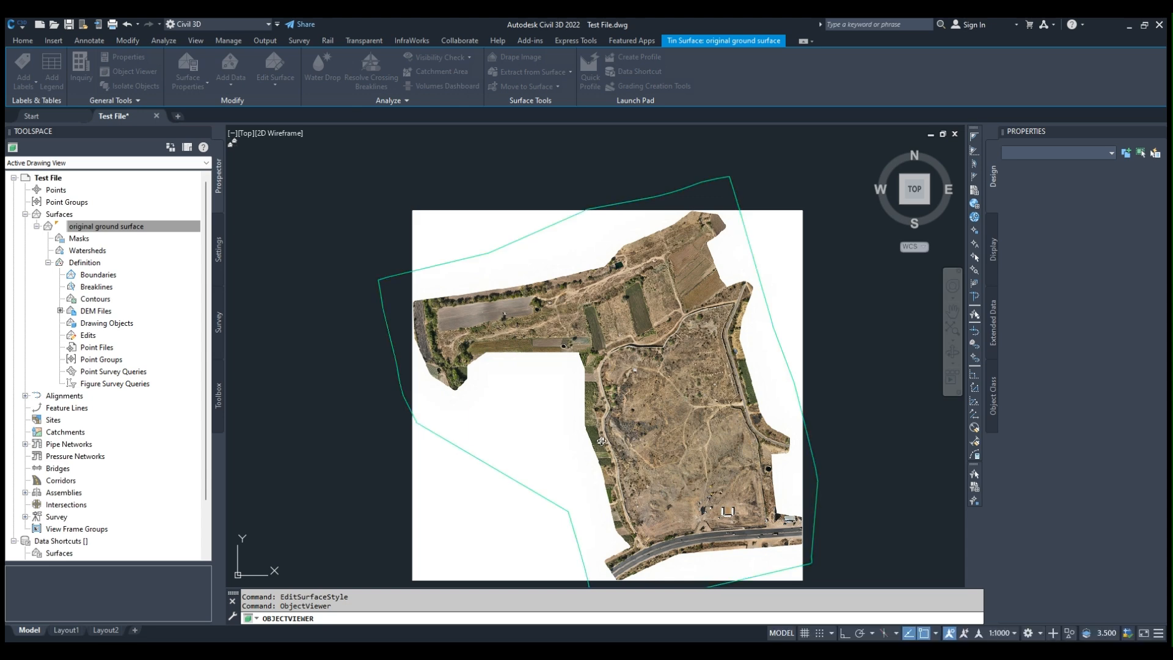
{"action": "mouse_move", "coordinate": [689, 423]}
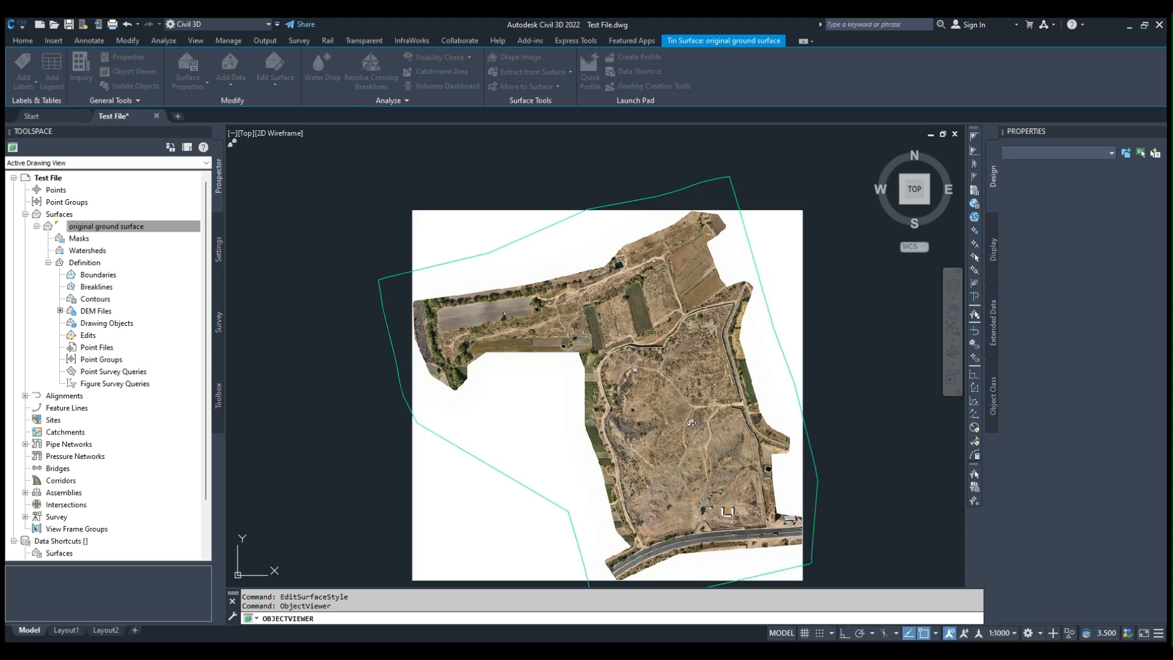
{"action": "mouse_move", "coordinate": [116, 74]}
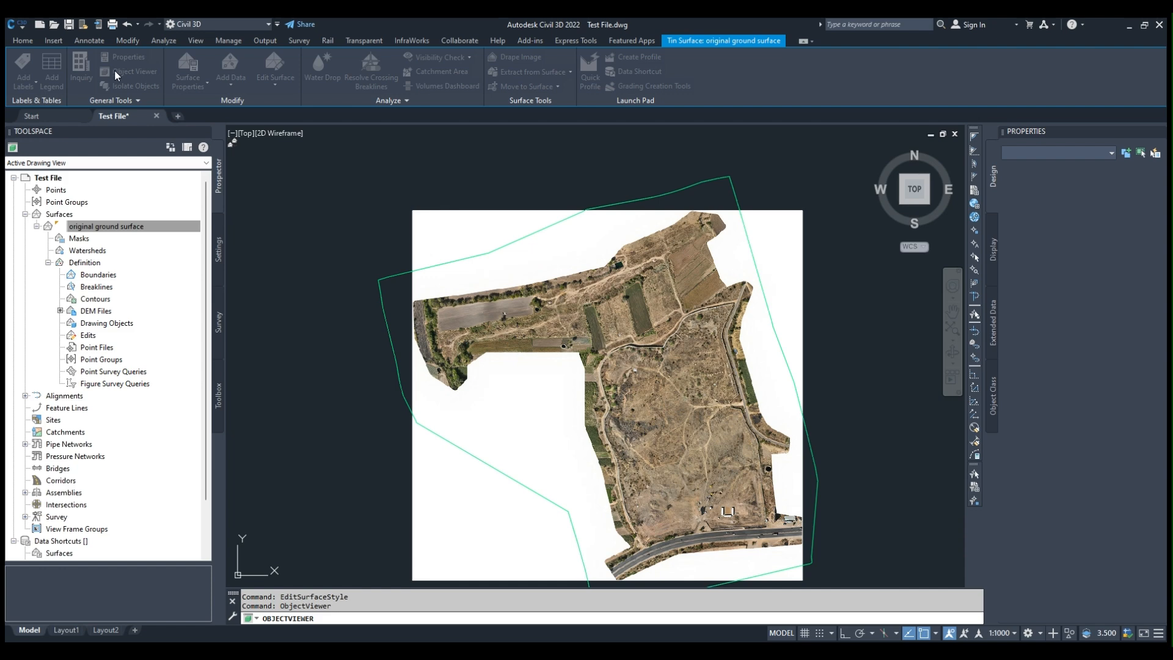
{"action": "mouse_move", "coordinate": [672, 401]}
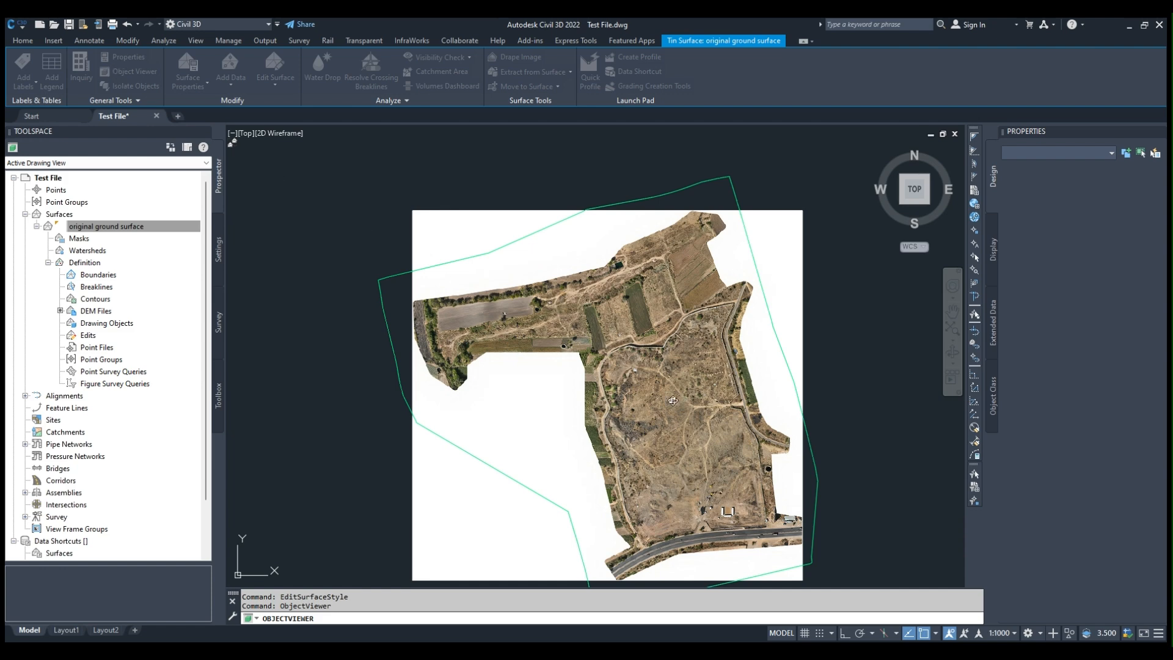
{"action": "mouse_move", "coordinate": [112, 112]}
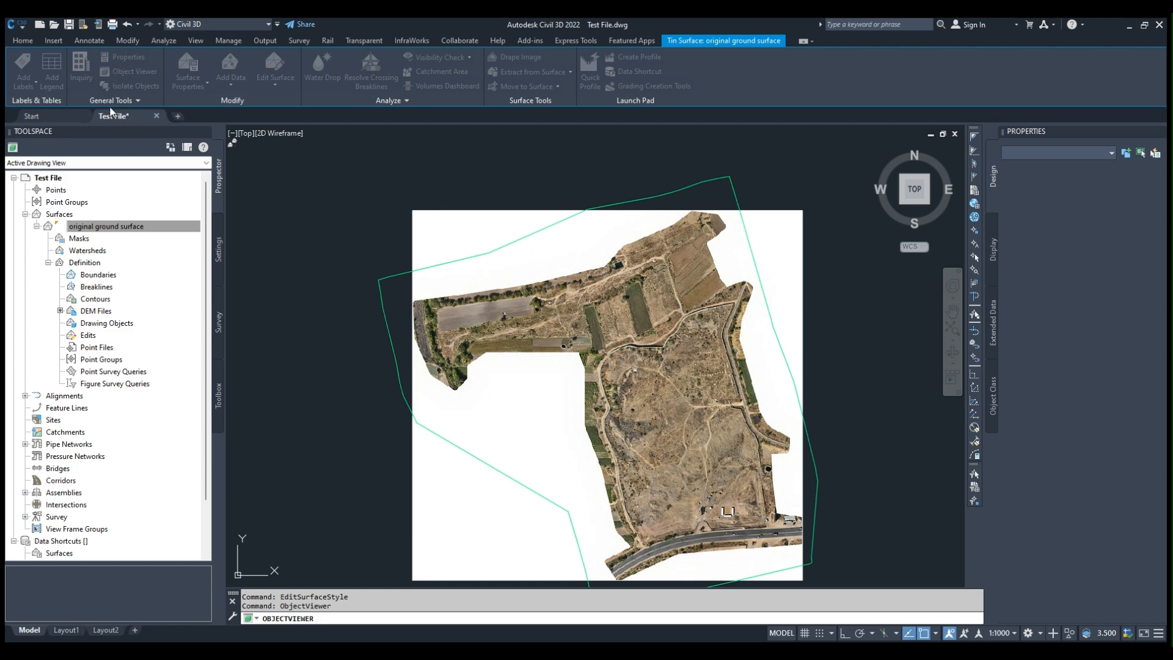
{"action": "mouse_move", "coordinate": [576, 355]}
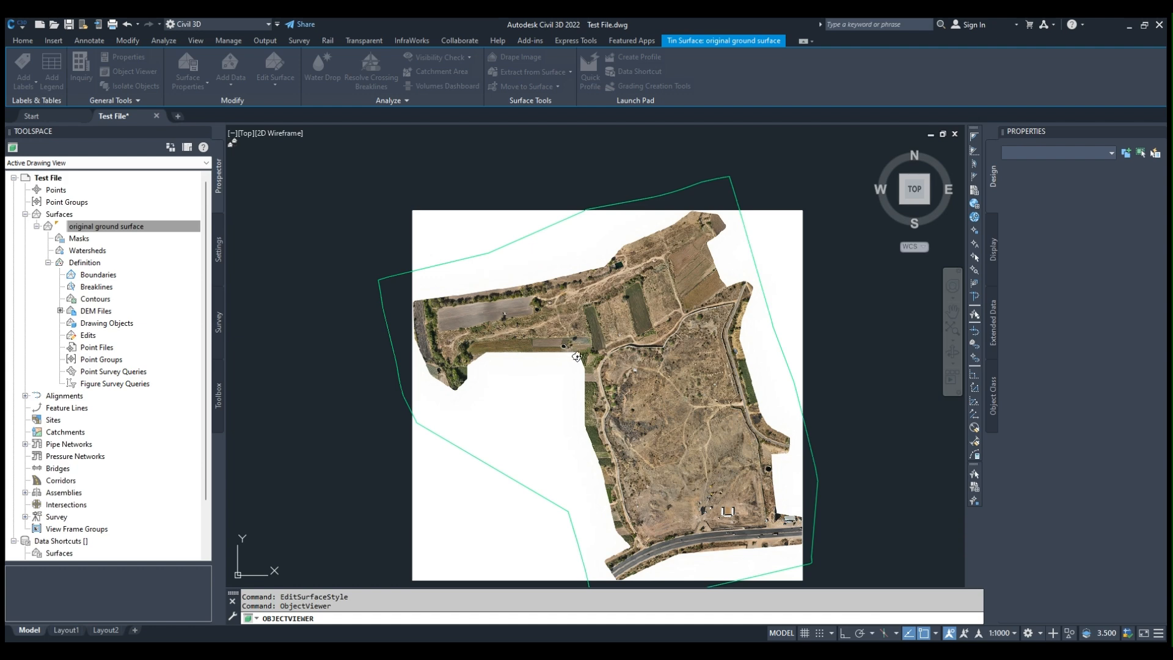
{"action": "mouse_move", "coordinate": [101, 58]}
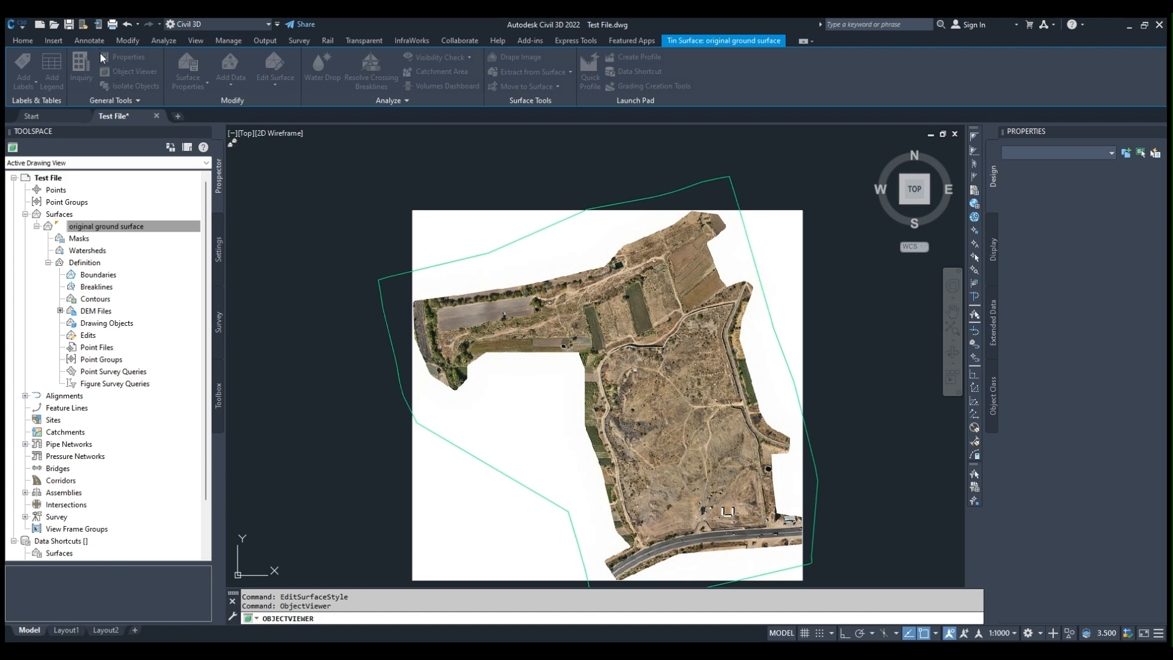
{"action": "mouse_move", "coordinate": [645, 372]}
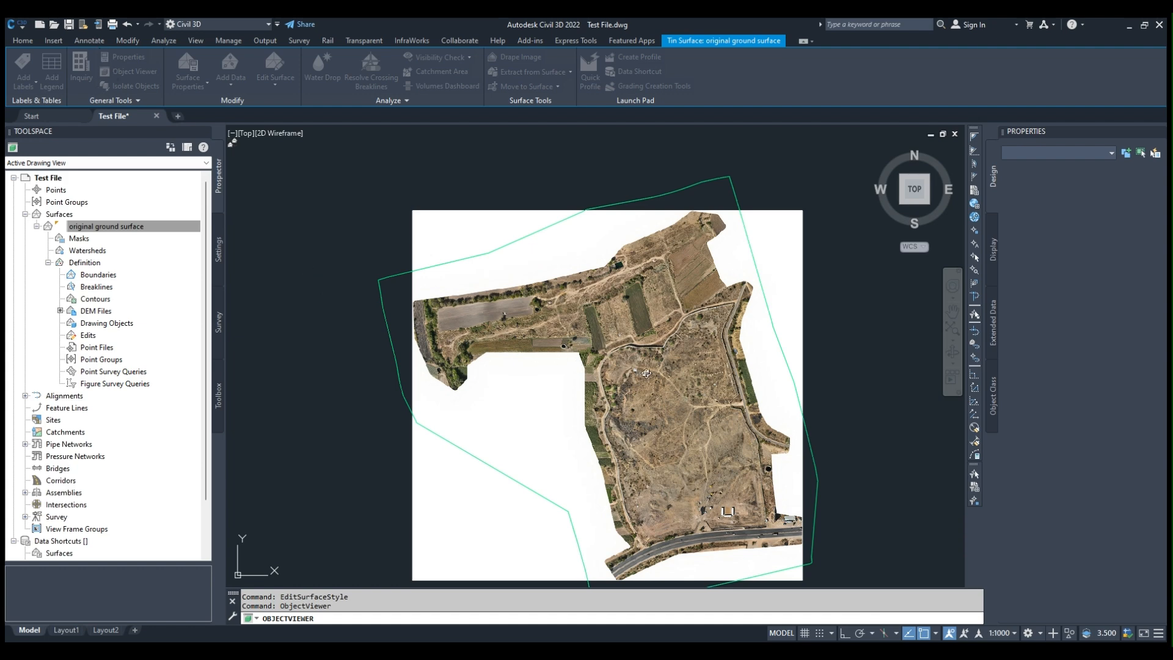
{"action": "mouse_move", "coordinate": [321, 205]}
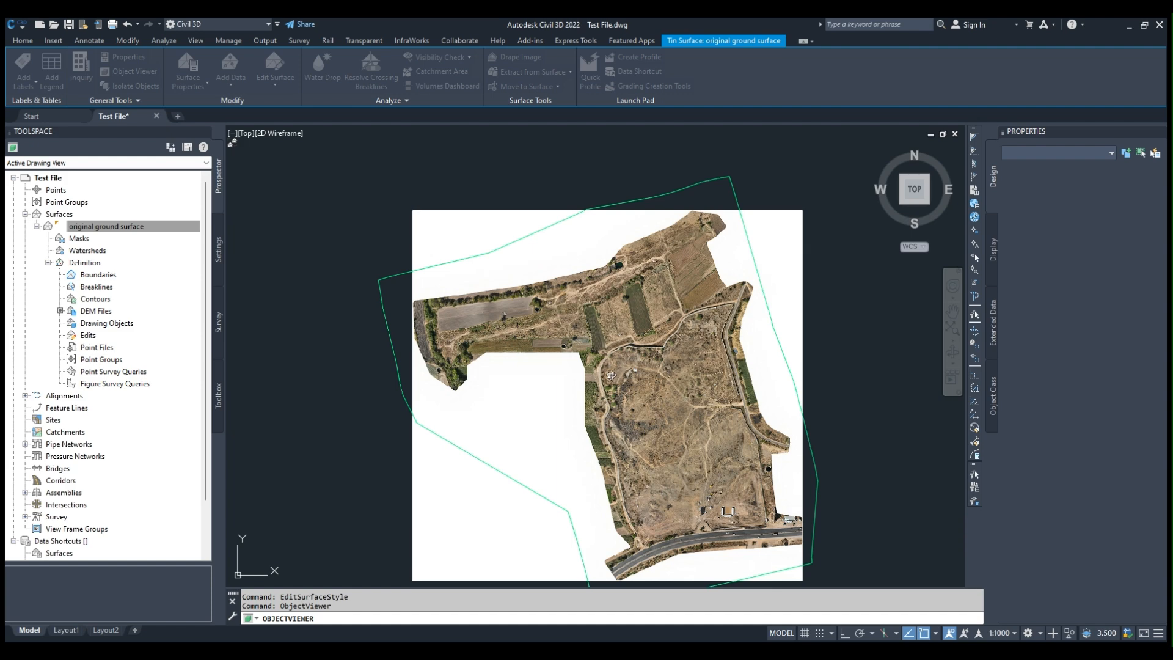
{"action": "mouse_move", "coordinate": [601, 382]}
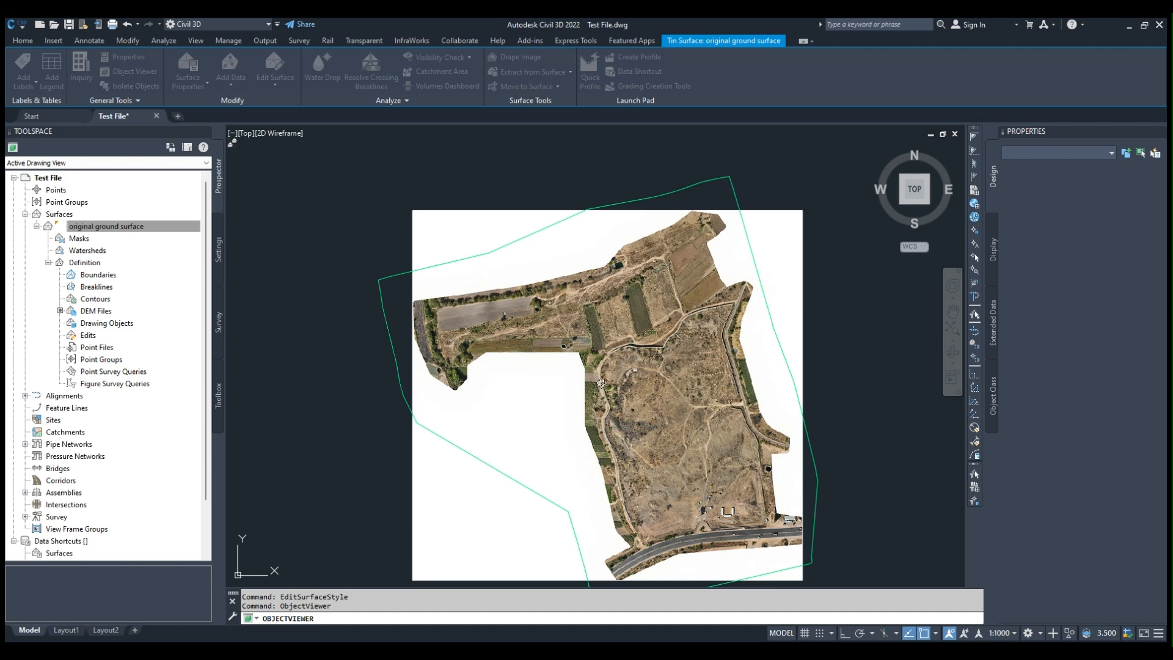
{"action": "mouse_move", "coordinate": [677, 406]}
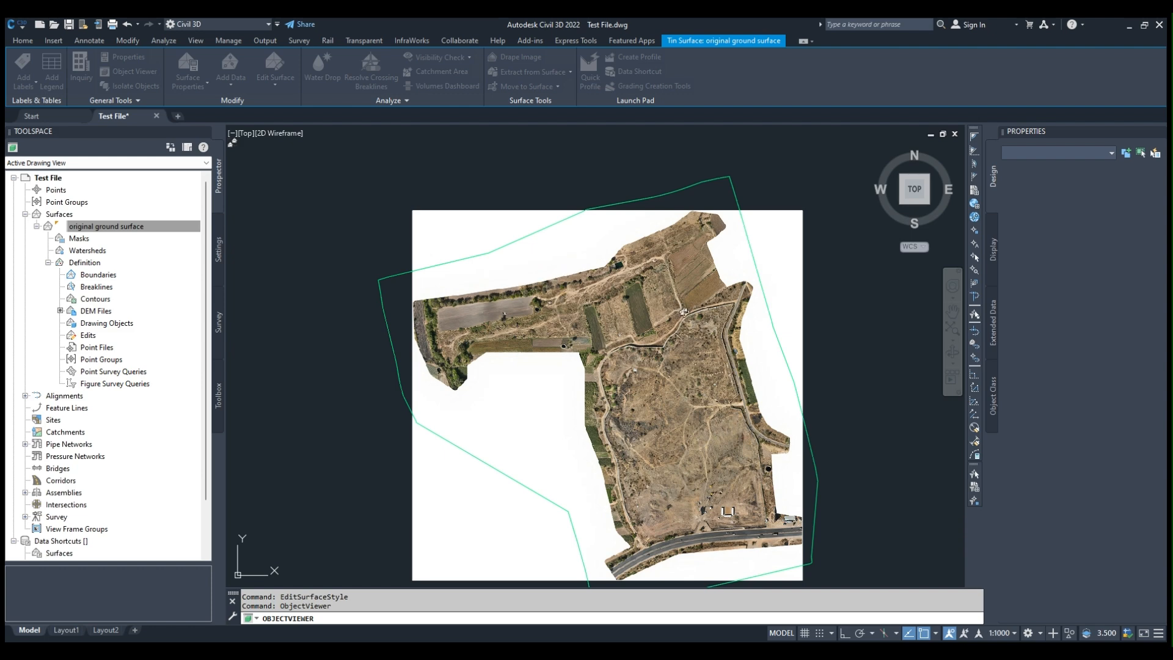
{"action": "mouse_move", "coordinate": [592, 337]}
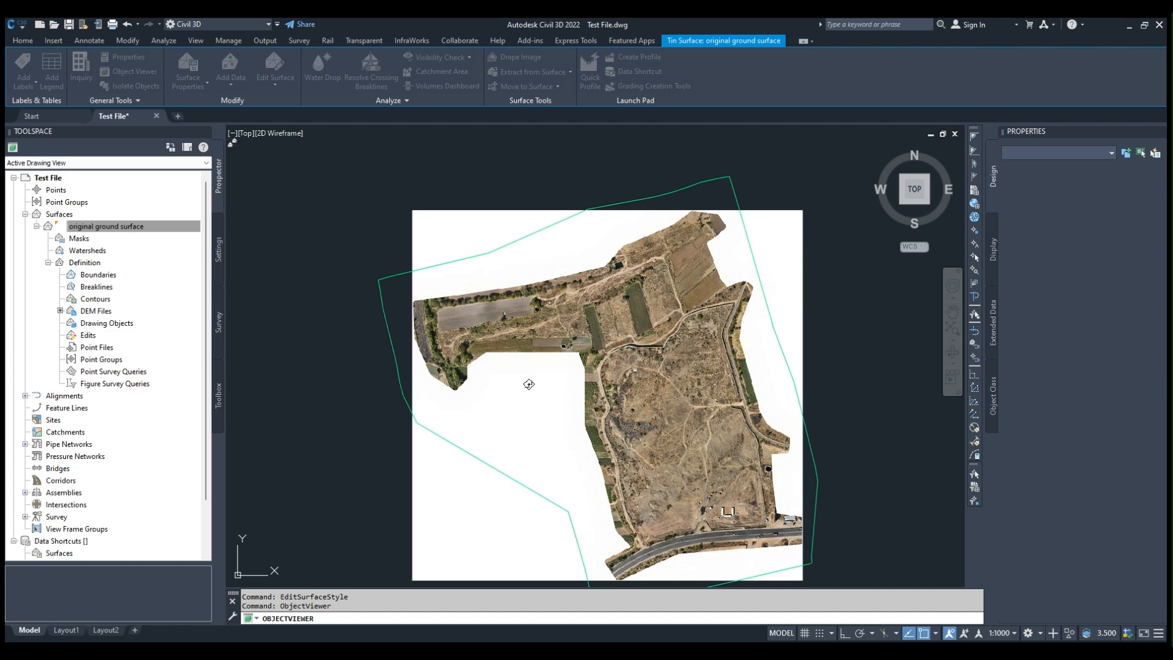
{"action": "mouse_move", "coordinate": [535, 331]}
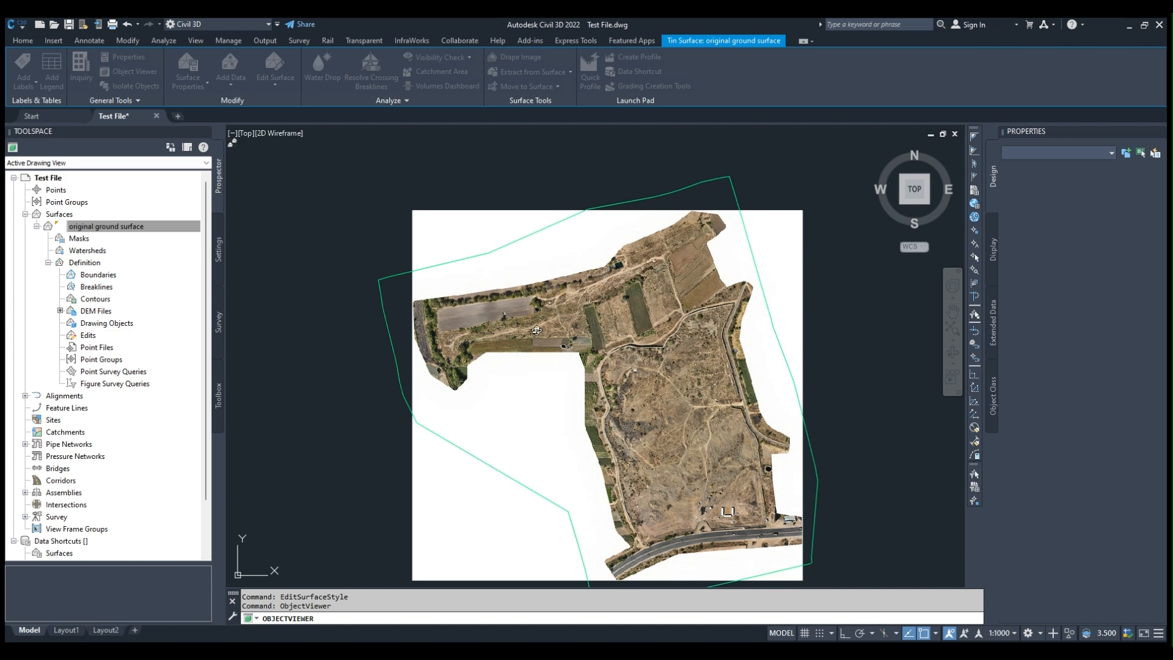
{"action": "mouse_move", "coordinate": [554, 412]}
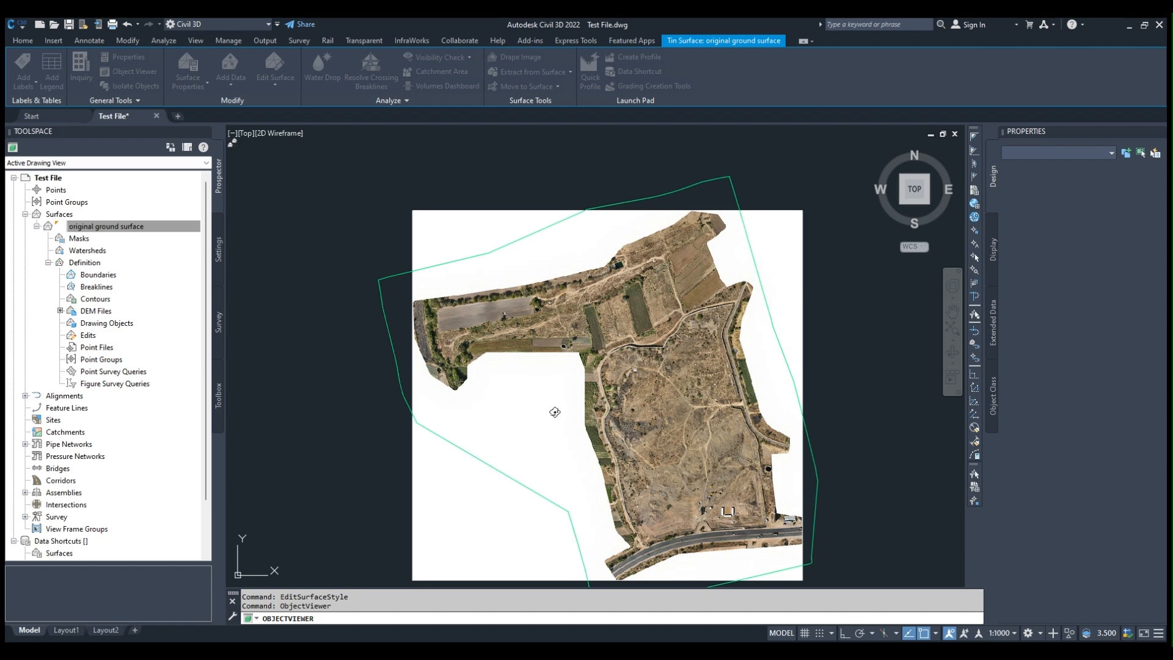
{"action": "mouse_move", "coordinate": [625, 398]}
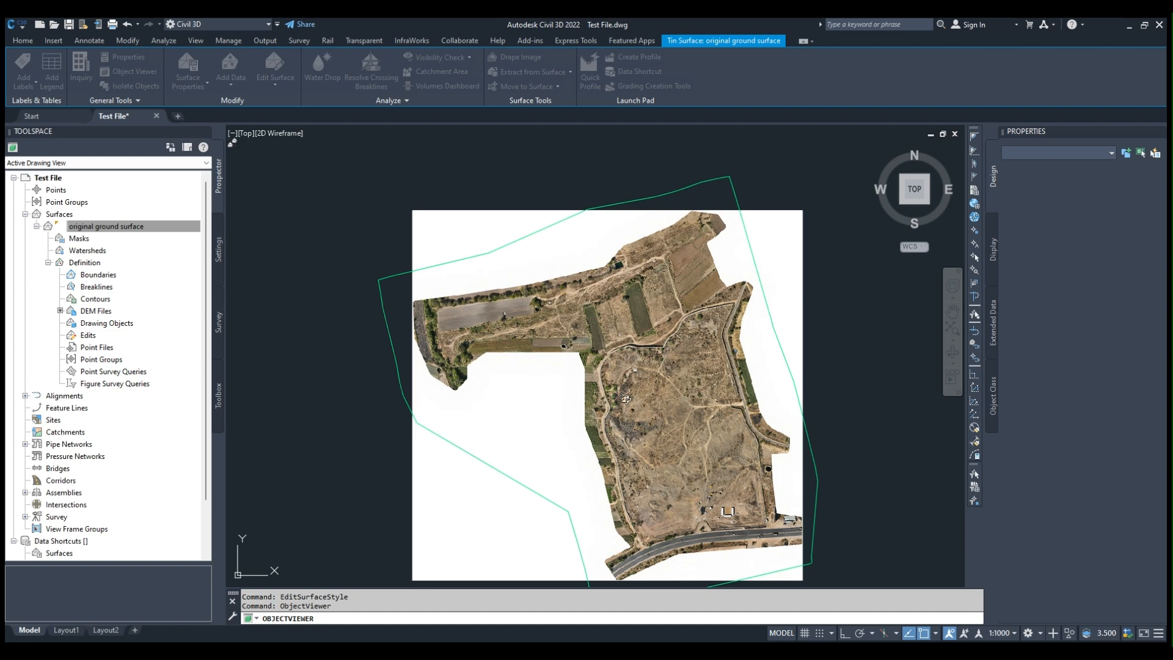
{"action": "mouse_move", "coordinate": [625, 448]}
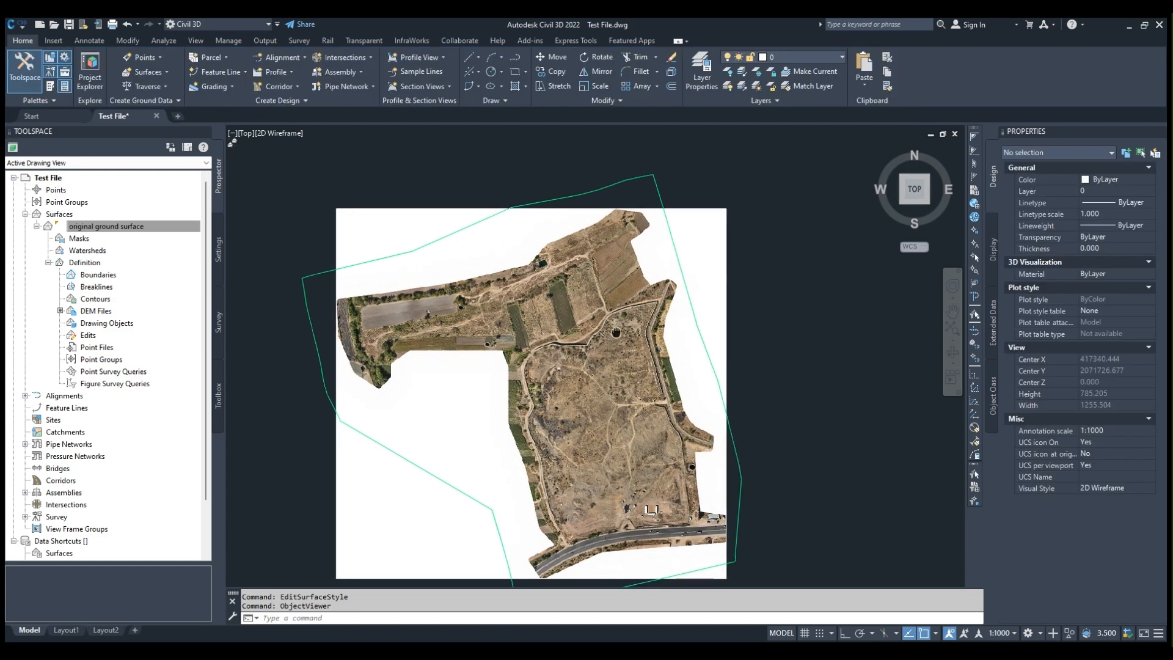
- Zoom into the orthophoto near the canal and fields, then ease back out
{"action": "scroll", "scroll_direction": "up", "scroll_amount": 3}
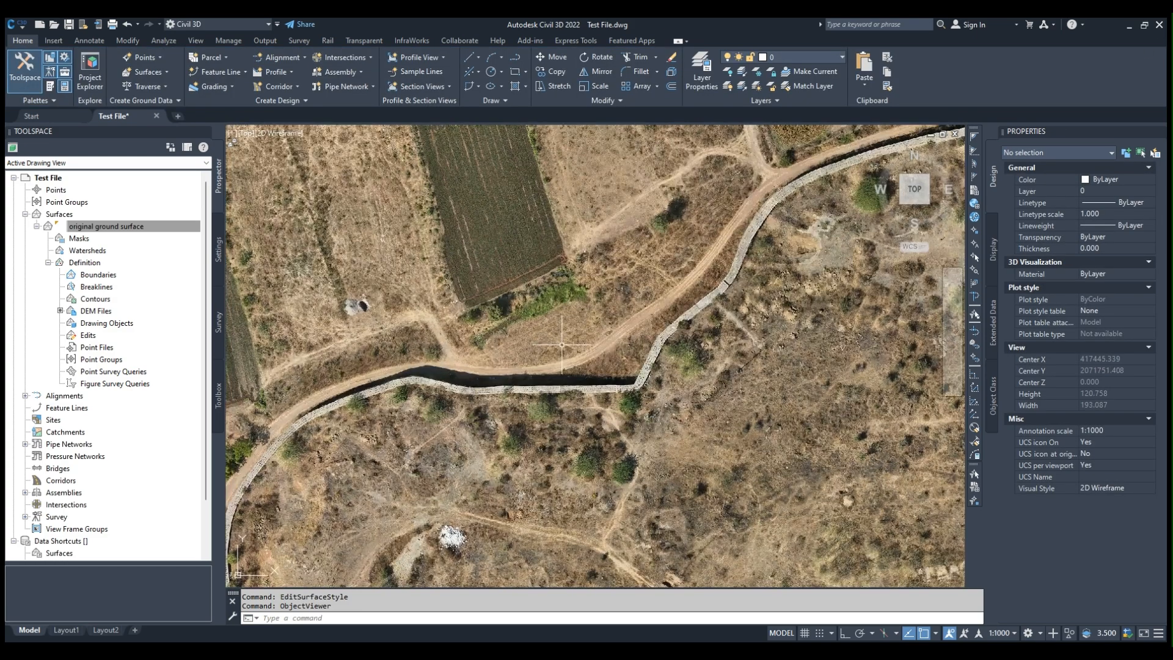
{"action": "mouse_move", "coordinate": [588, 342]}
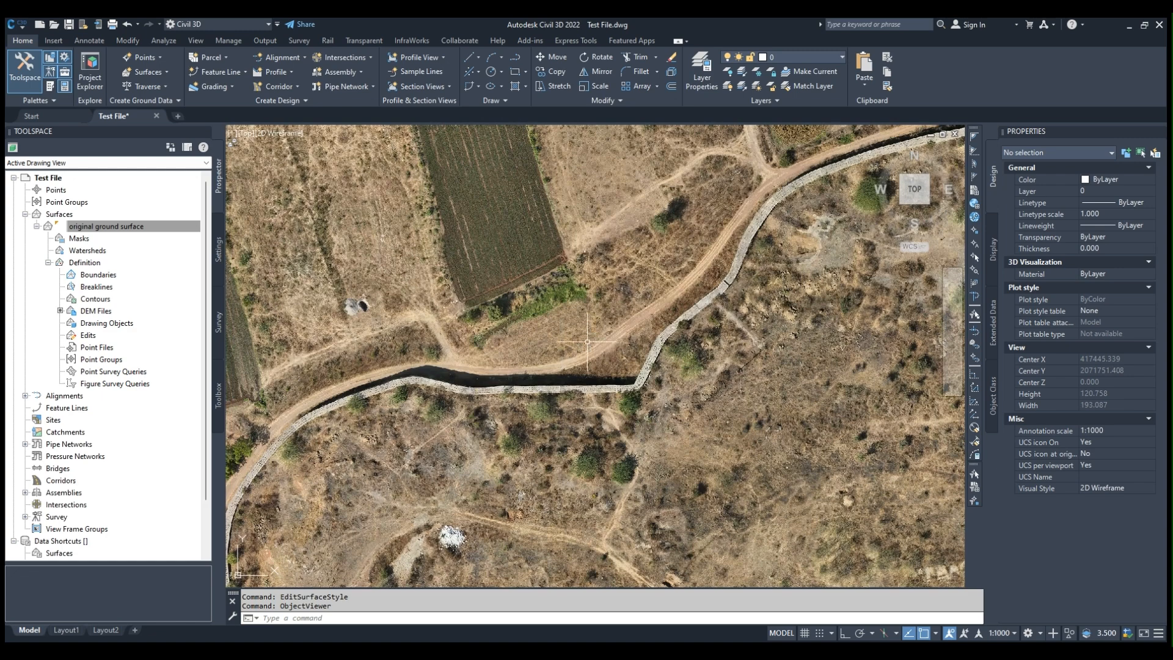
{"action": "mouse_move", "coordinate": [586, 338]}
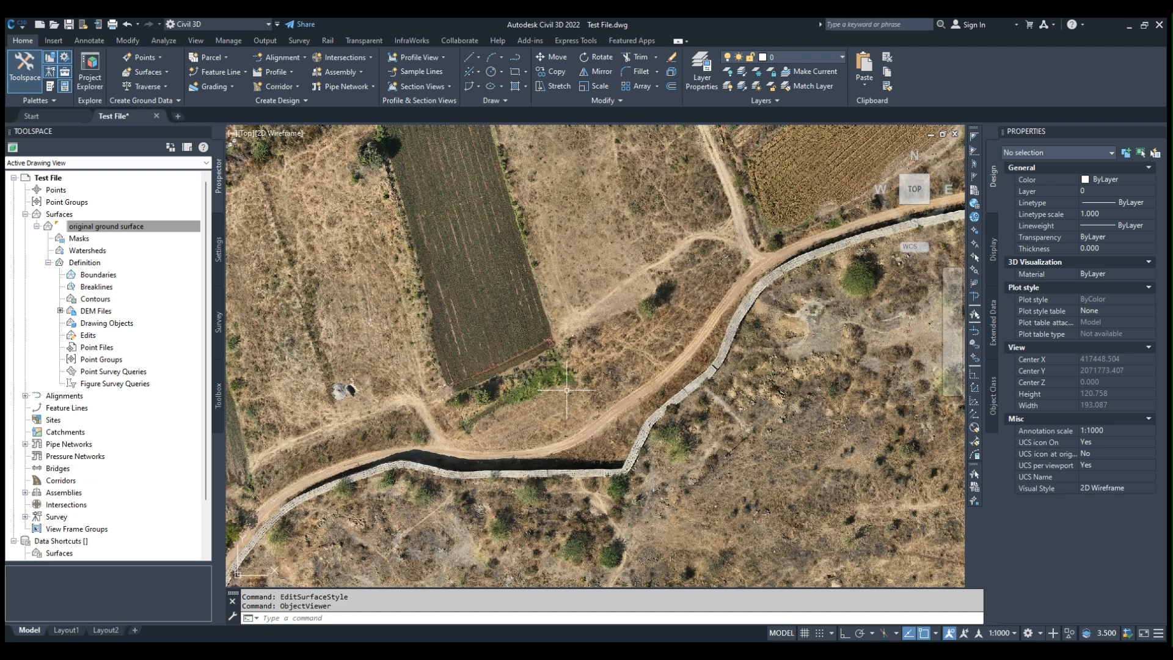
{"action": "scroll", "scroll_direction": "down", "scroll_amount": 3}
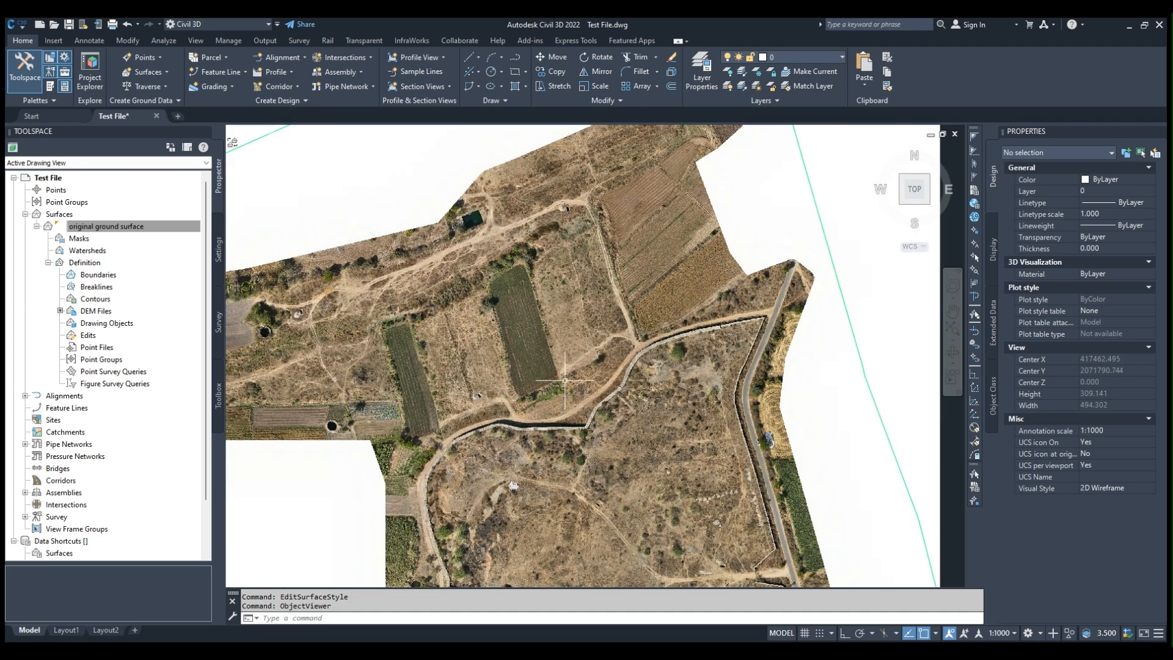
{"action": "mouse_move", "coordinate": [539, 365]}
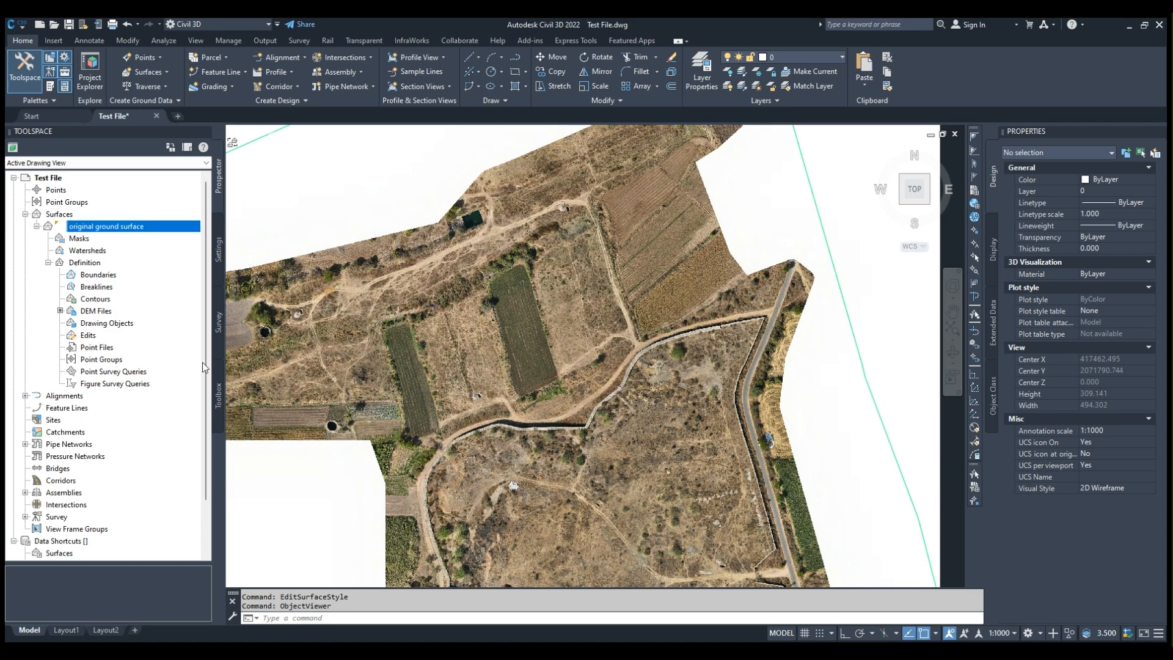
- Place a spot elevation label (EL: 583.28) from the original ground surface on the road
{"action": "left_click", "coordinate": [106, 226]}
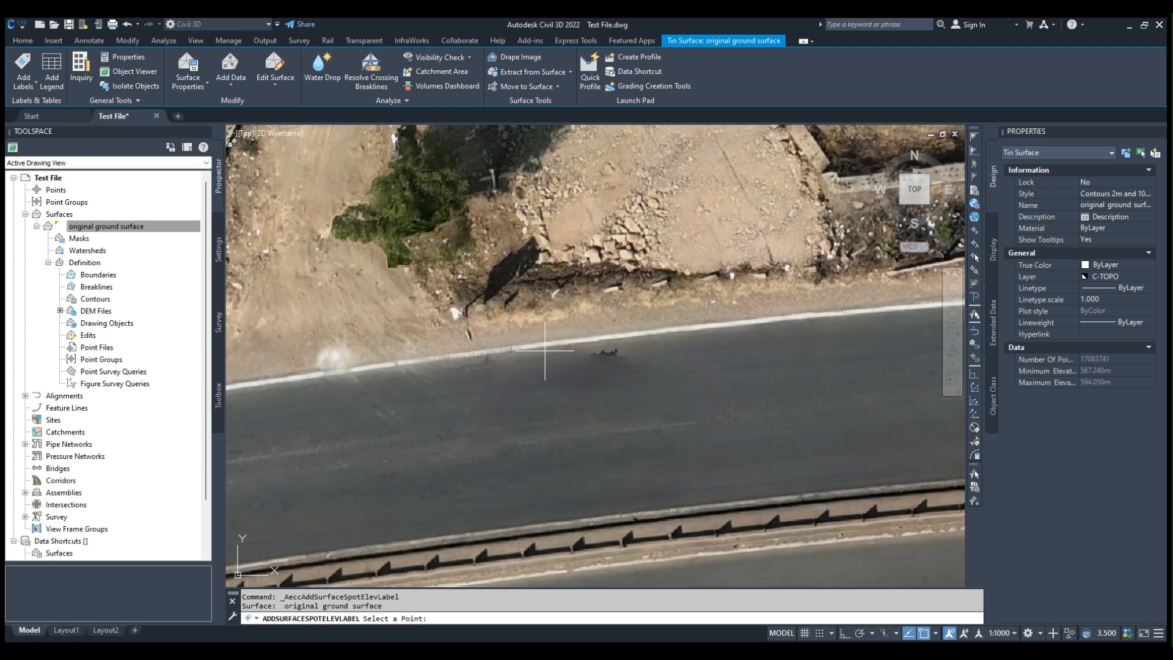
{"action": "left_click", "coordinate": [494, 348]}
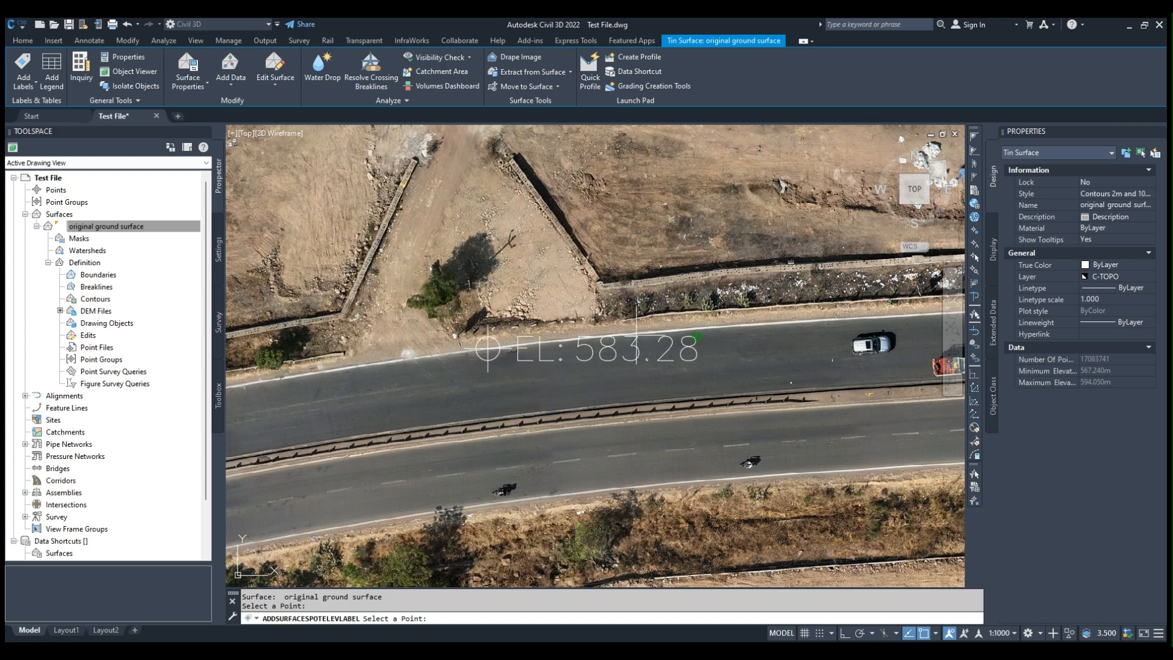
{"action": "mouse_move", "coordinate": [351, 371]}
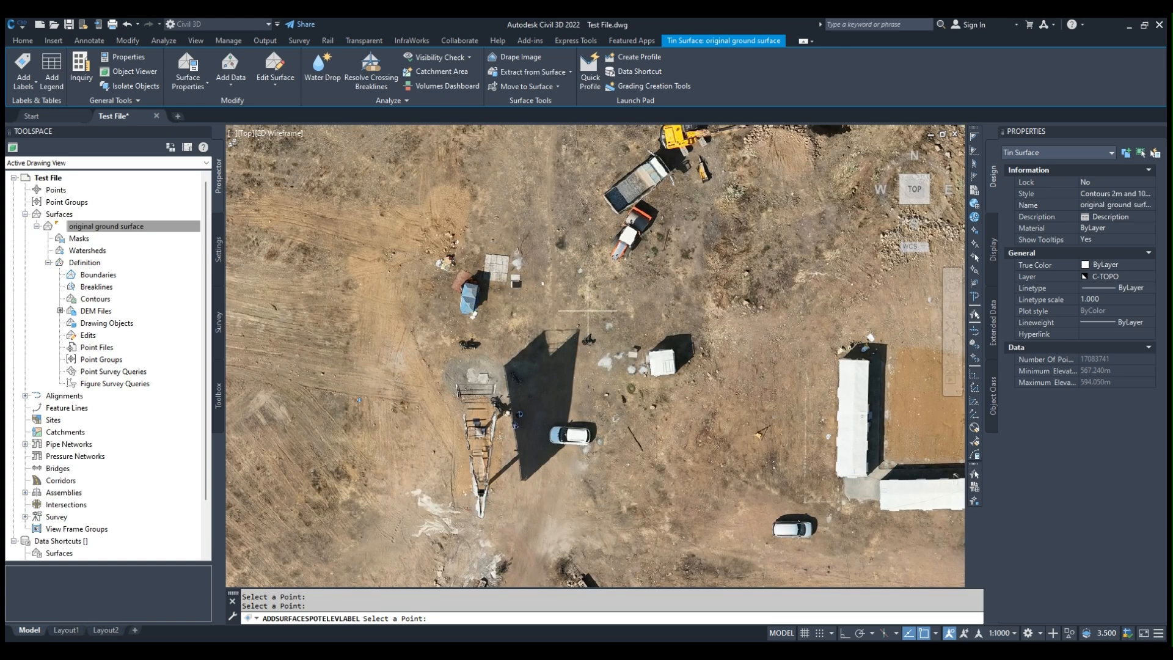
{"action": "mouse_move", "coordinate": [557, 274]}
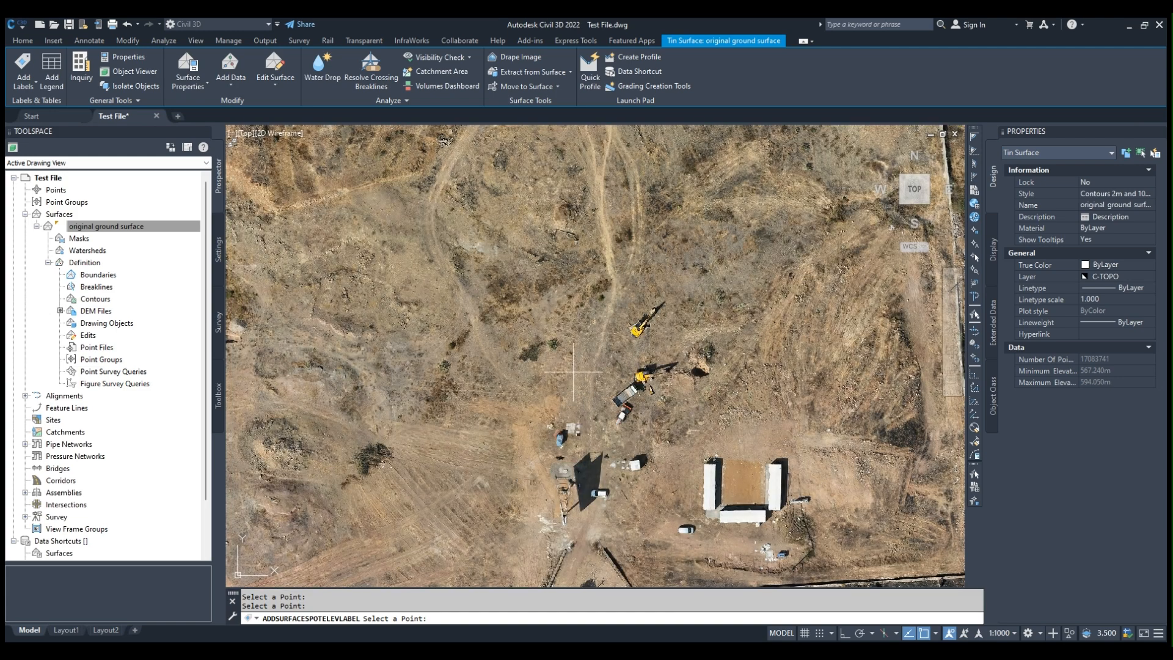
{"action": "mouse_move", "coordinate": [564, 381]}
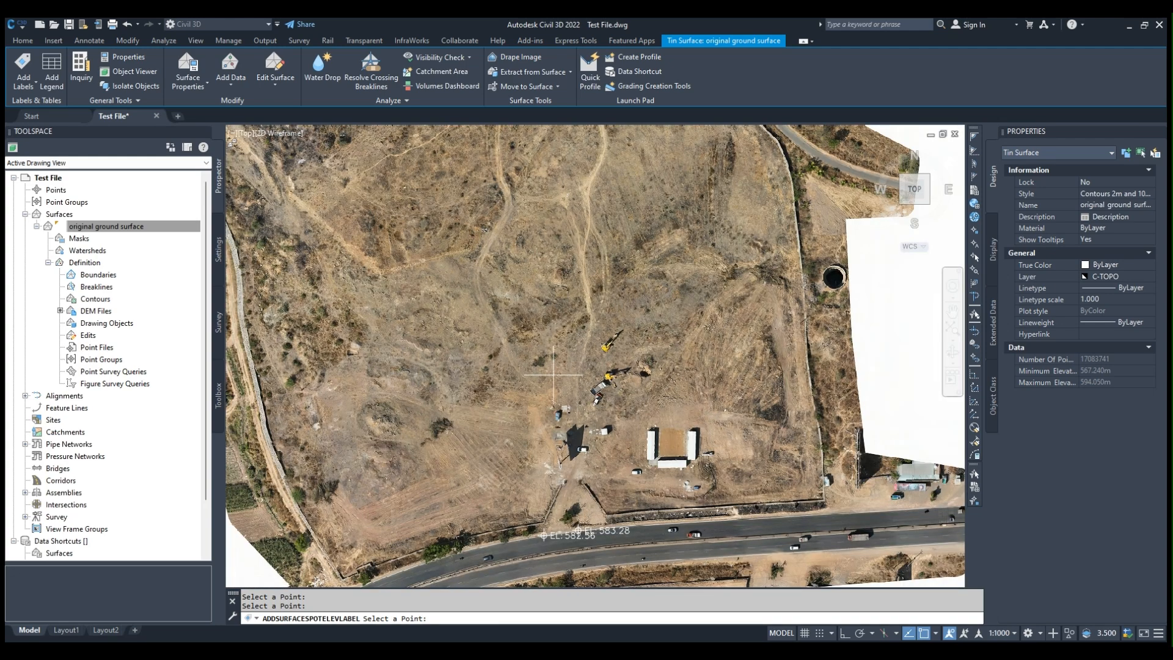
{"action": "mouse_move", "coordinate": [645, 351]}
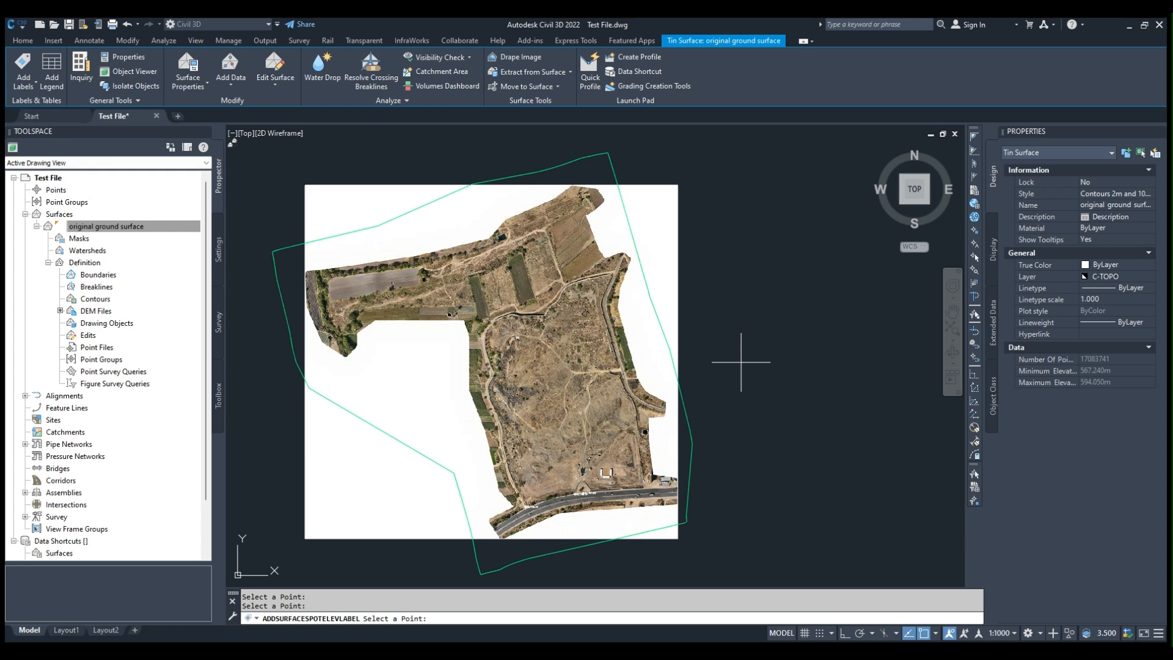
{"action": "mouse_move", "coordinate": [754, 574]}
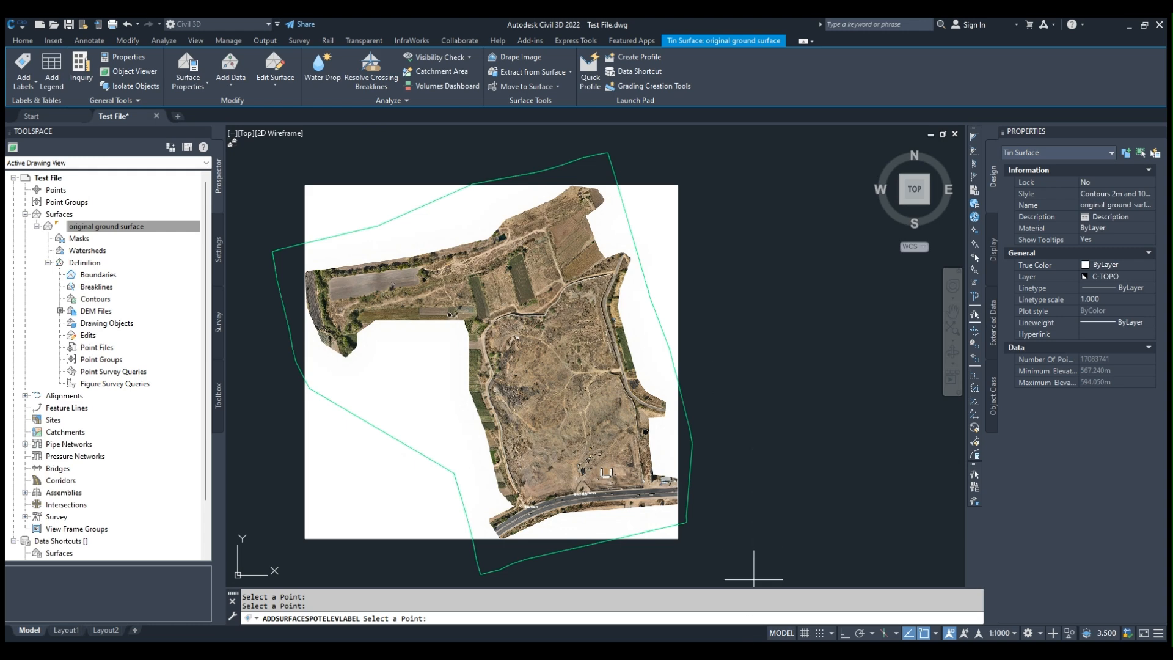